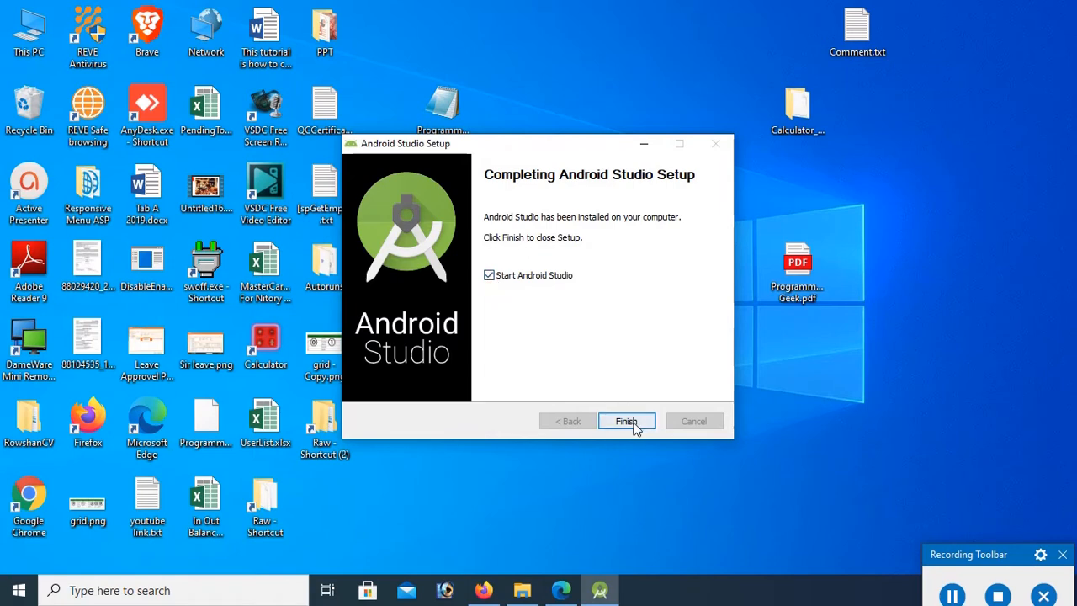
Finish the Android Studio installer, then subscribe to Swift Learn with notifications on.
left_click(627, 421)
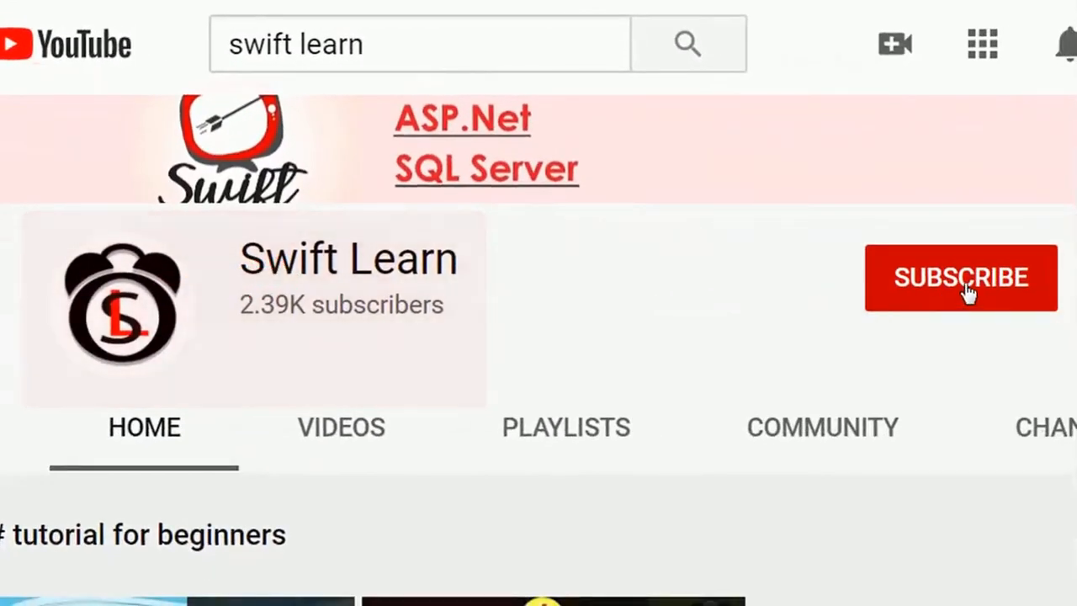
left_click(960, 278)
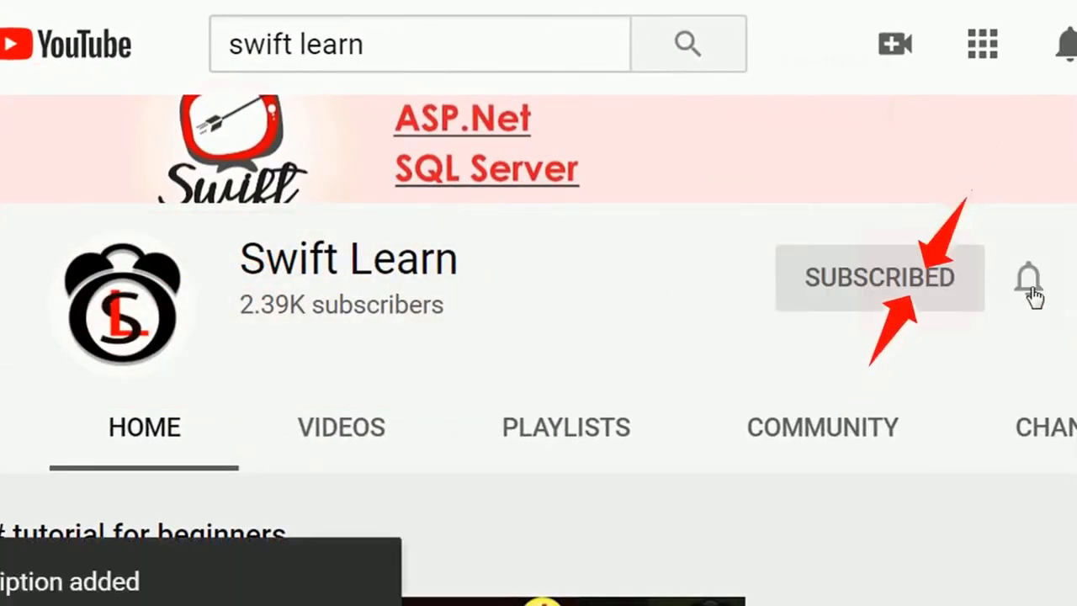
left_click(1029, 278)
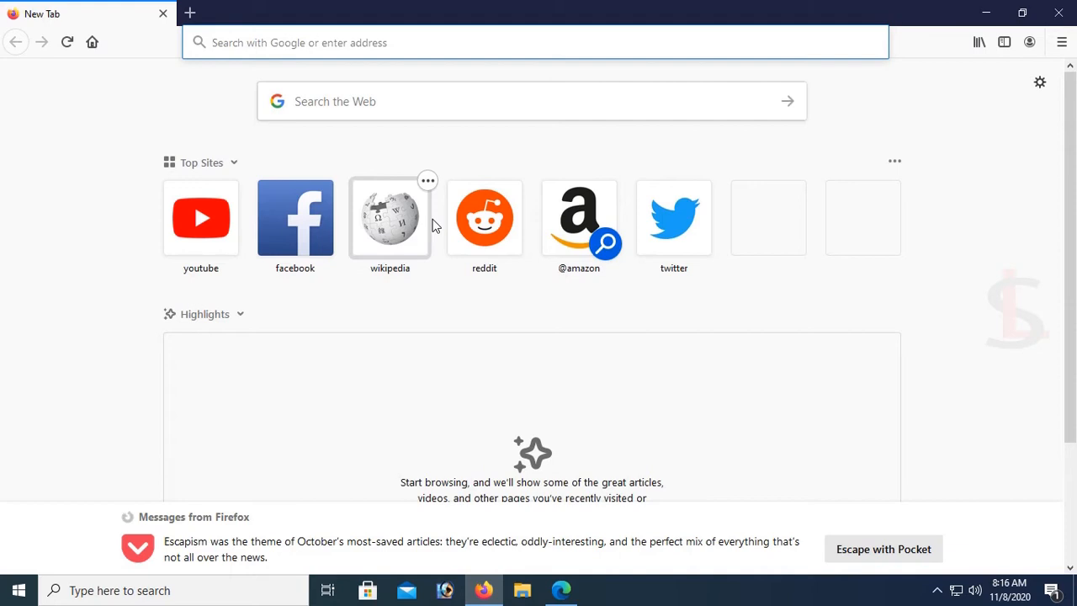
Search Google for 'download jdk for windows 10' and open Oracle's Java SE Downloads result.
type("google.com")
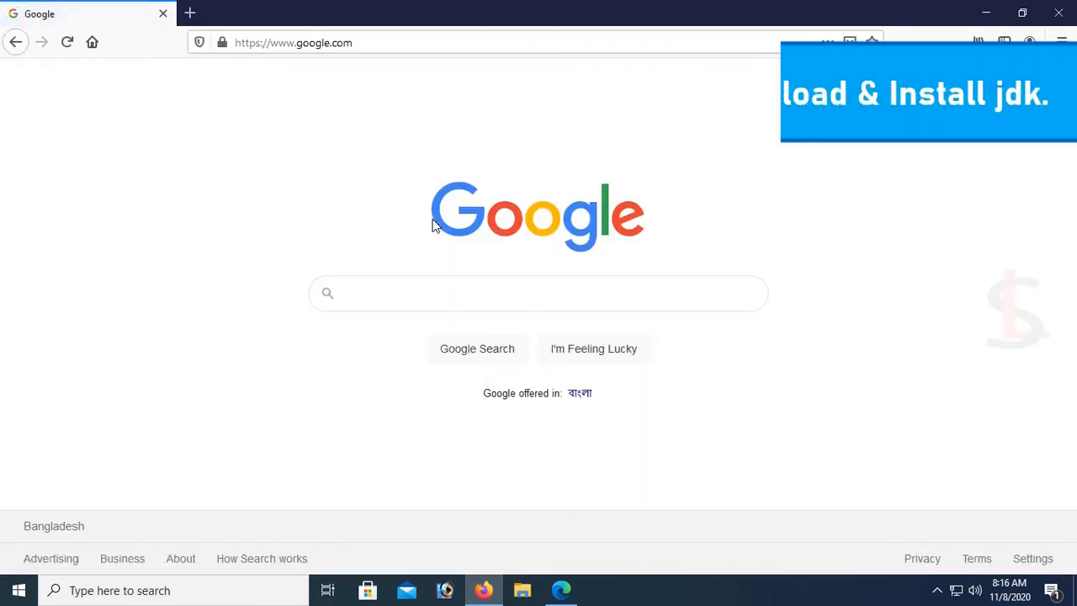
type("down")
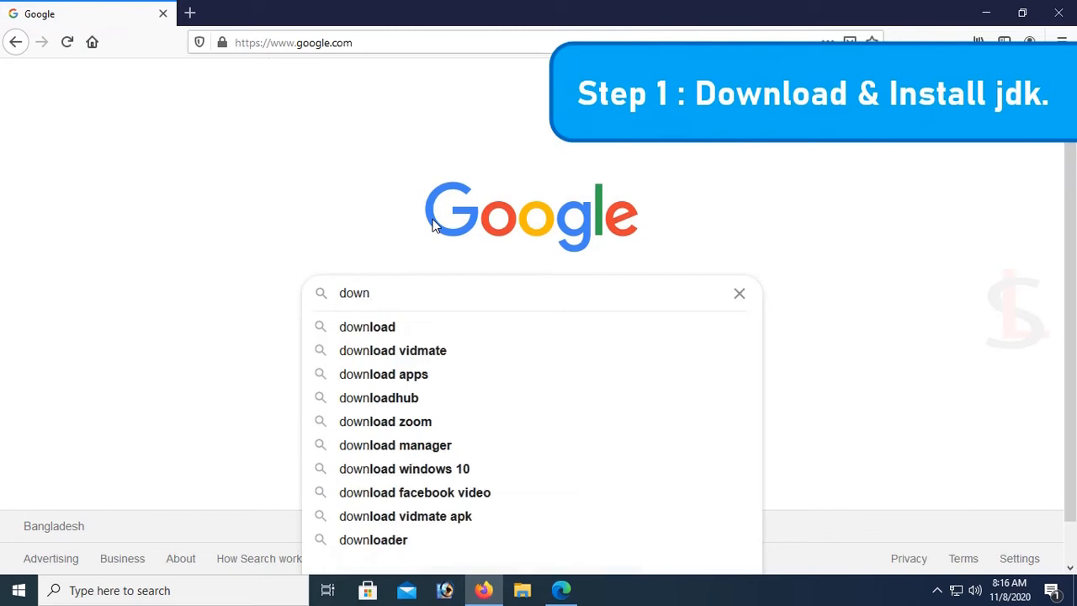
type("load")
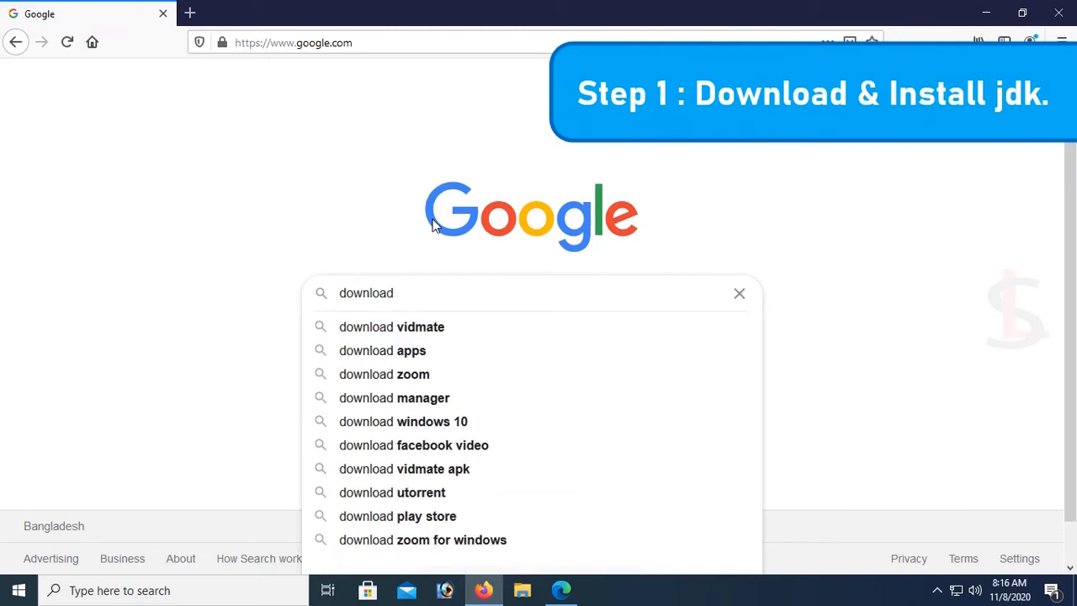
type("jdk for windows 10")
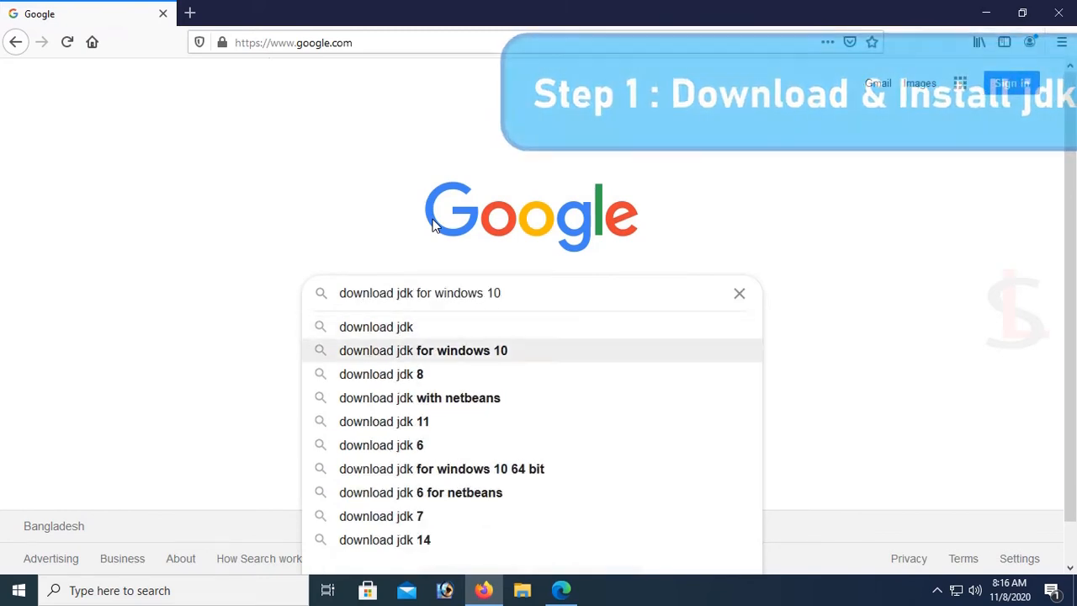
left_click(423, 350)
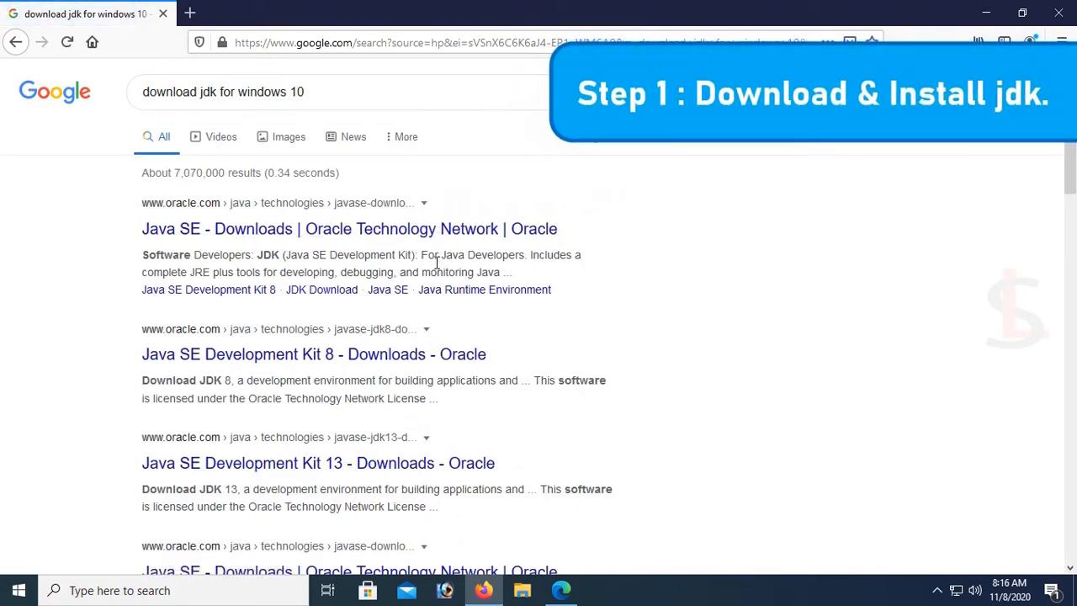
mouse_move(371, 228)
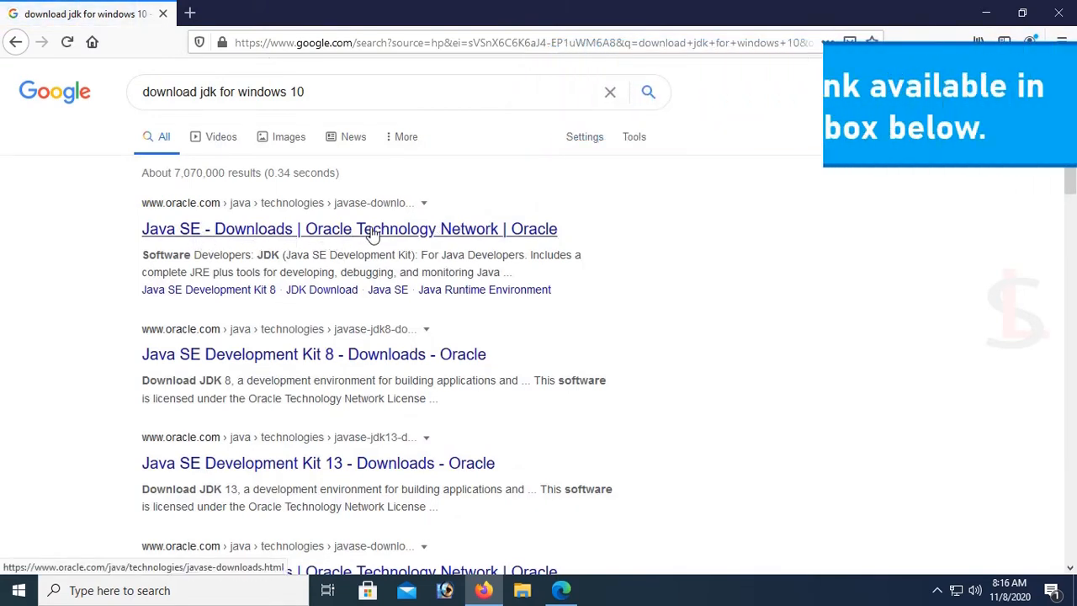
left_click(348, 228)
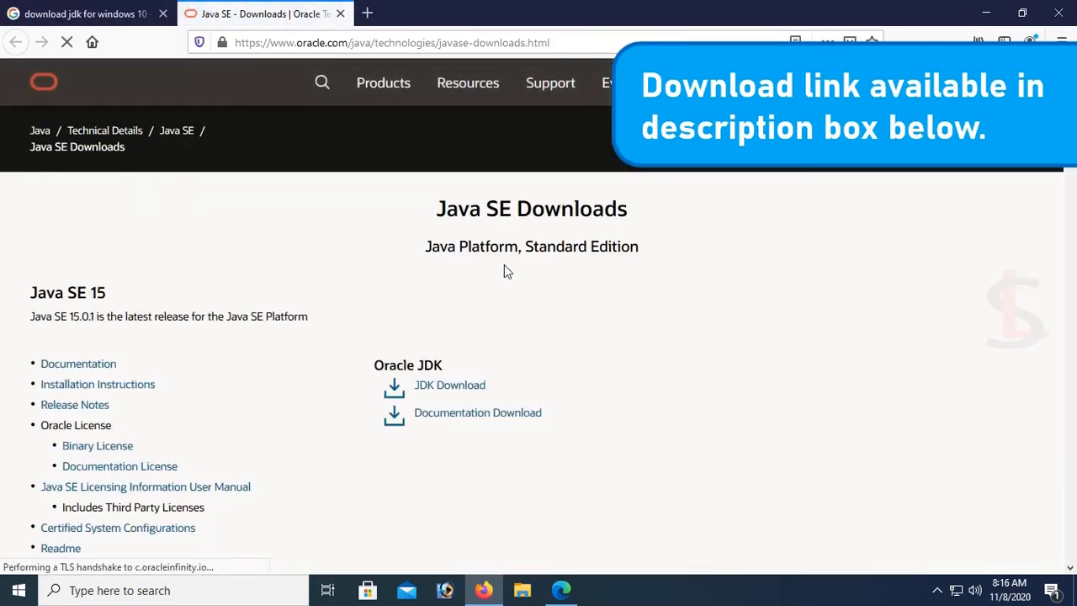
Go to the JDK 15 downloads page and scroll to the Windows x64 installer.
double_click(68, 292)
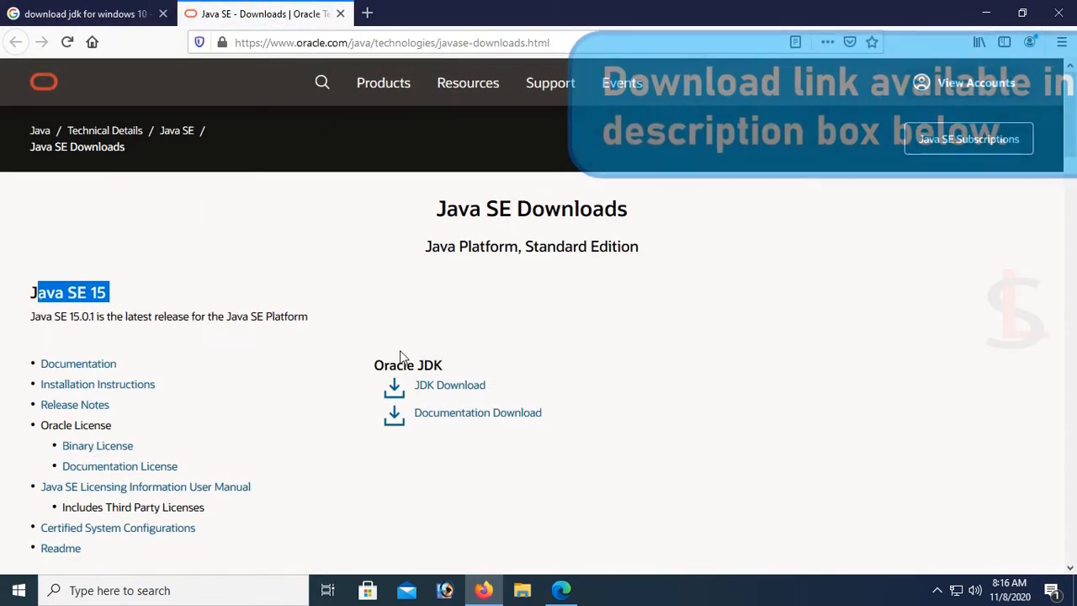
left_click(450, 385)
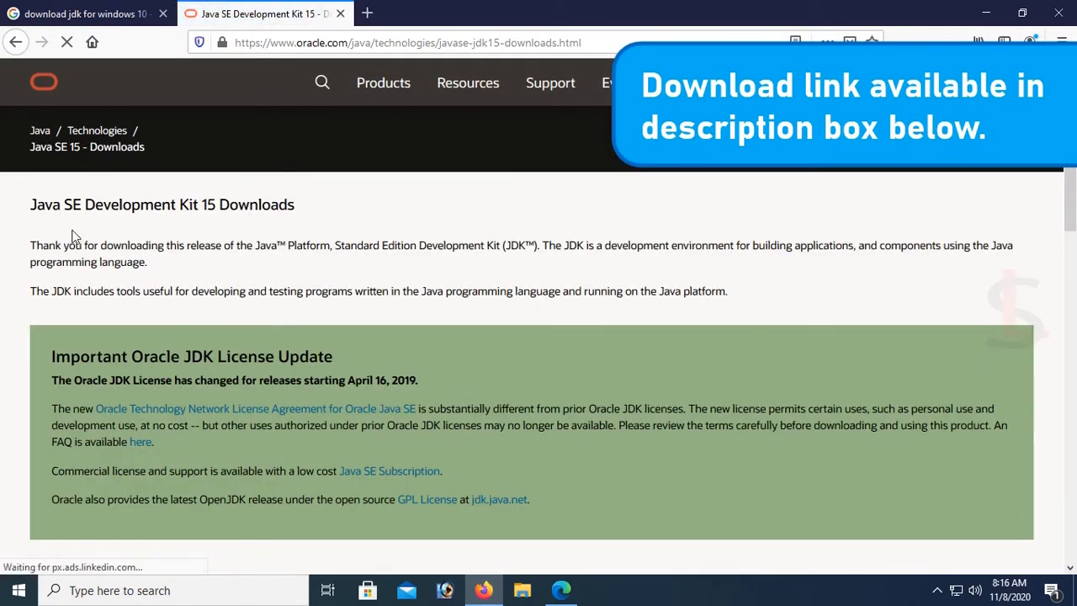
scroll("down", 3)
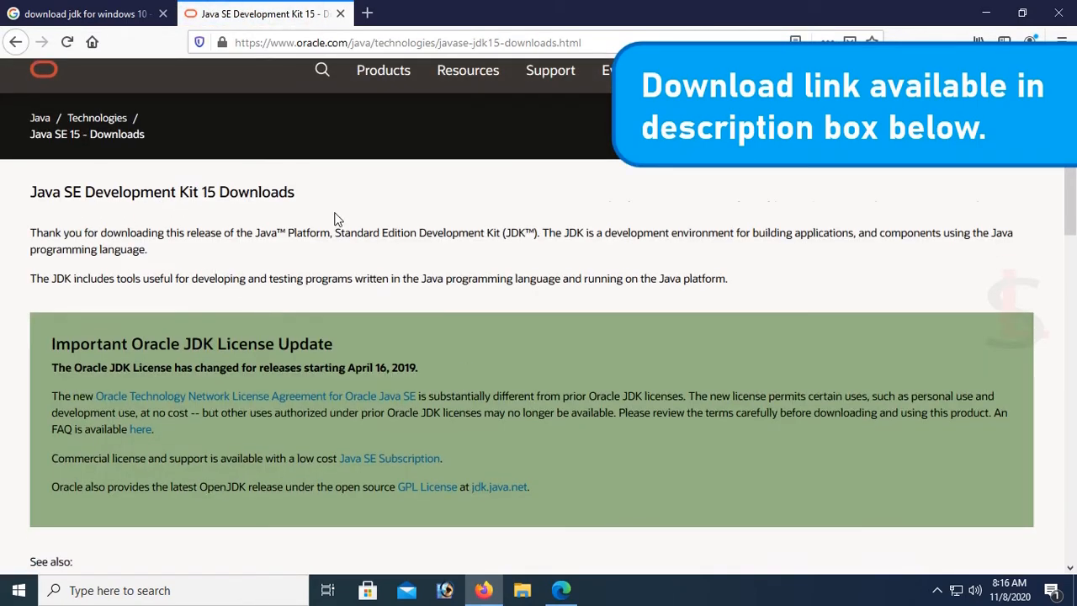
scroll("down", 3)
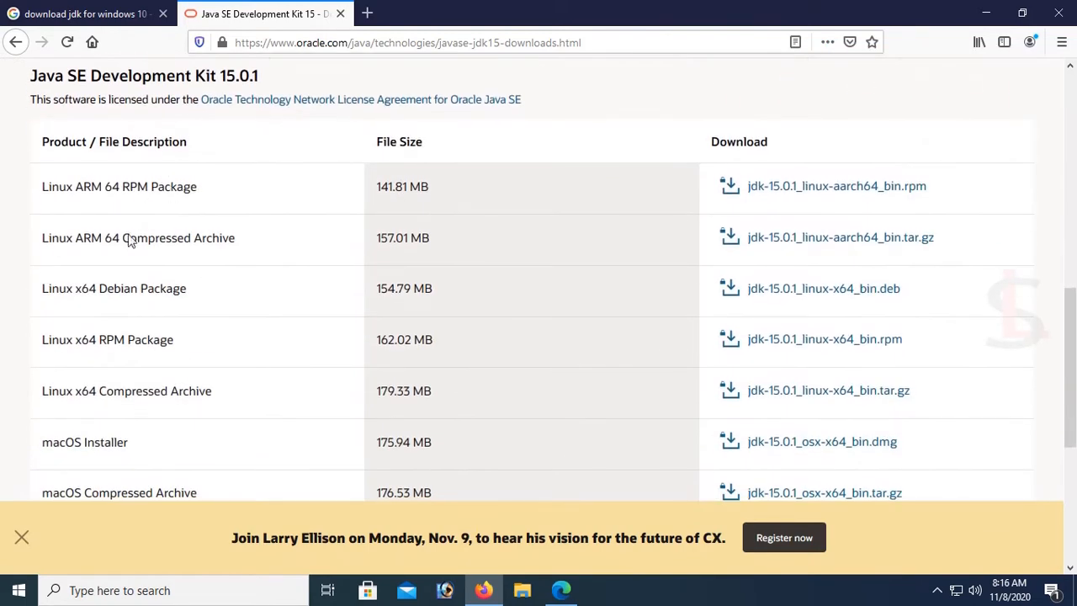
scroll("down", 3)
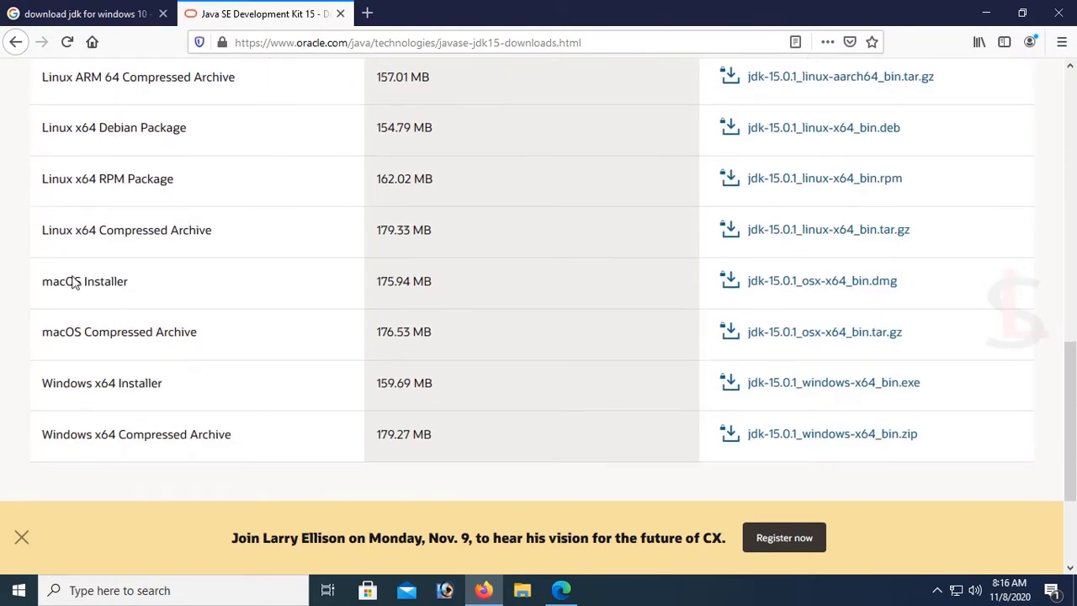
mouse_move(833, 382)
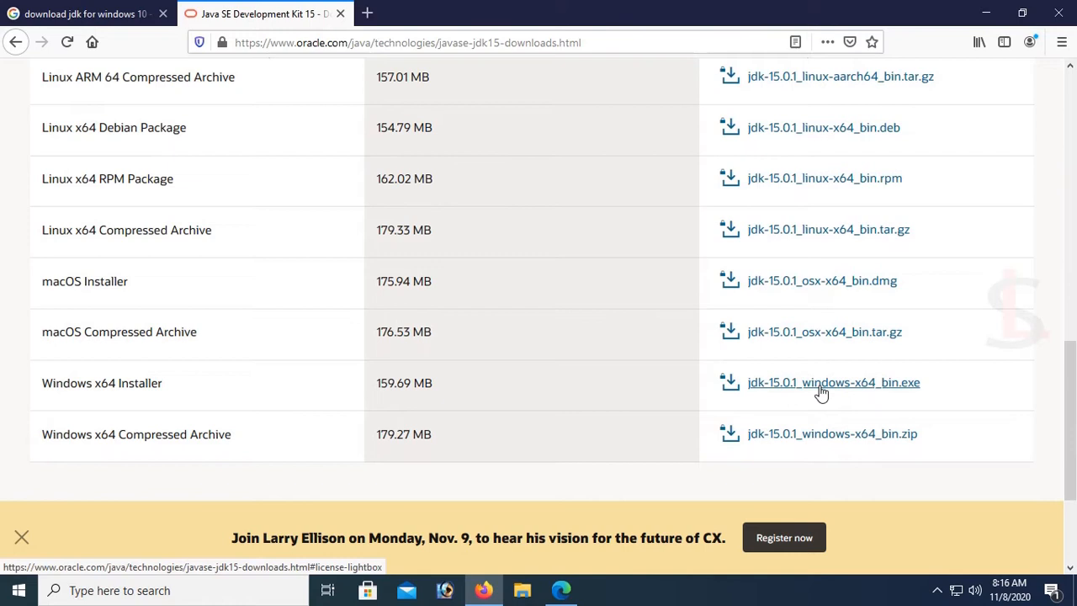
Accept the Oracle license agreement and download the JDK 15.0.1 Windows x64 .exe installer.
left_click(834, 382)
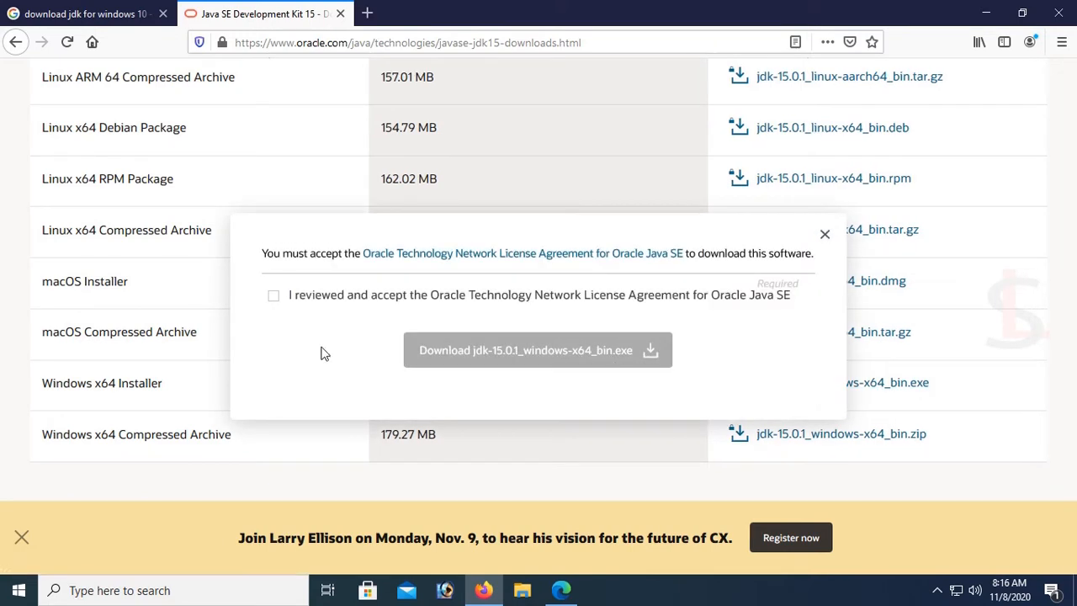
left_click(274, 295)
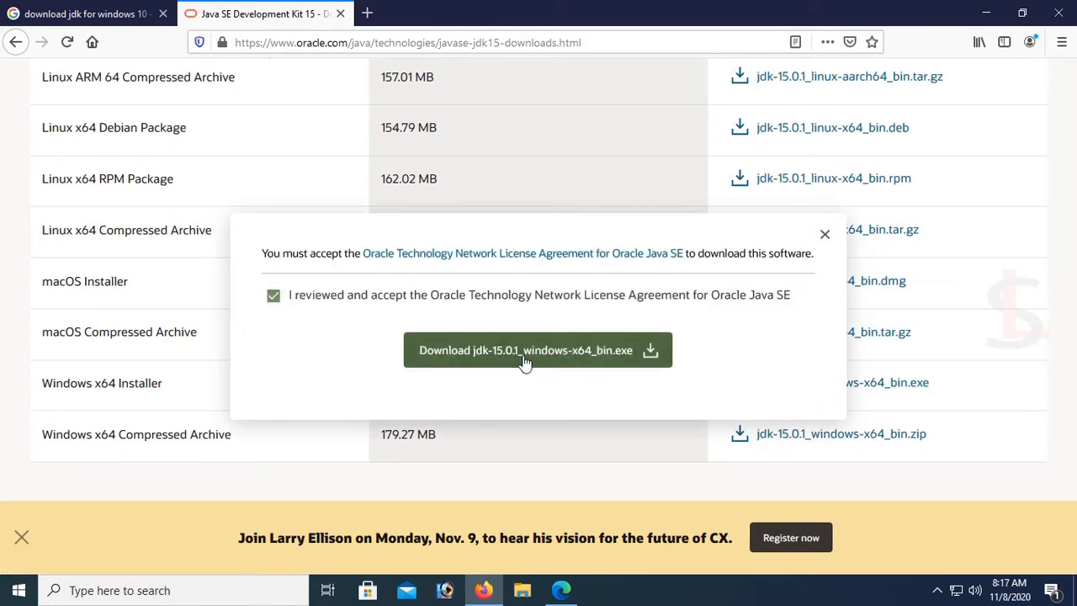
left_click(537, 350)
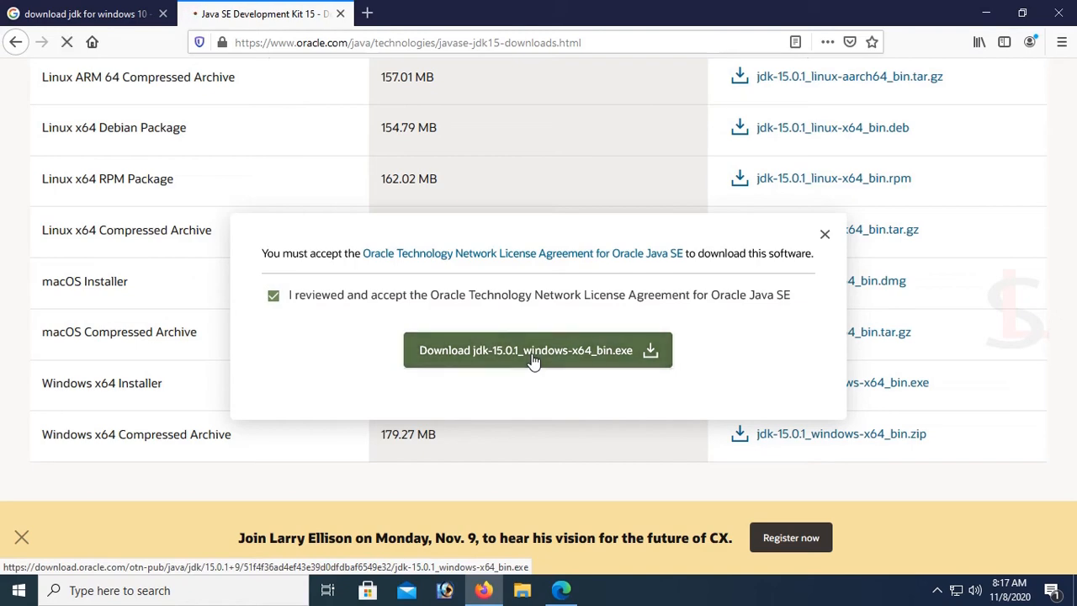
left_click(537, 350)
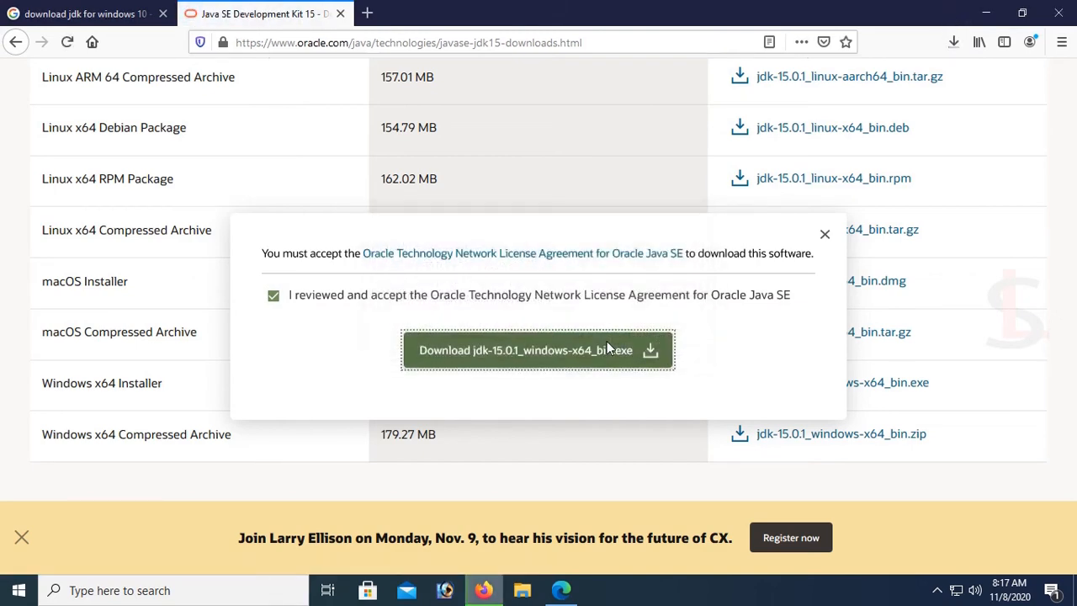
left_click(538, 351)
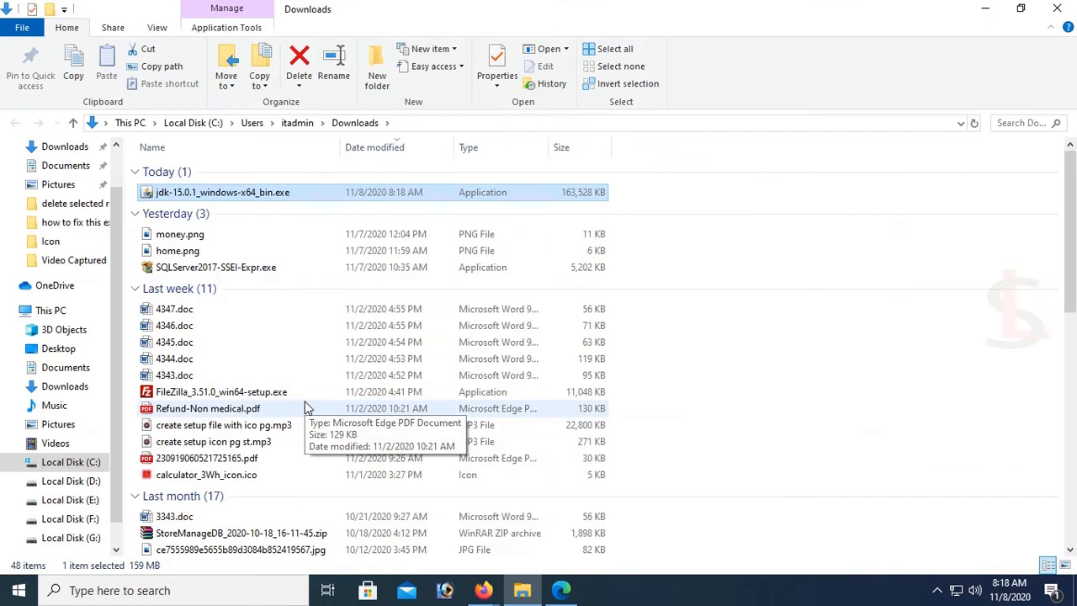
mouse_move(240, 206)
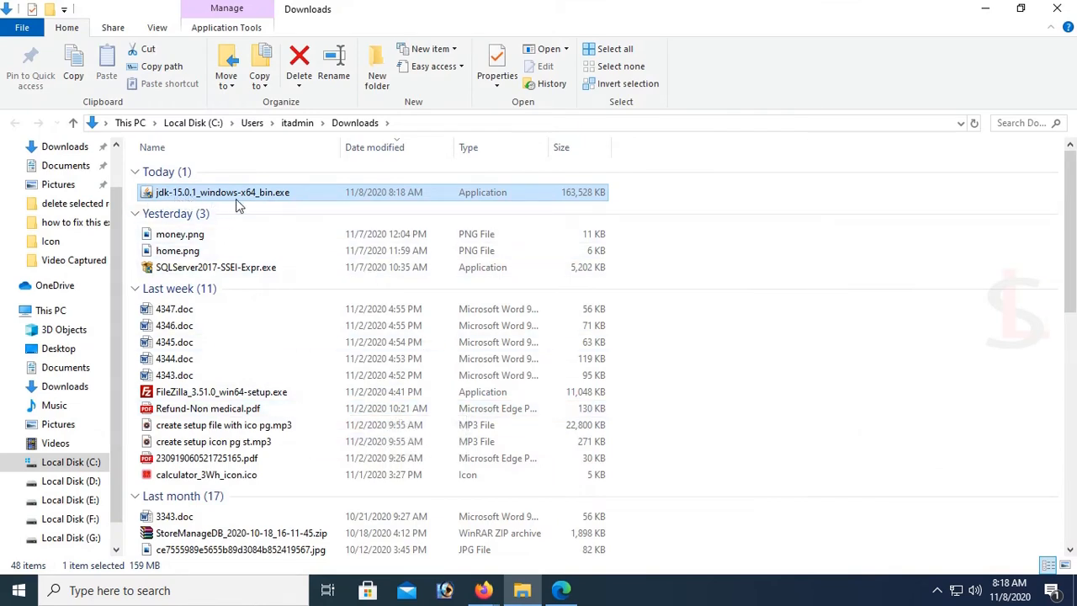
mouse_move(278, 198)
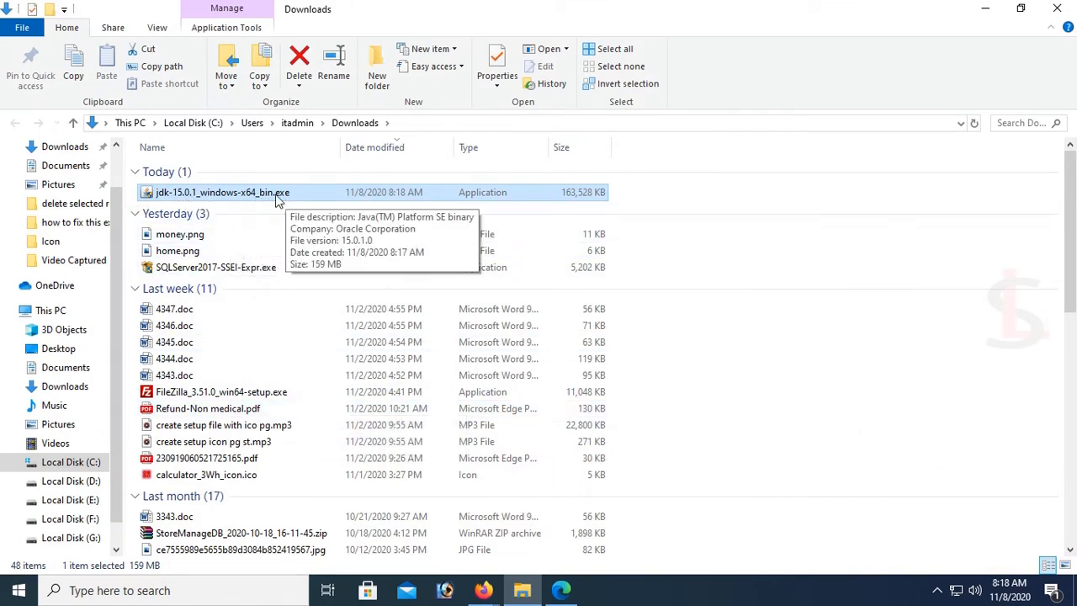
Run jdk-15.0.1_windows-x64_bin.exe and install to the default Java folder, then close the wizard.
double_click(223, 192)
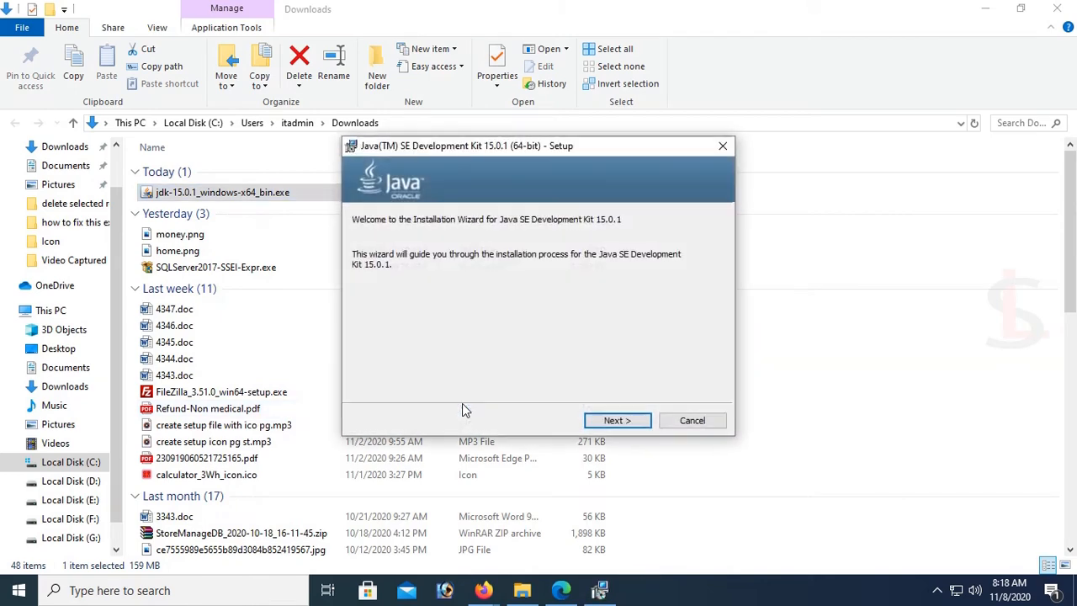
left_click(617, 420)
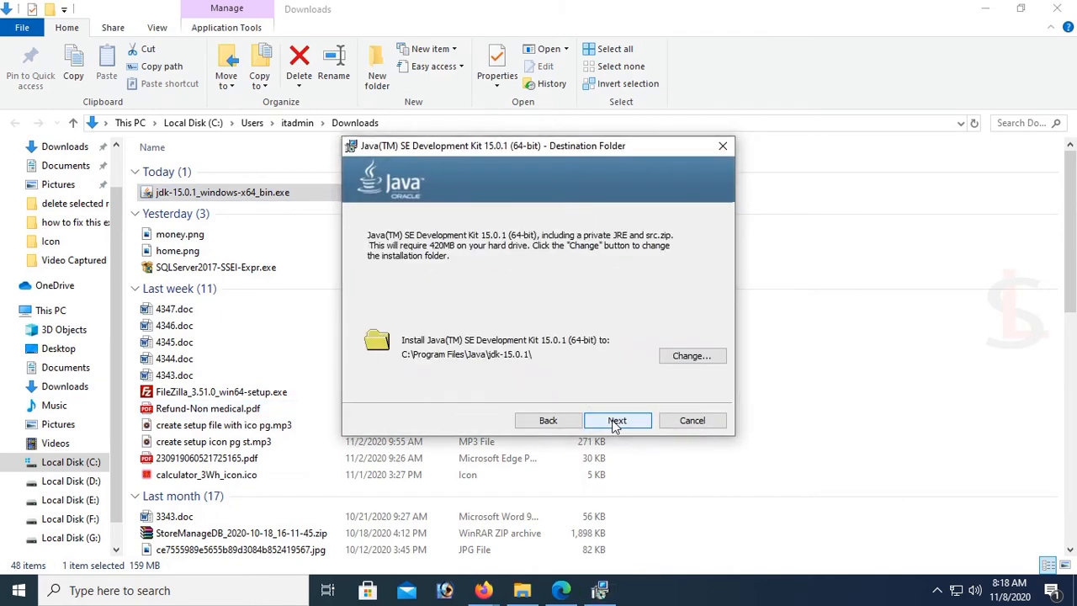
mouse_move(537, 362)
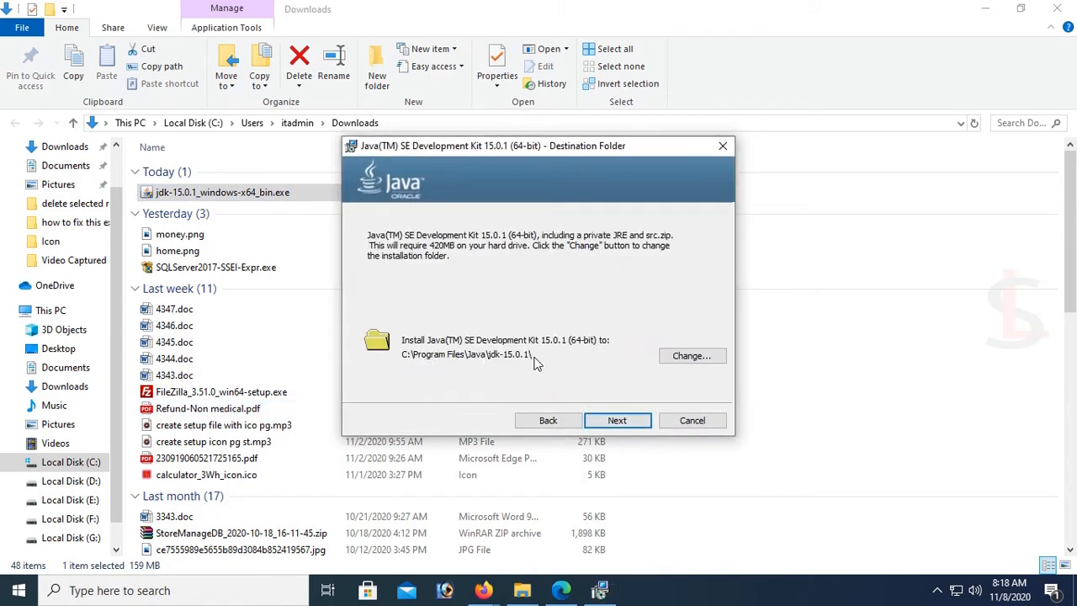
left_click(617, 420)
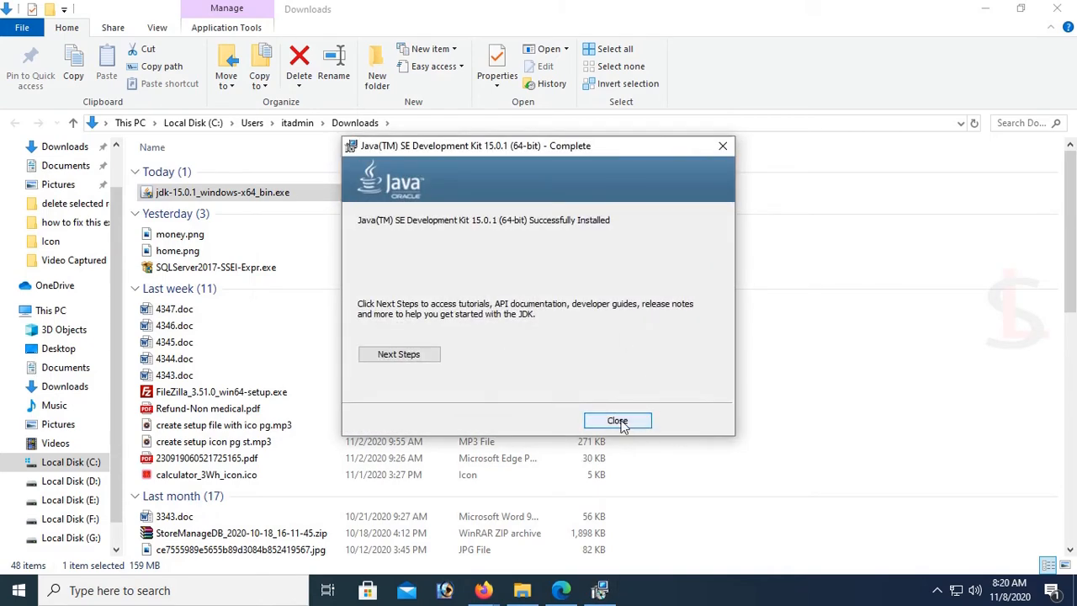
left_click(617, 421)
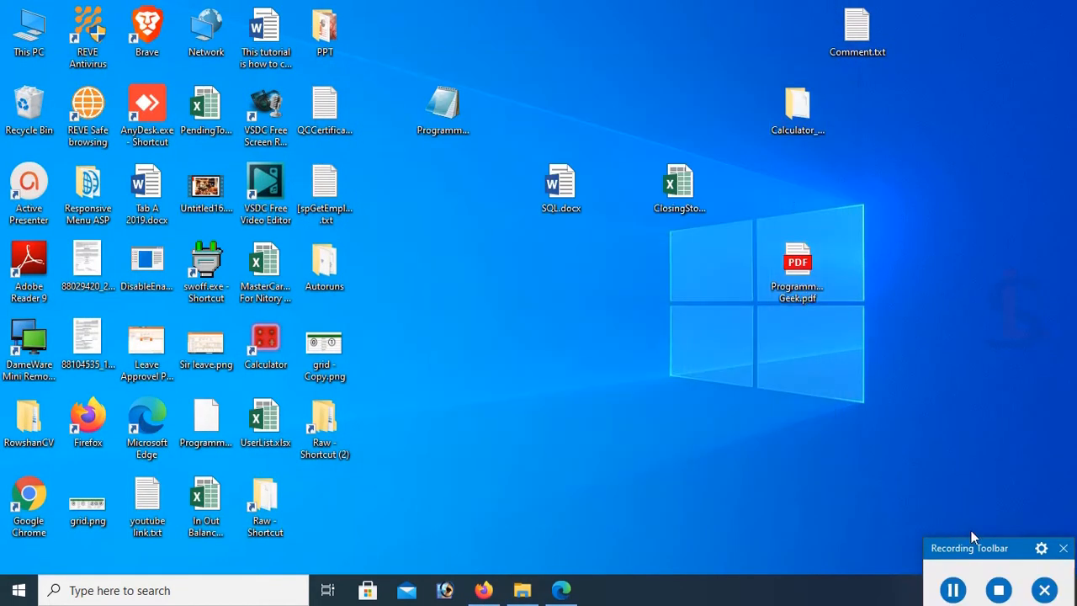
Browse to C:\Program Files\Java\jdk-15.0.1\bin and begin a Start search for variables.
double_click(28, 28)
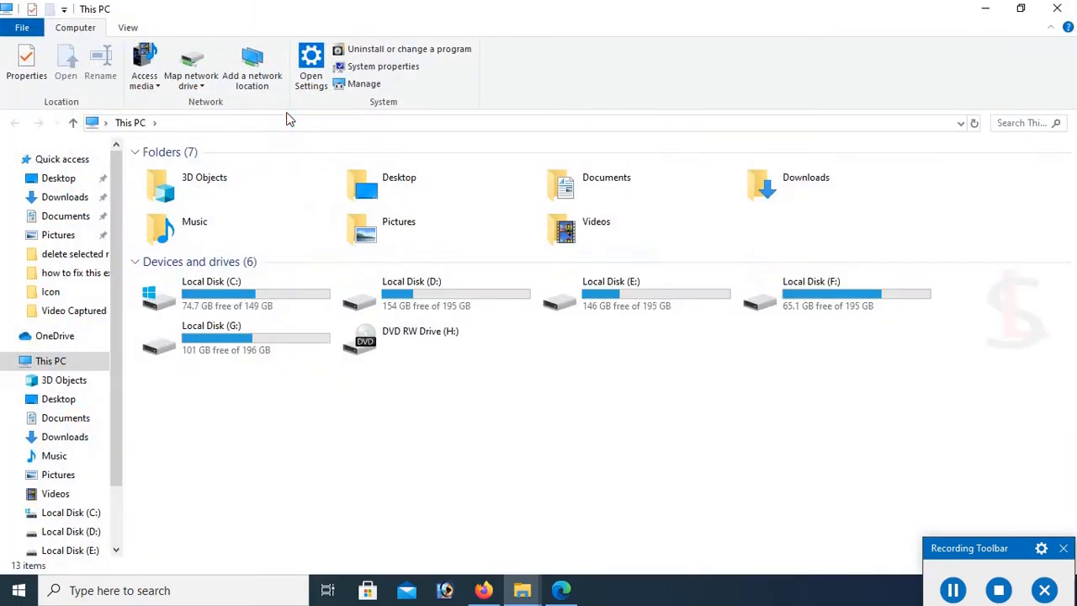
double_click(211, 294)
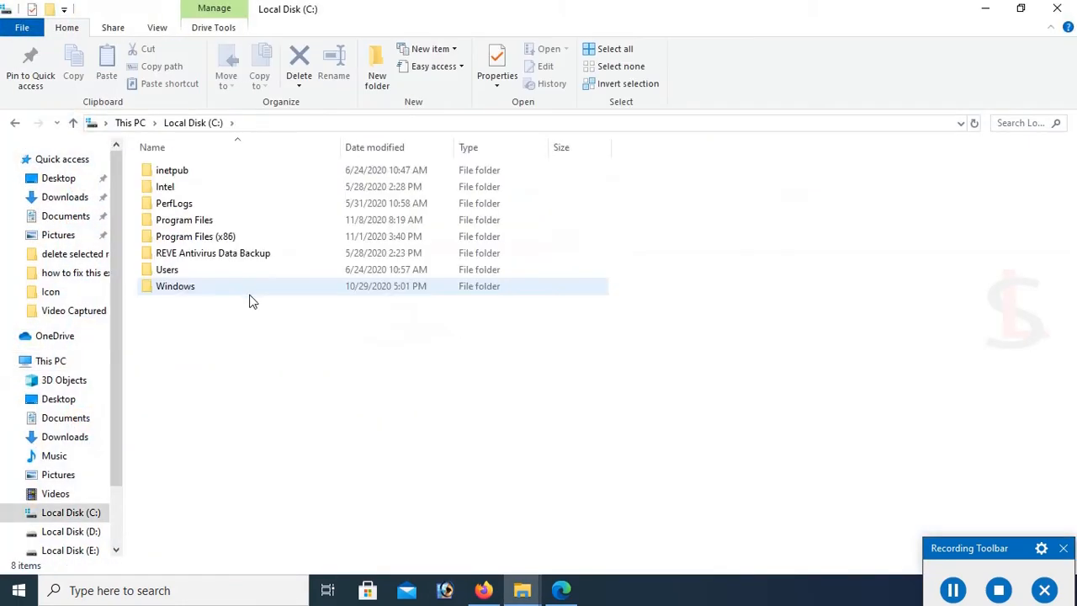
double_click(184, 220)
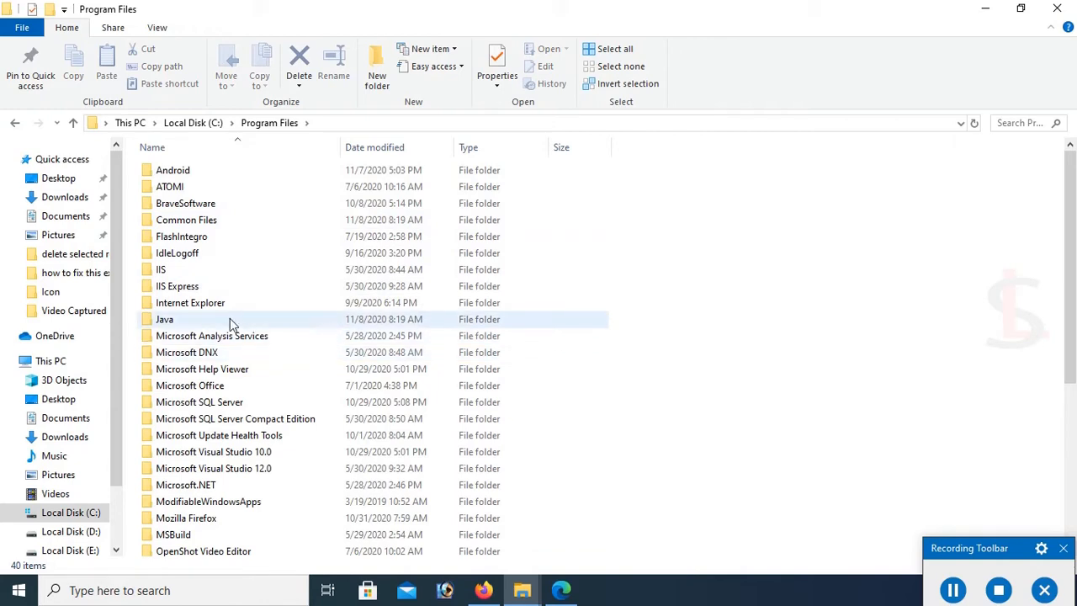
double_click(164, 319)
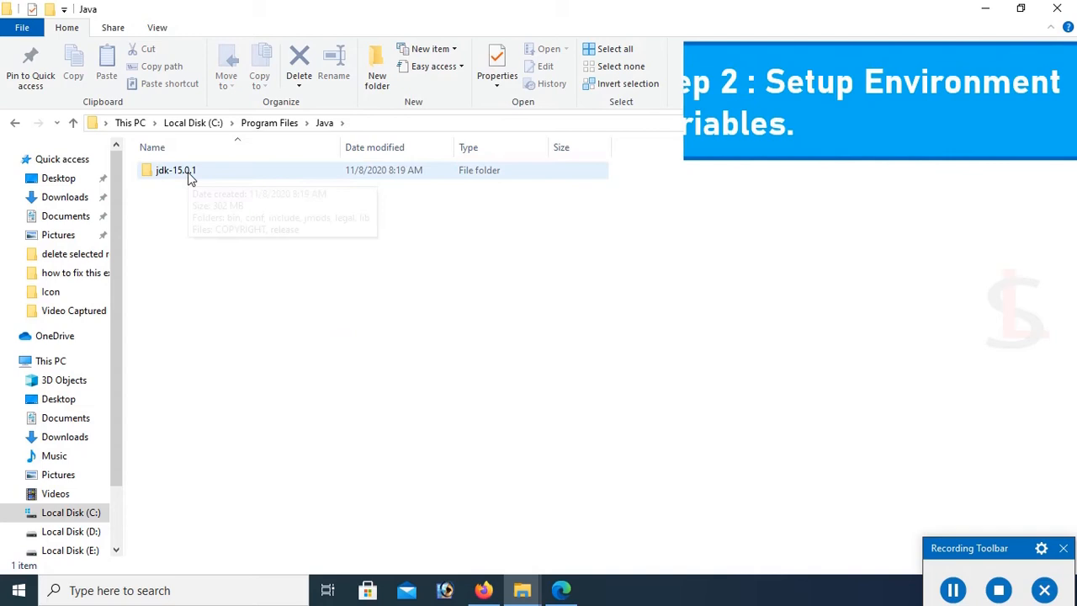
double_click(176, 170)
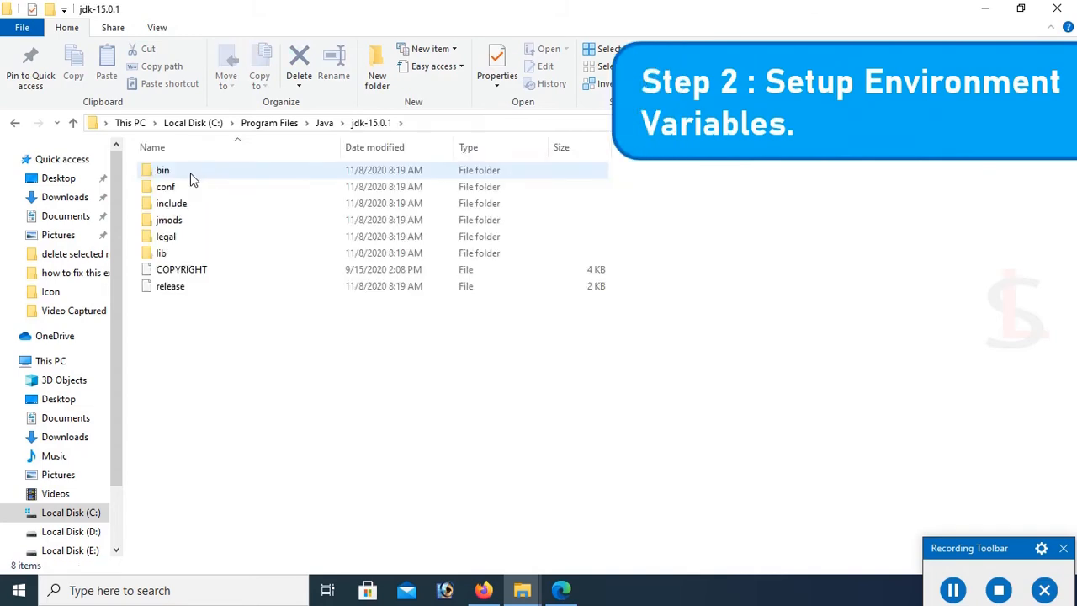
double_click(162, 170)
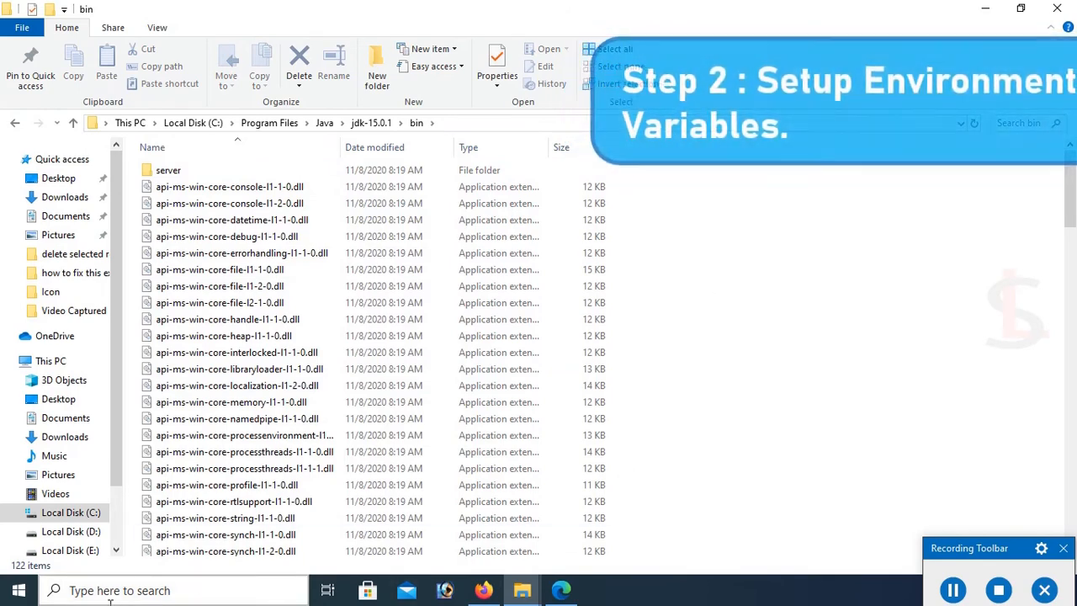
type("variabl")
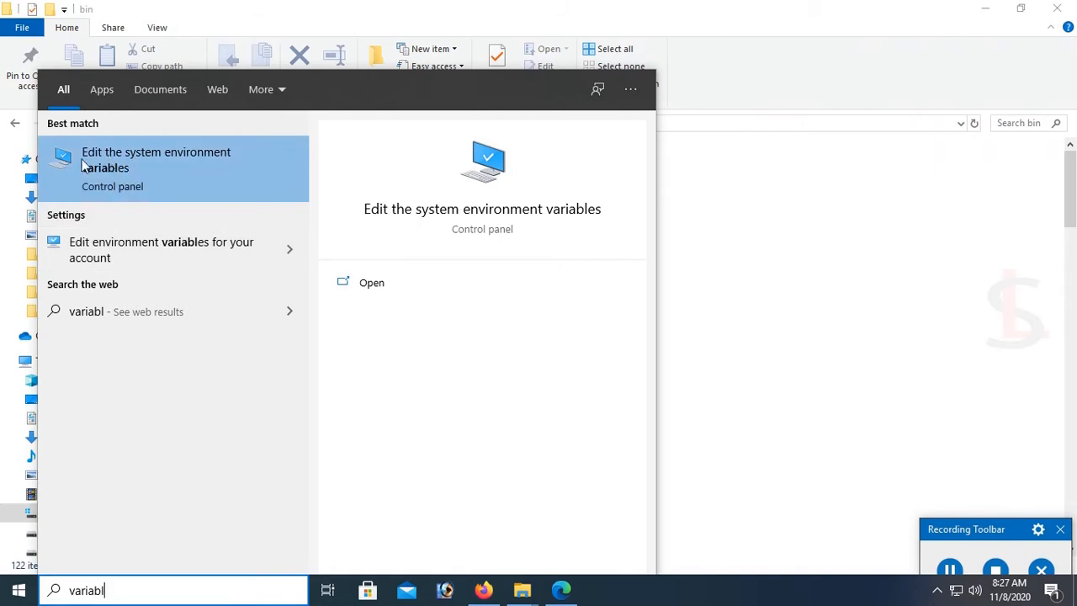
mouse_move(202, 165)
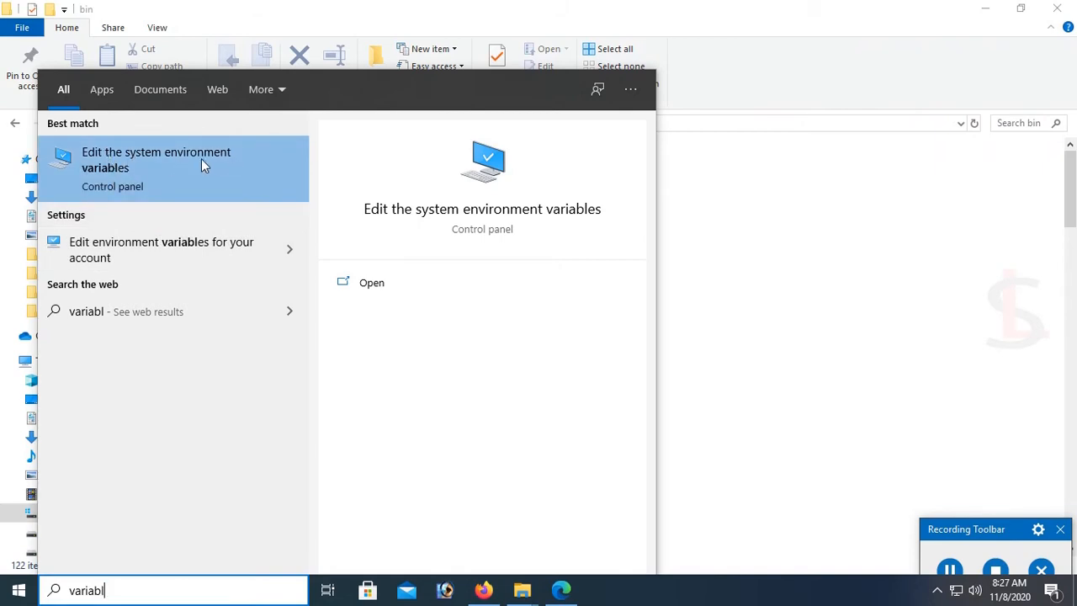
Reach Environment Variables from system settings and edit the system Path variable.
left_click(156, 160)
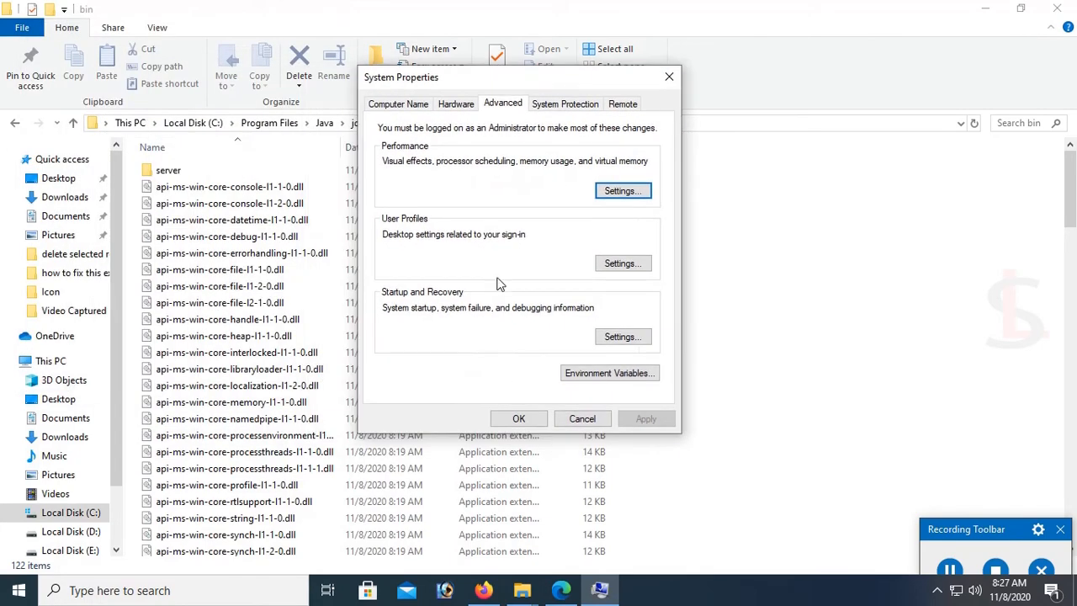
left_click(609, 373)
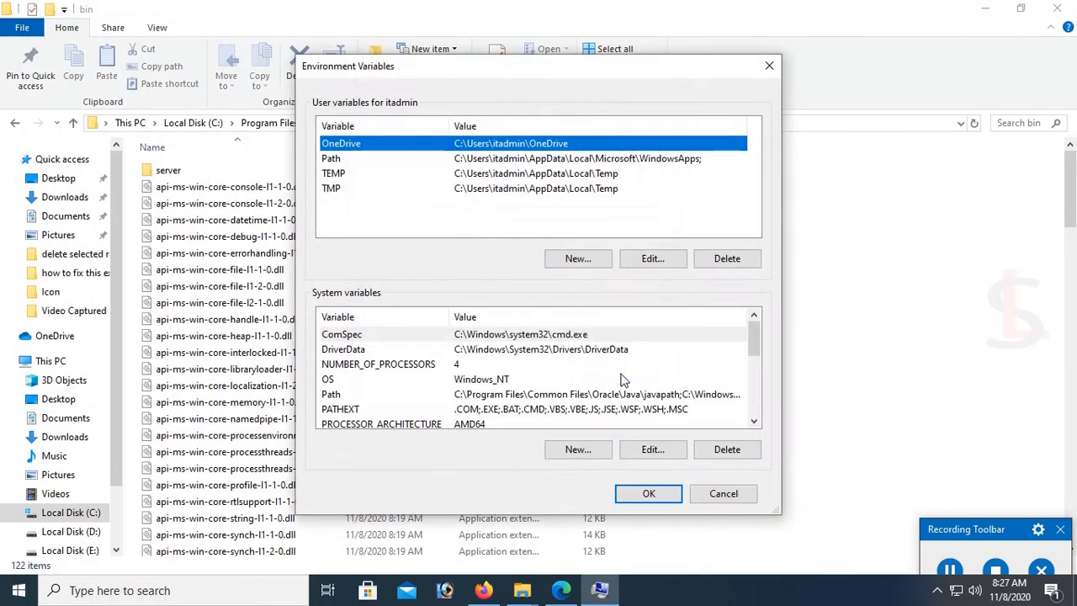
mouse_move(353, 368)
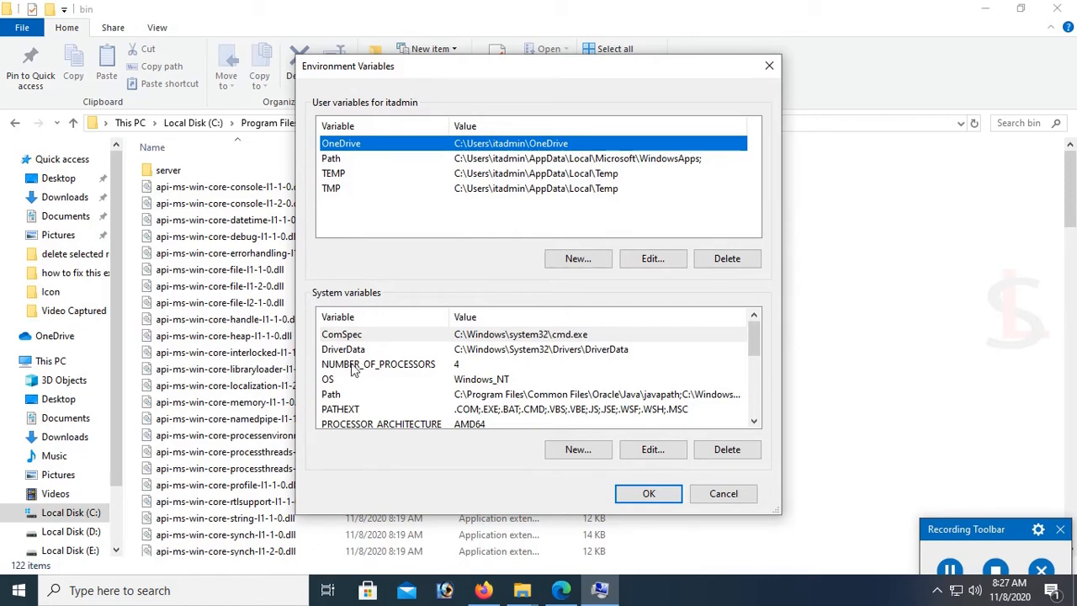
mouse_move(368, 392)
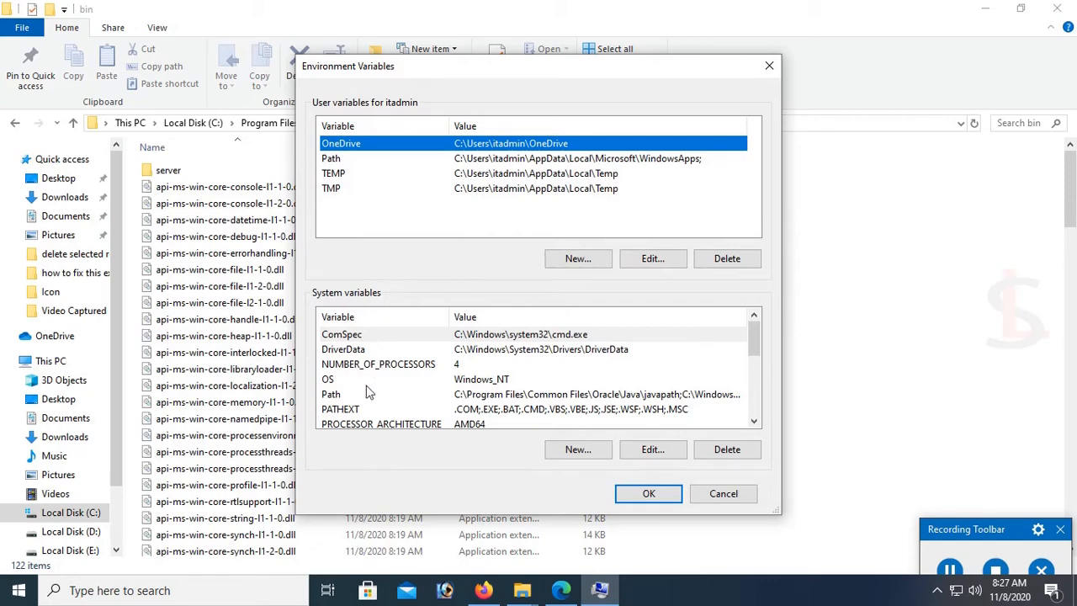
scroll("down", 3)
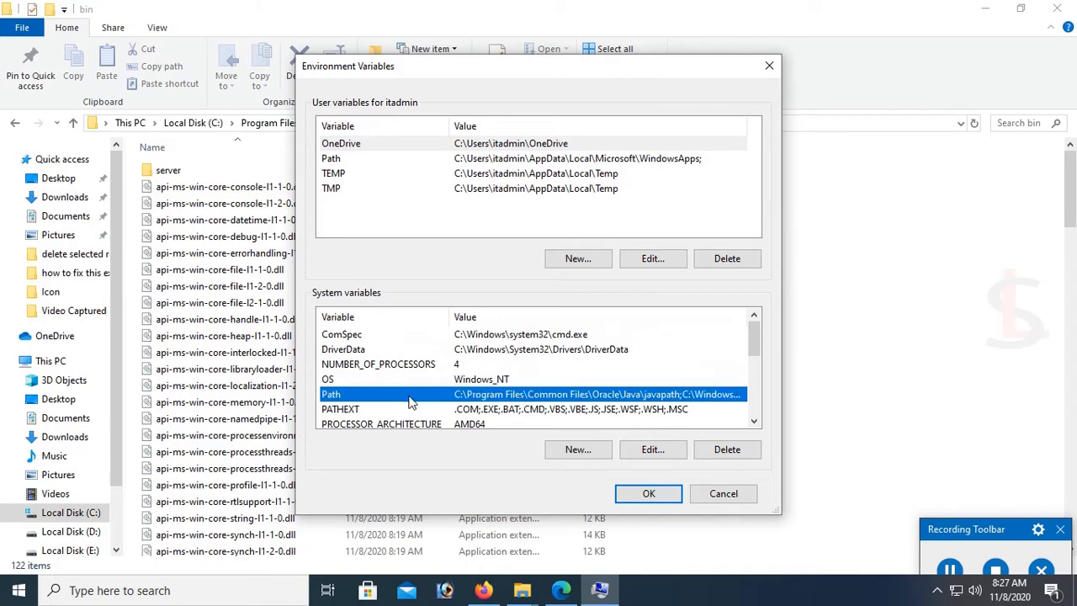
mouse_move(584, 395)
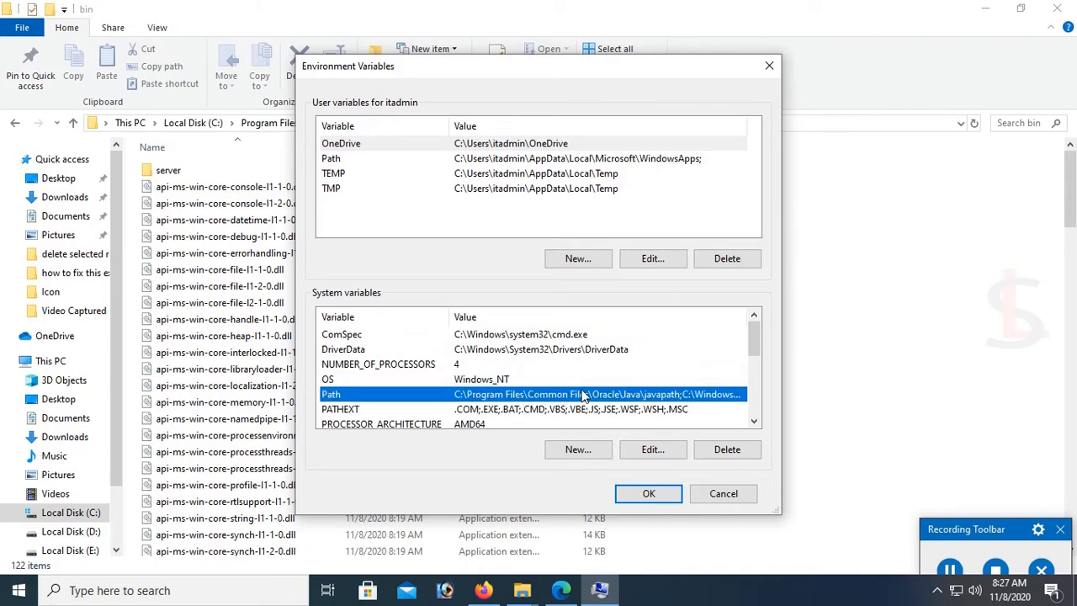
left_click(654, 449)
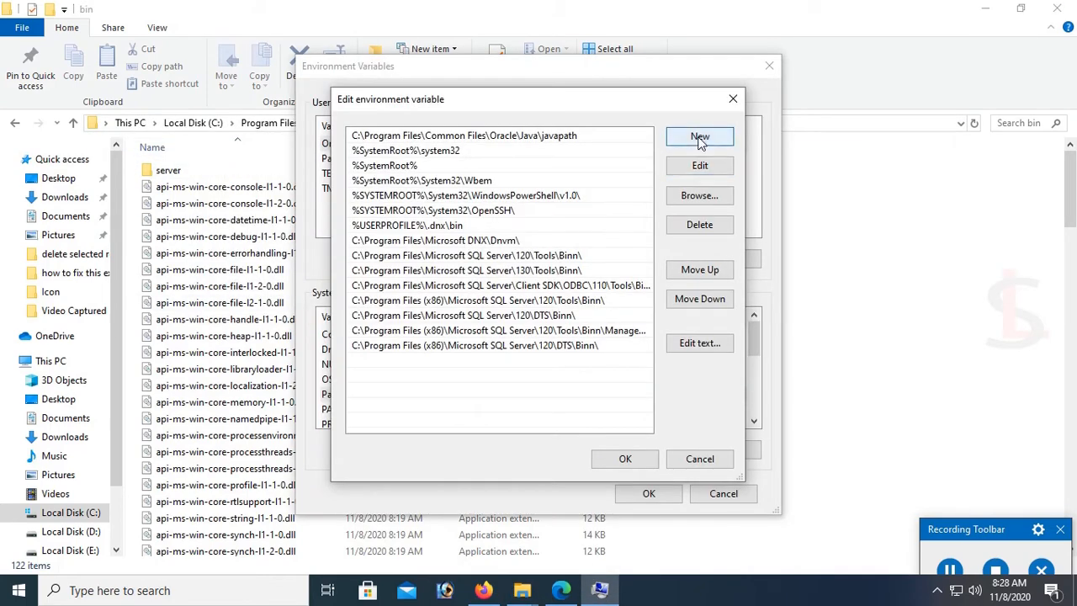
Paste C:\Program Files\Java\jdk-15.0.1\bin as a new Path entry and confirm with OK.
right_click(362, 360)
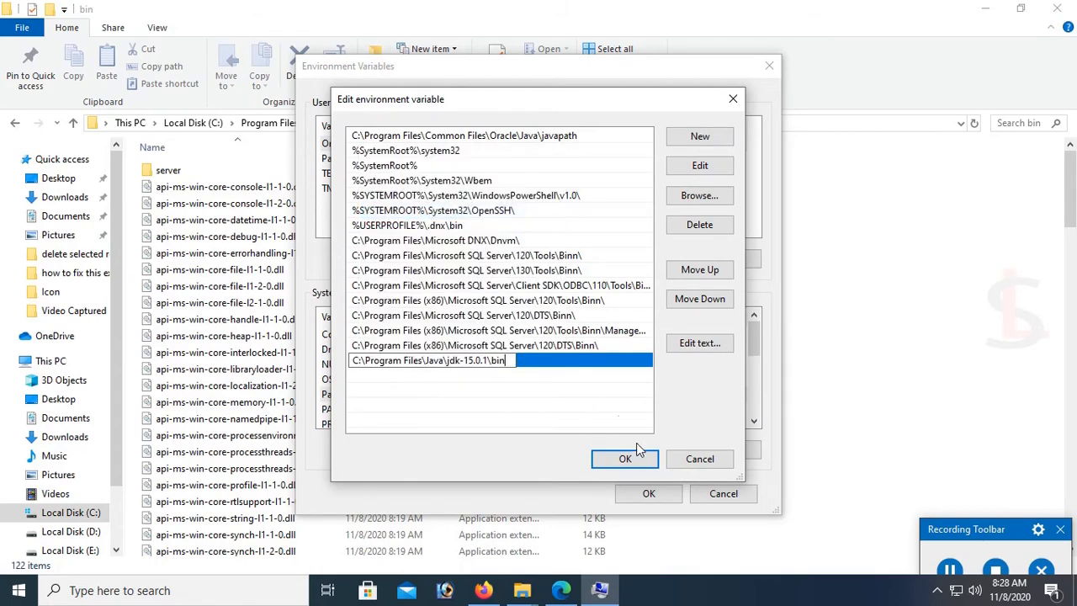
left_click(625, 459)
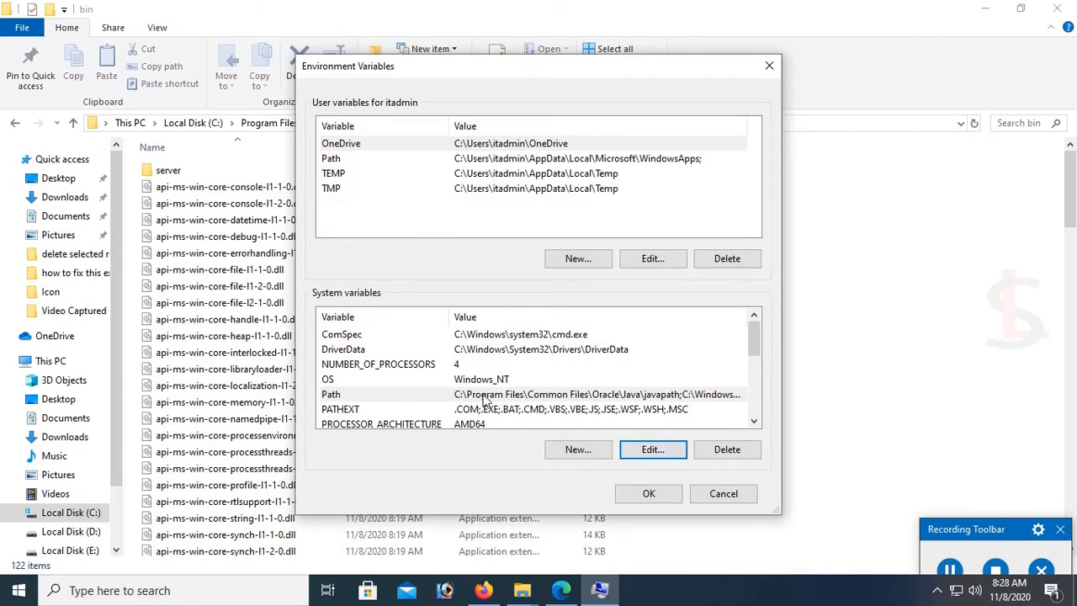
mouse_move(578, 449)
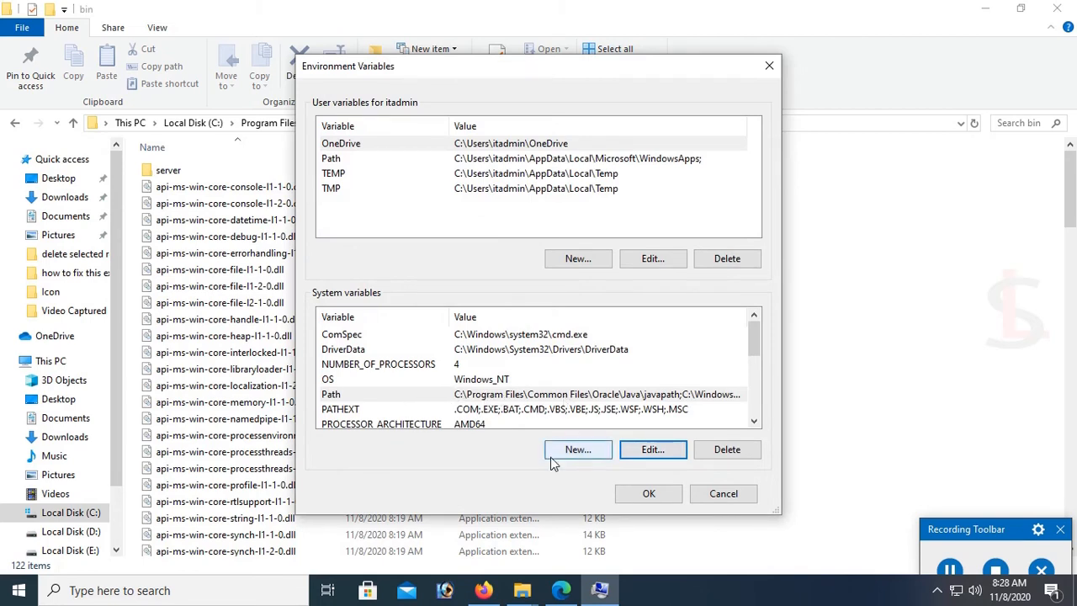
Add system variable JAVA_HOME with value C:\Program Files\Java\jdk-15.0.1, trimming the trailing bin.
left_click(578, 448)
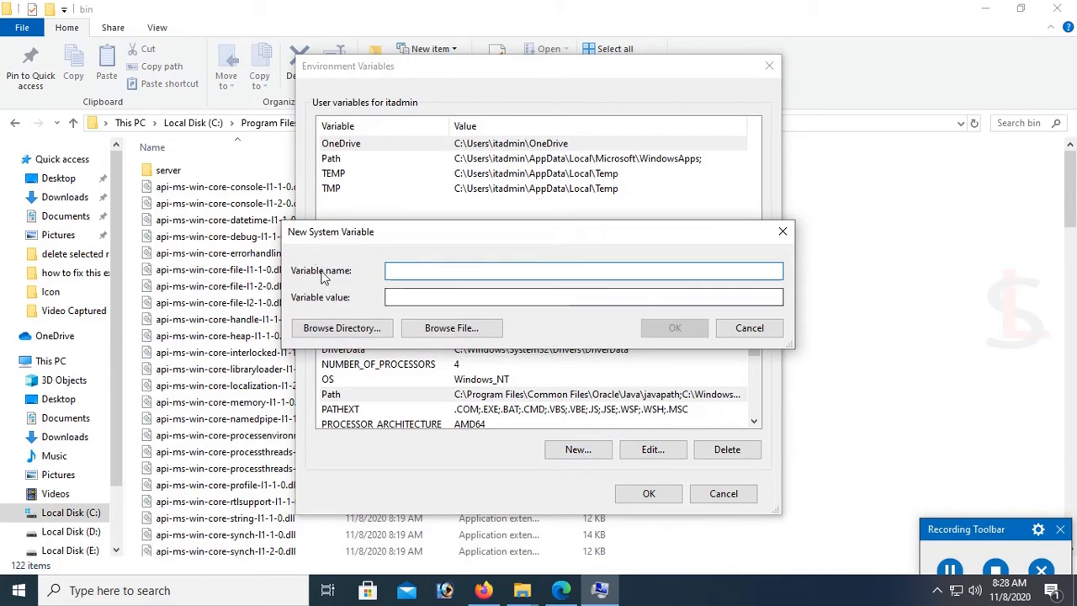
type("J")
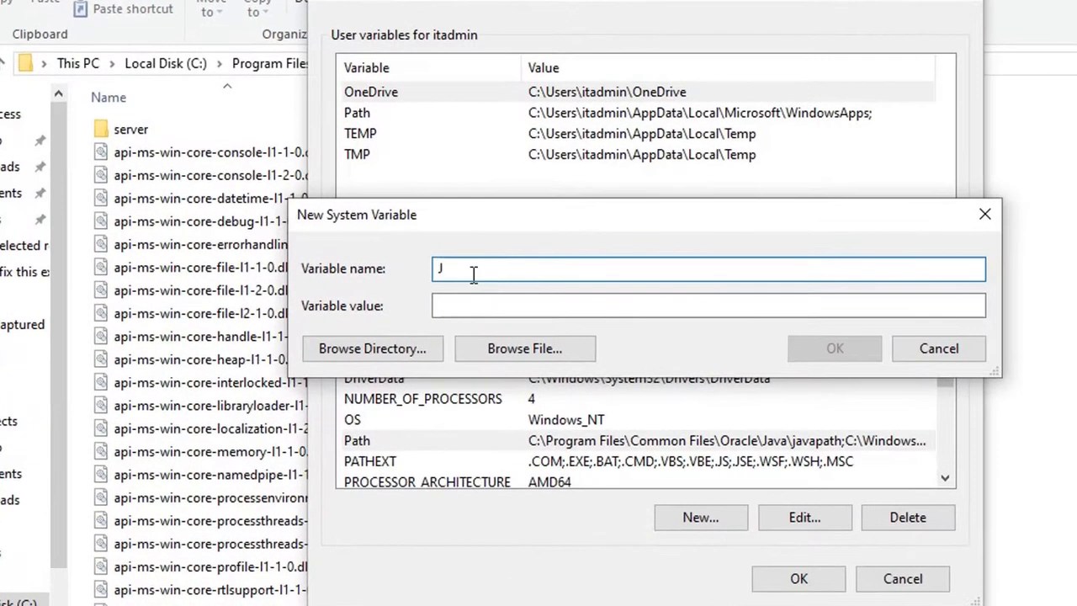
type("AVA_HOME")
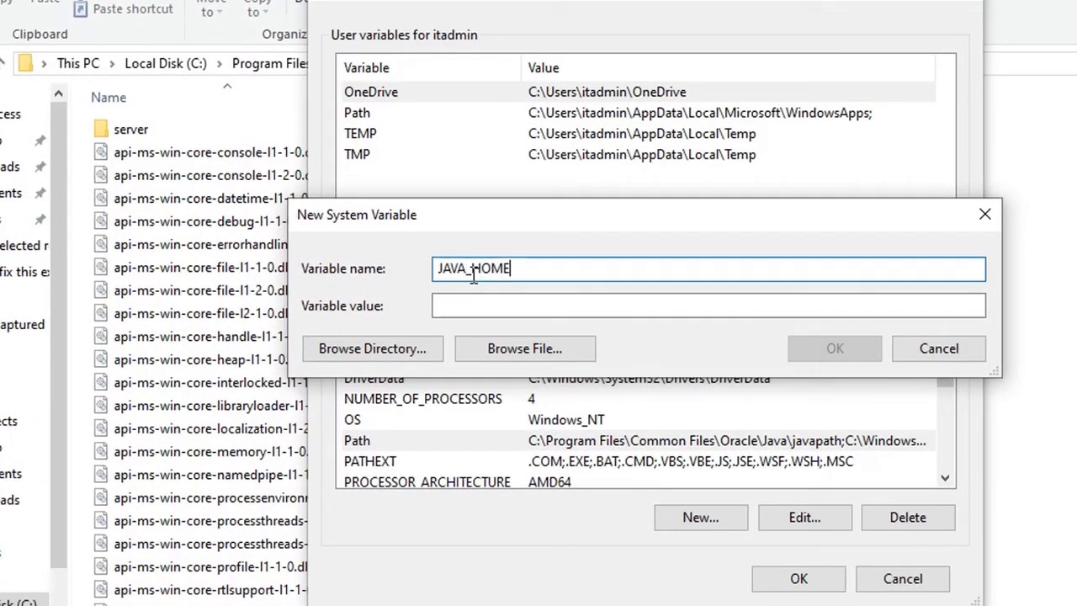
left_click(707, 305)
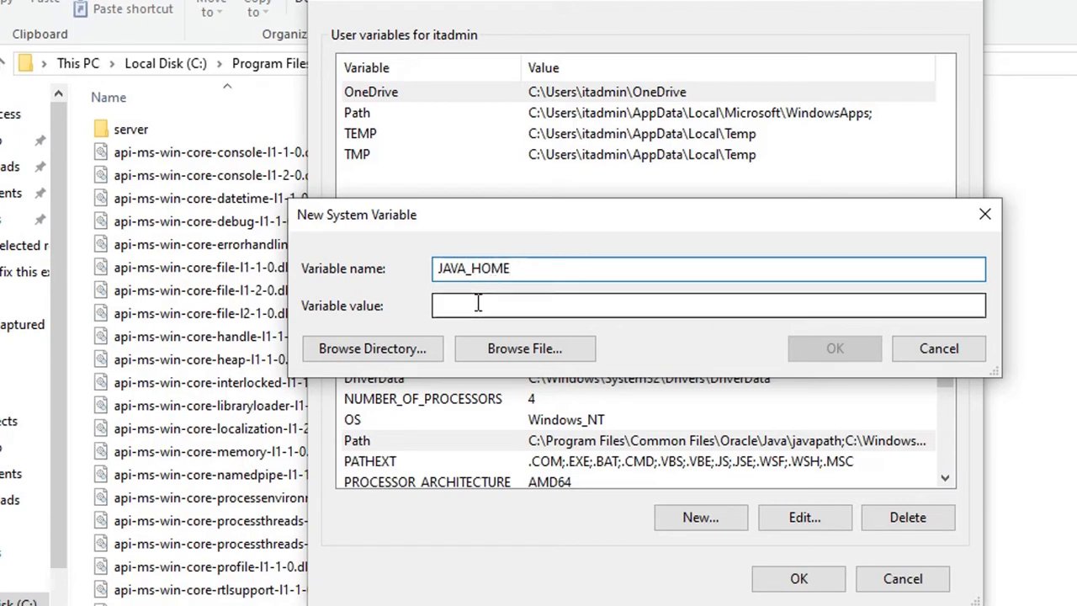
type("C:\\Program Files\\Java\\jdk-15.0.1\\bin")
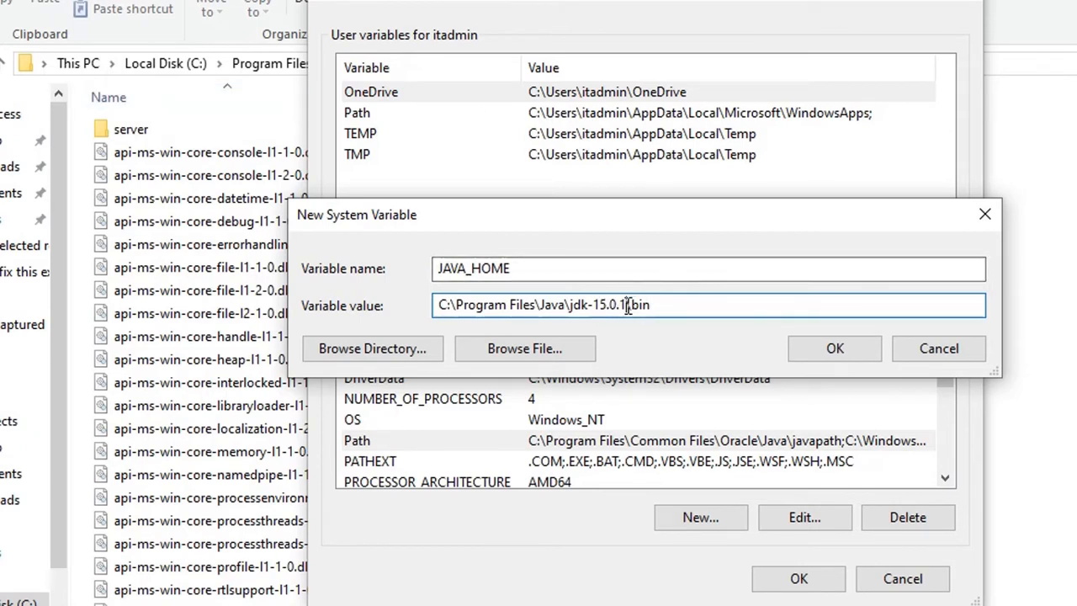
double_click(639, 304)
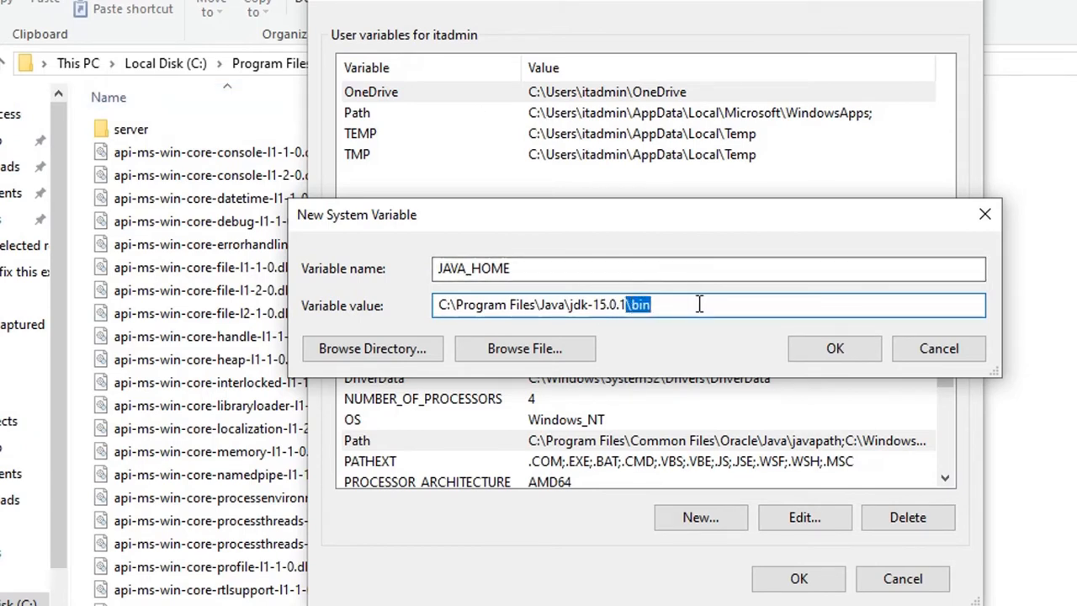
key("Backspace")
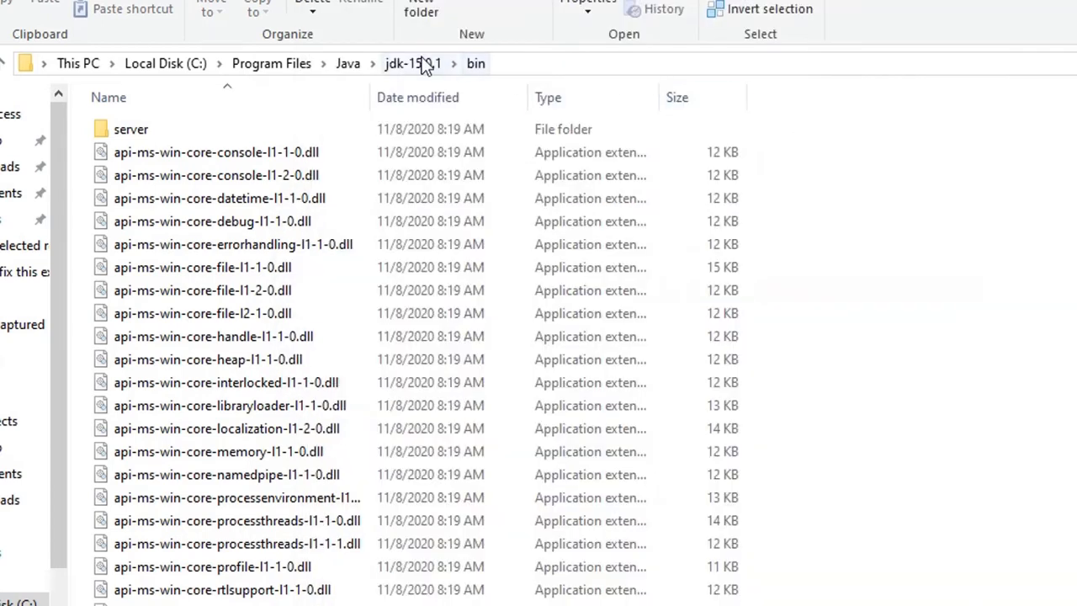
left_click(412, 63)
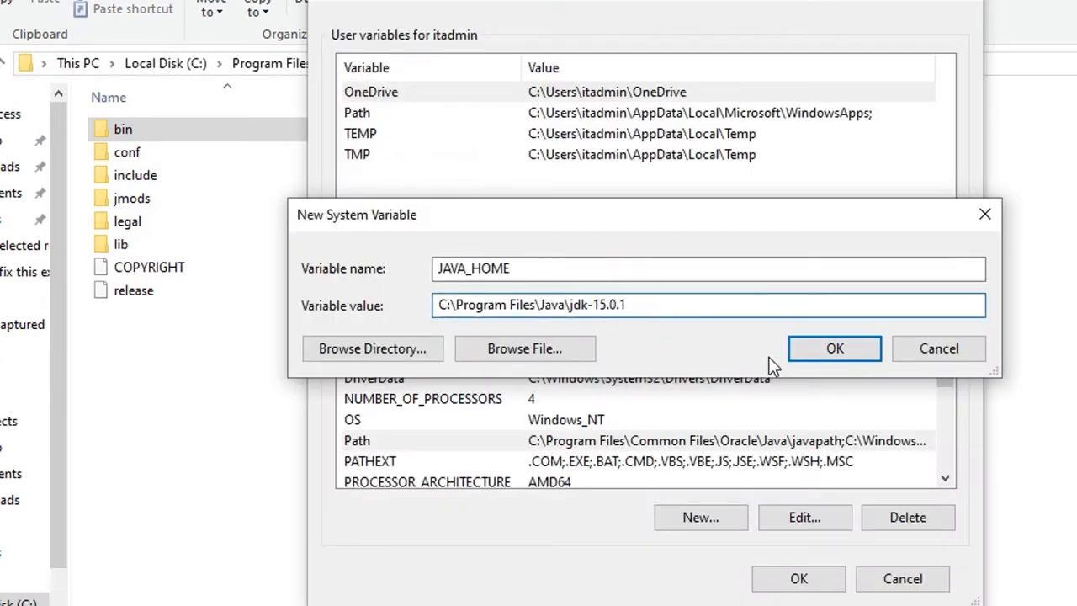
left_click(834, 348)
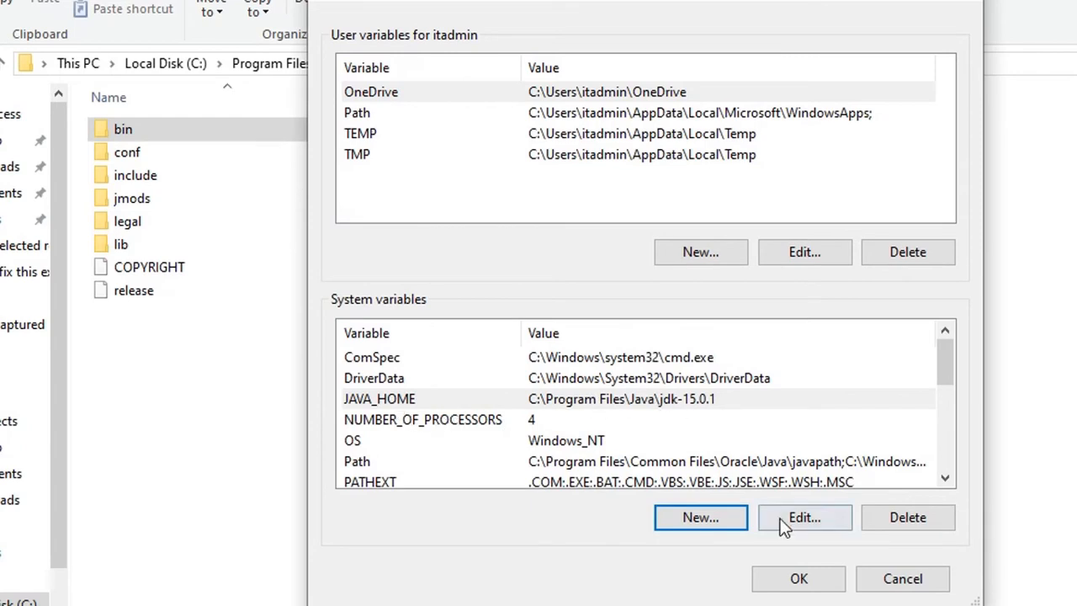
mouse_move(798, 579)
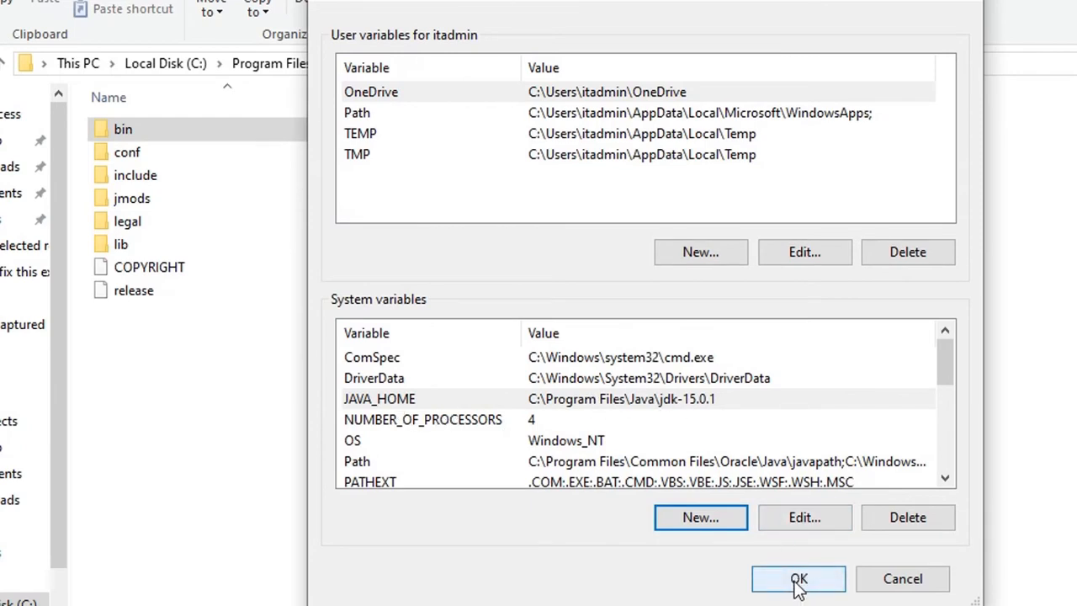
Save the variables, then Google 'download android studio' and open the Android Developers result.
left_click(798, 579)
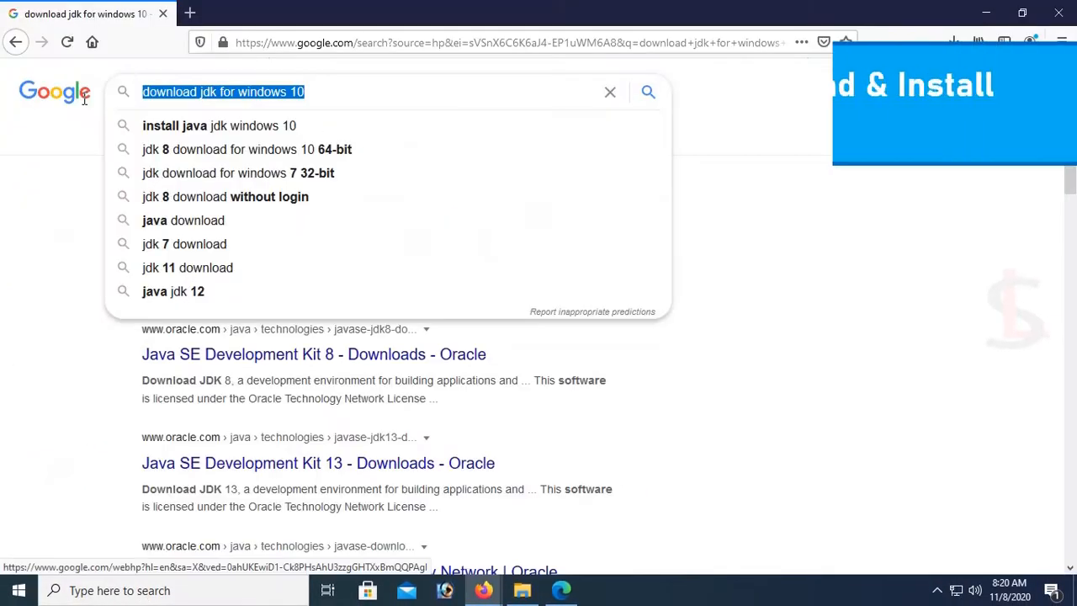
type("download androi")
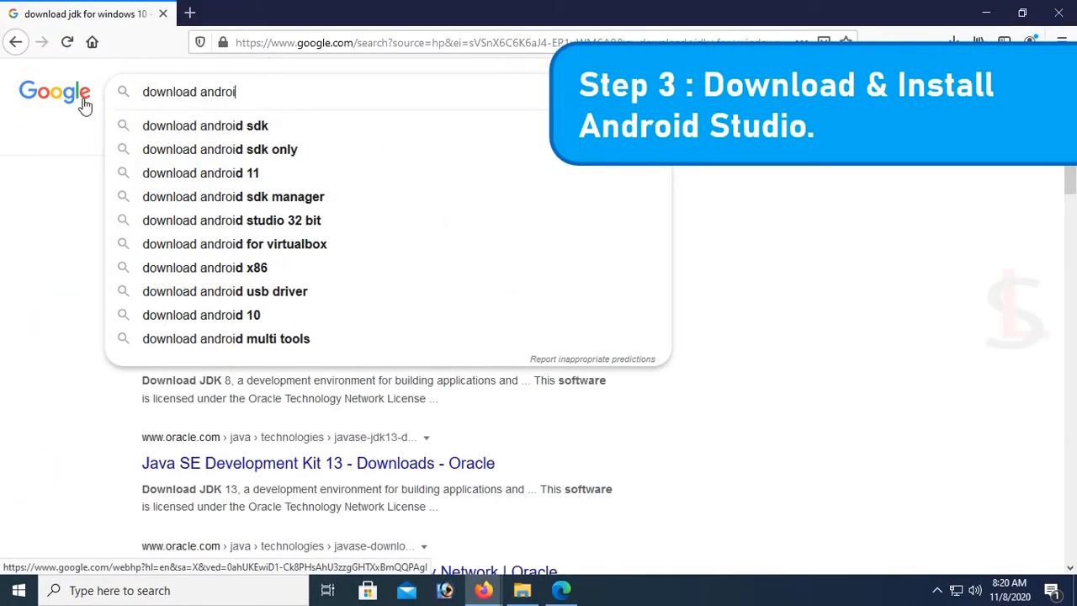
type("studio")
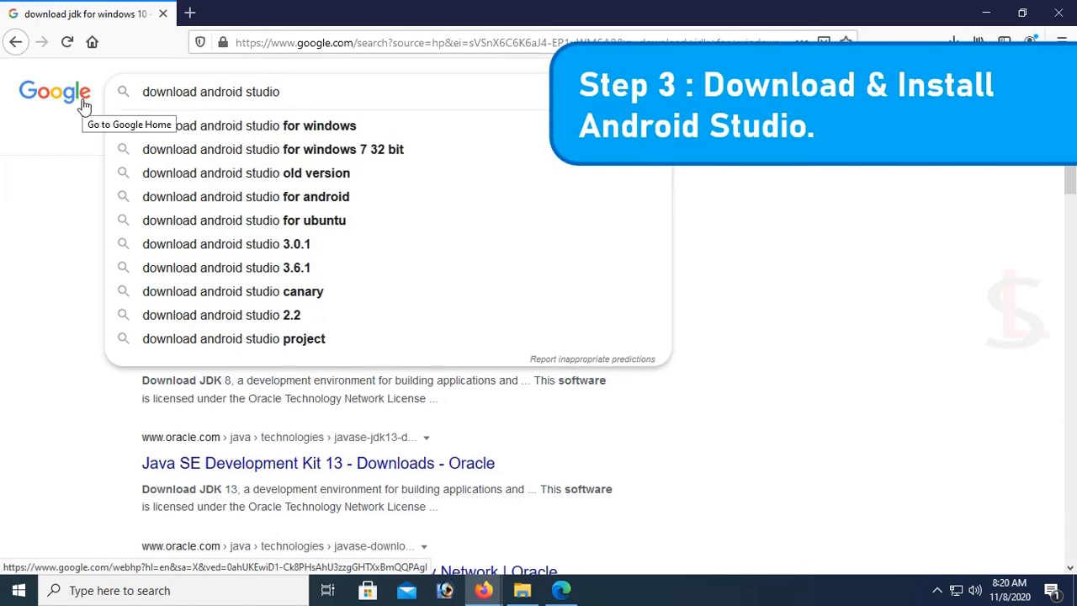
key("Return")
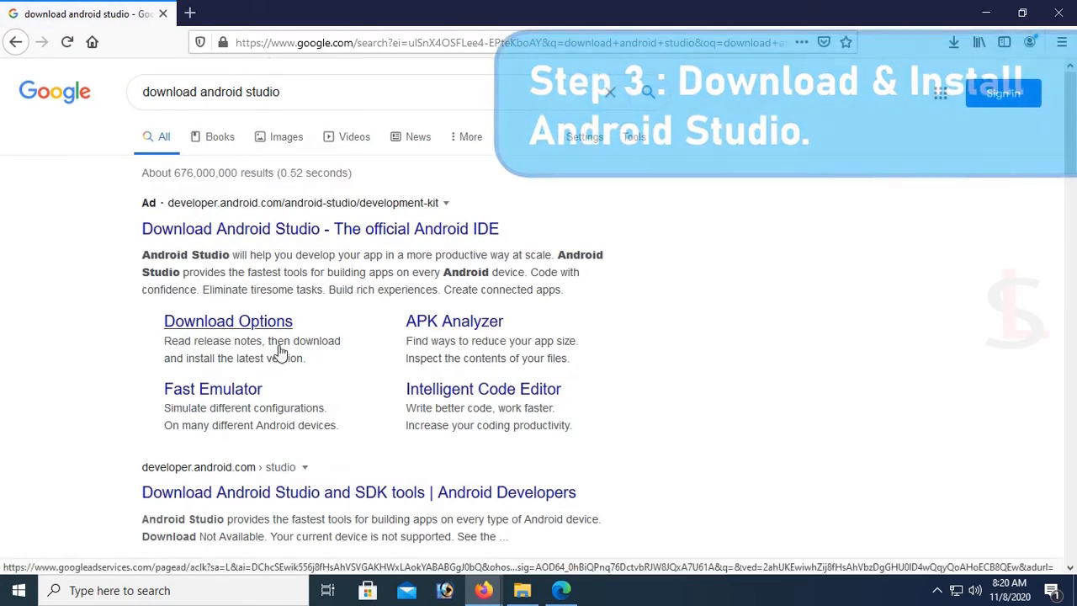
scroll("down", 3)
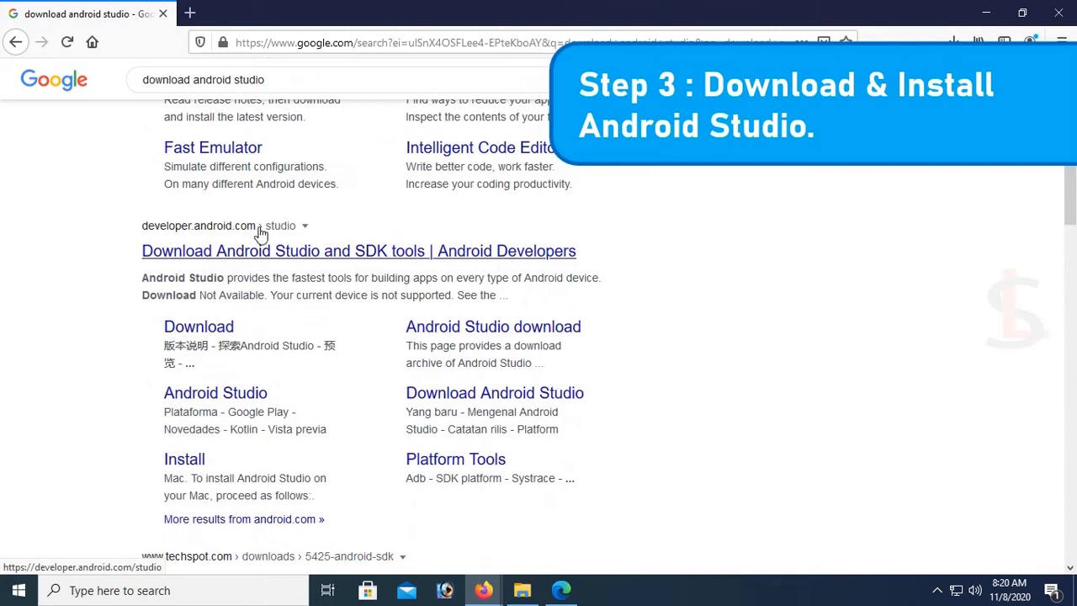
mouse_move(322, 259)
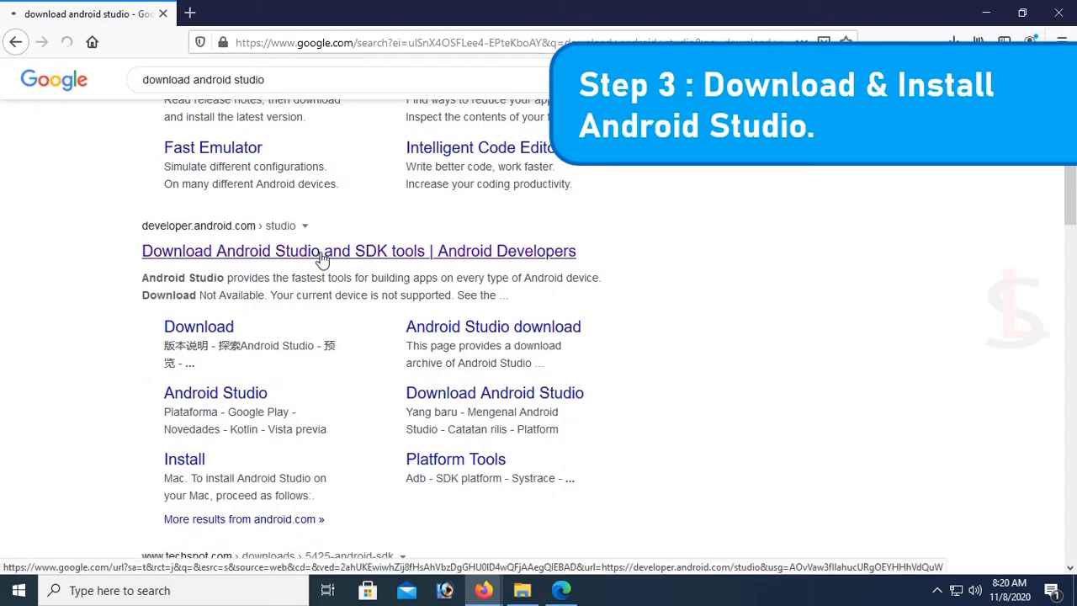
left_click(359, 251)
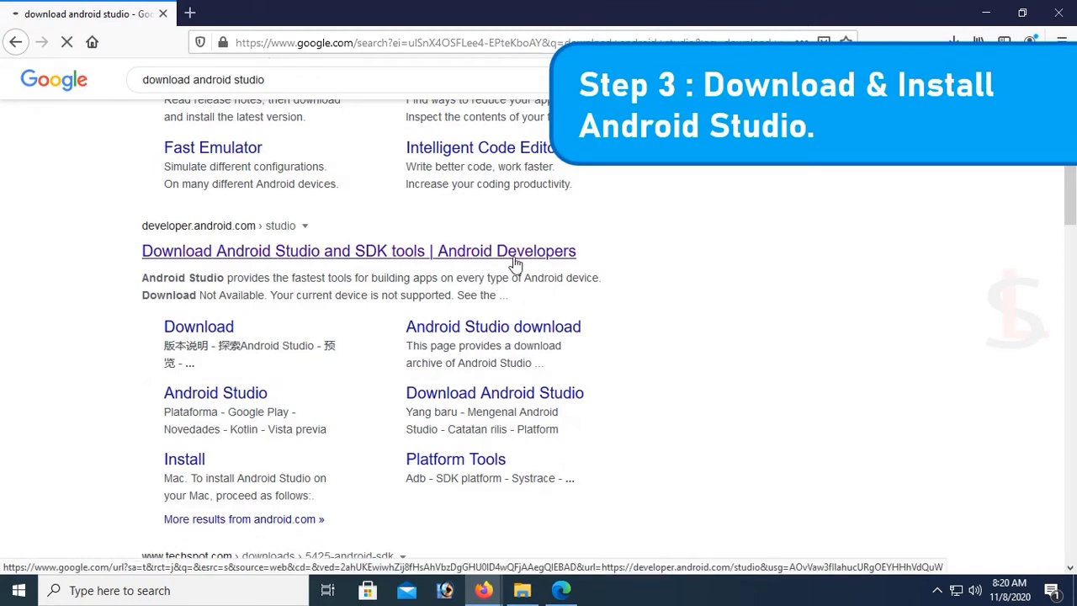
left_click(358, 250)
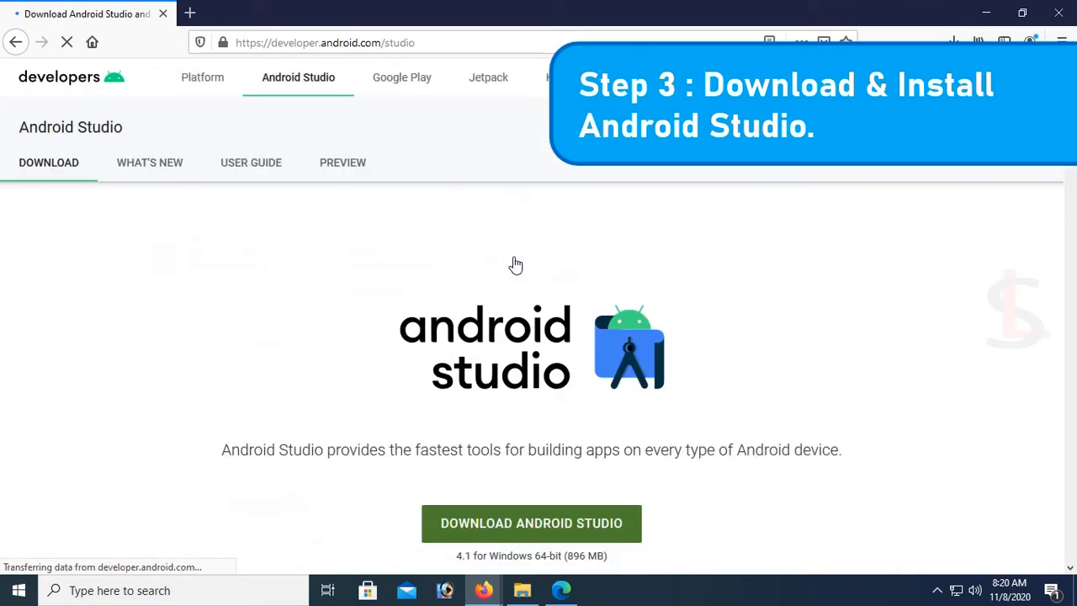
Accept the terms and download the 896 MB Android Studio Windows installer, then view the downloads list.
scroll("down", 3)
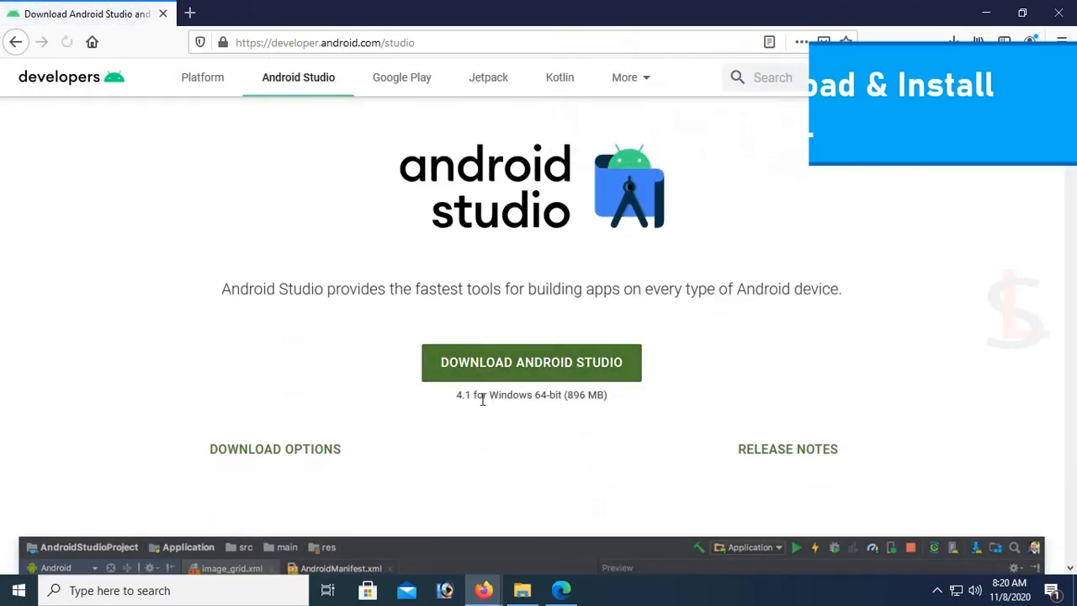
double_click(576, 395)
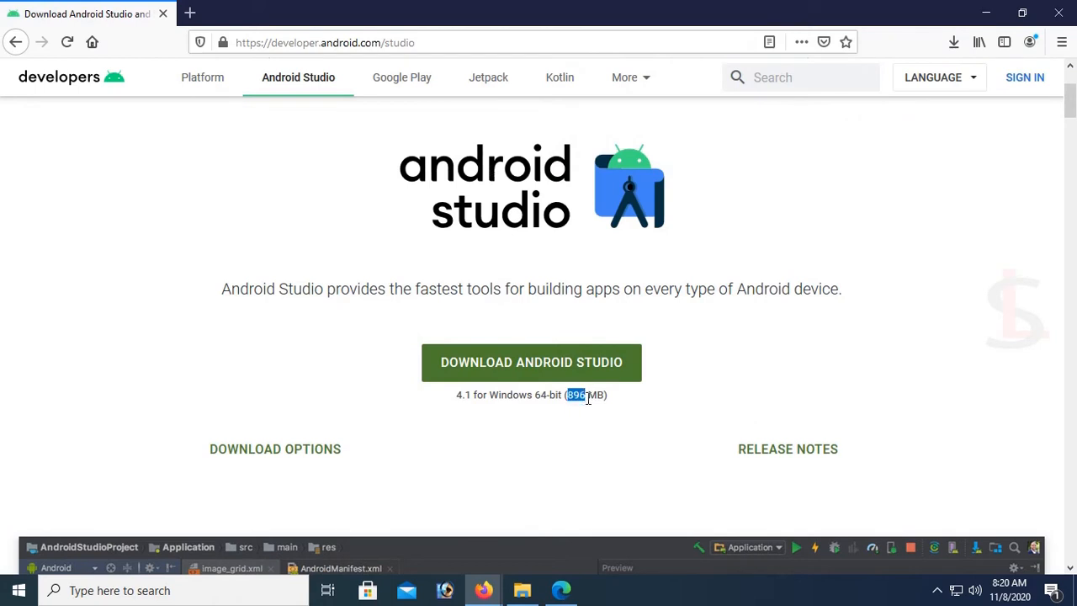
mouse_move(491, 416)
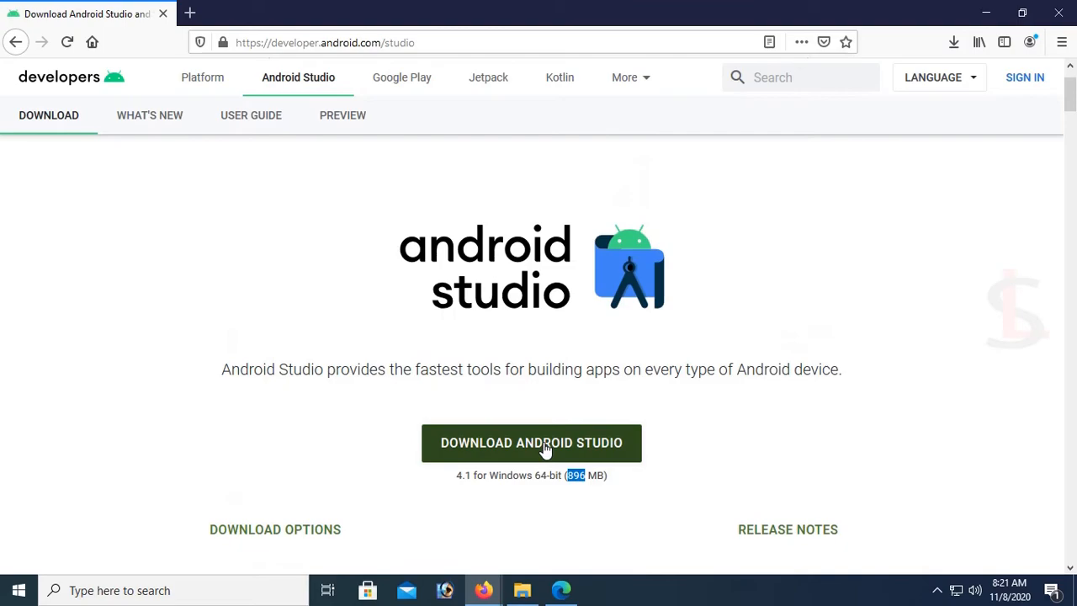
left_click(531, 443)
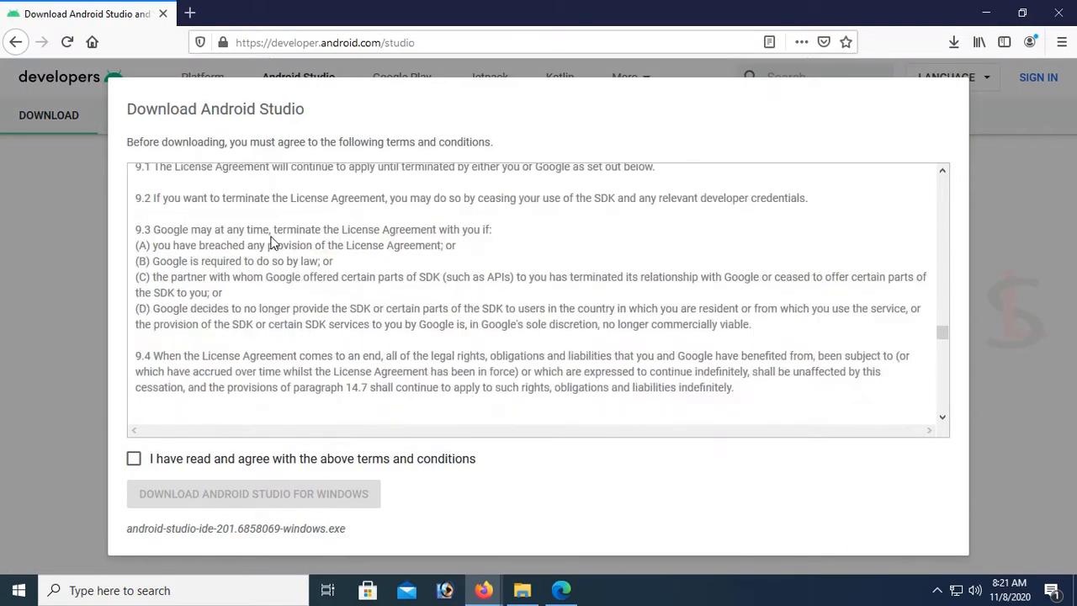
scroll("down", 3)
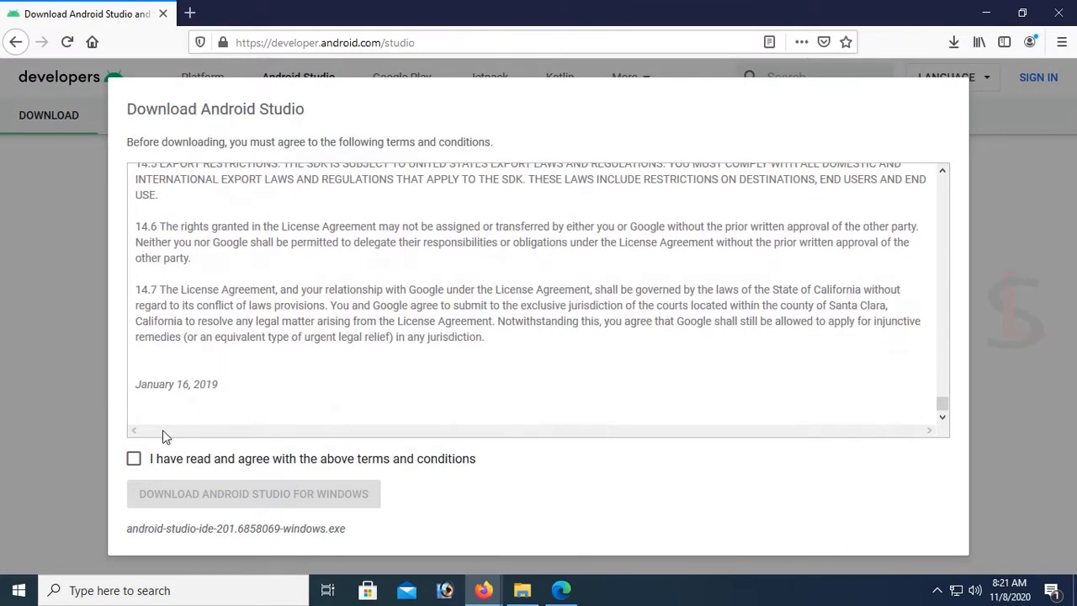
left_click(133, 458)
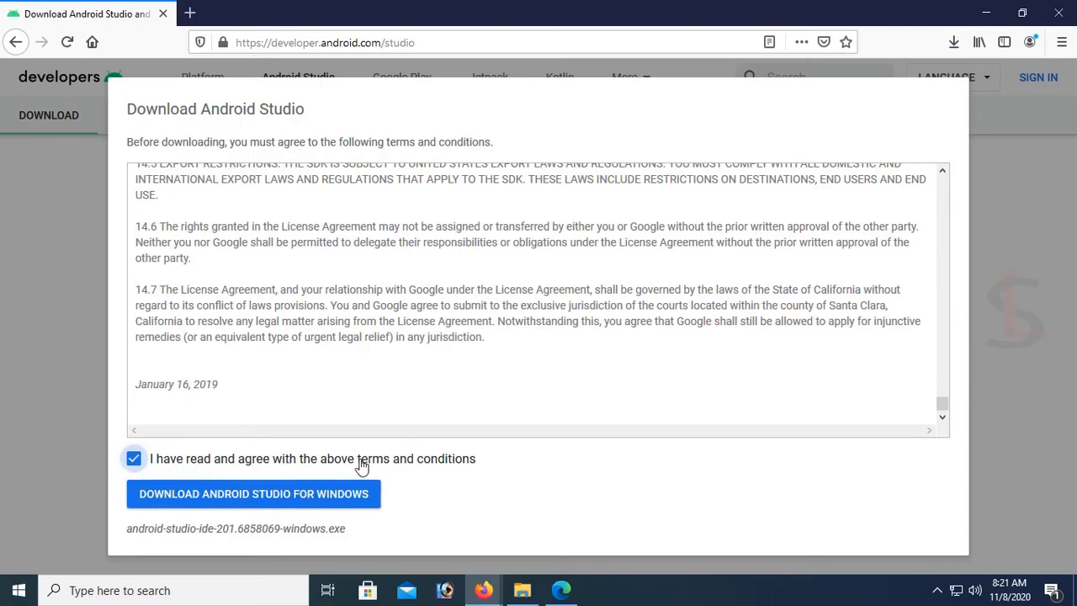
left_click(253, 494)
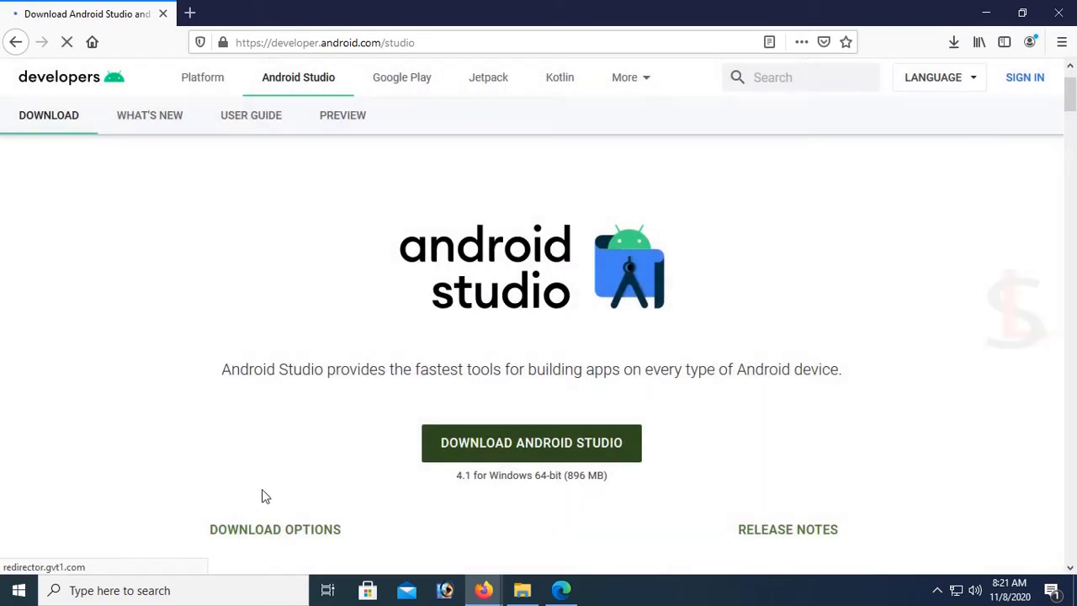
left_click(531, 443)
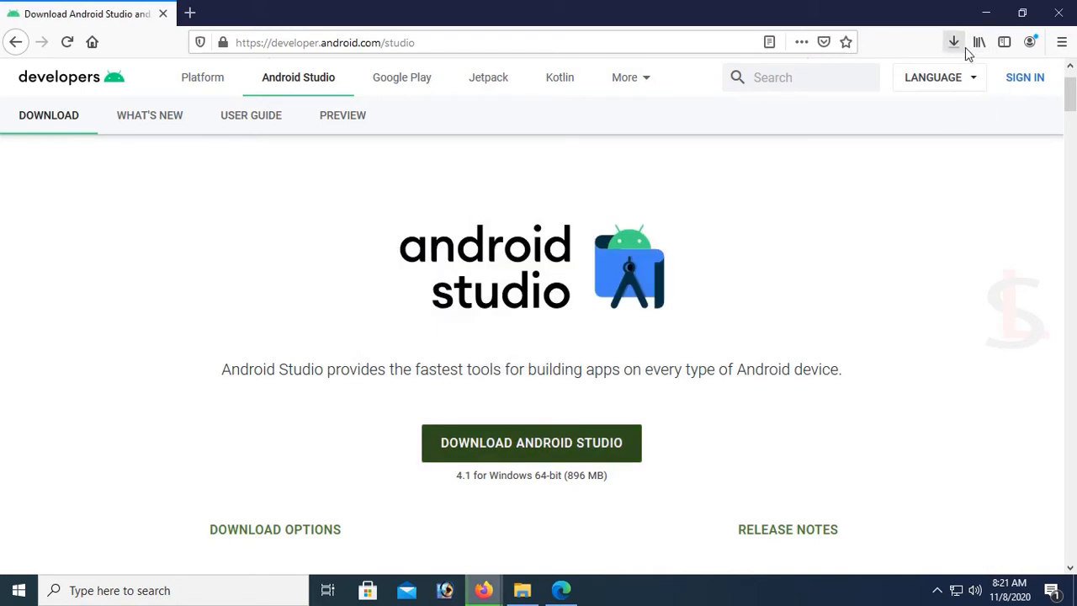
left_click(954, 42)
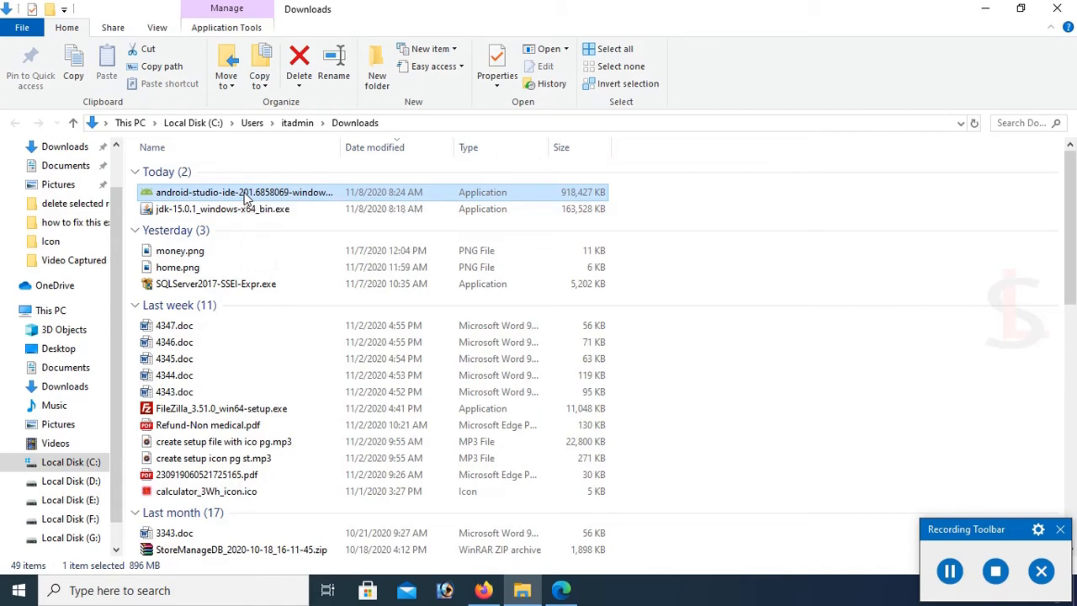
Run the installer keeping Android Studio and Android Virtual Device components at the default location.
double_click(244, 192)
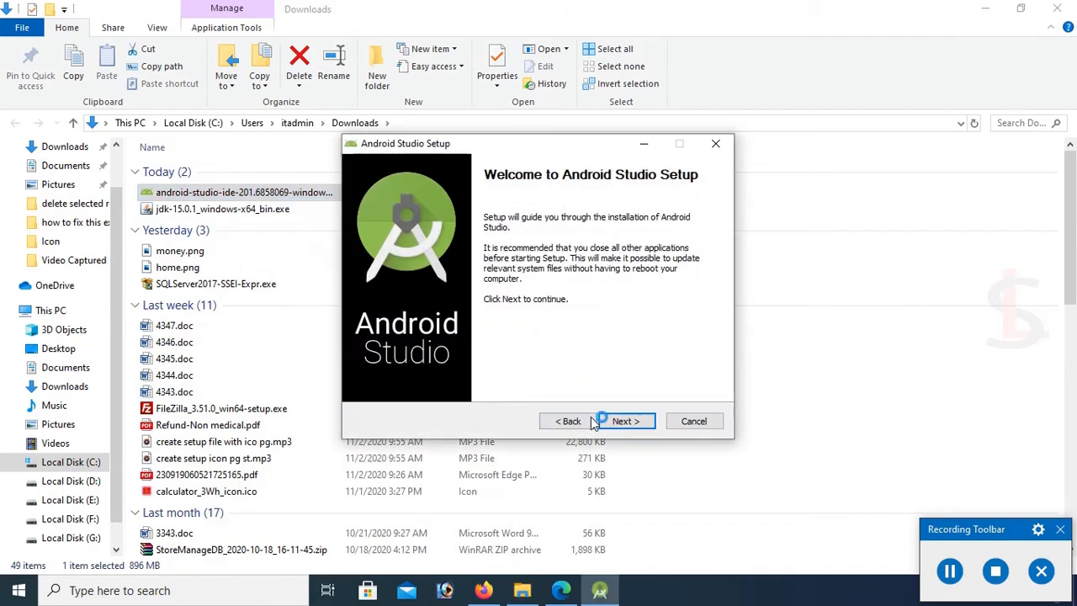
left_click(625, 421)
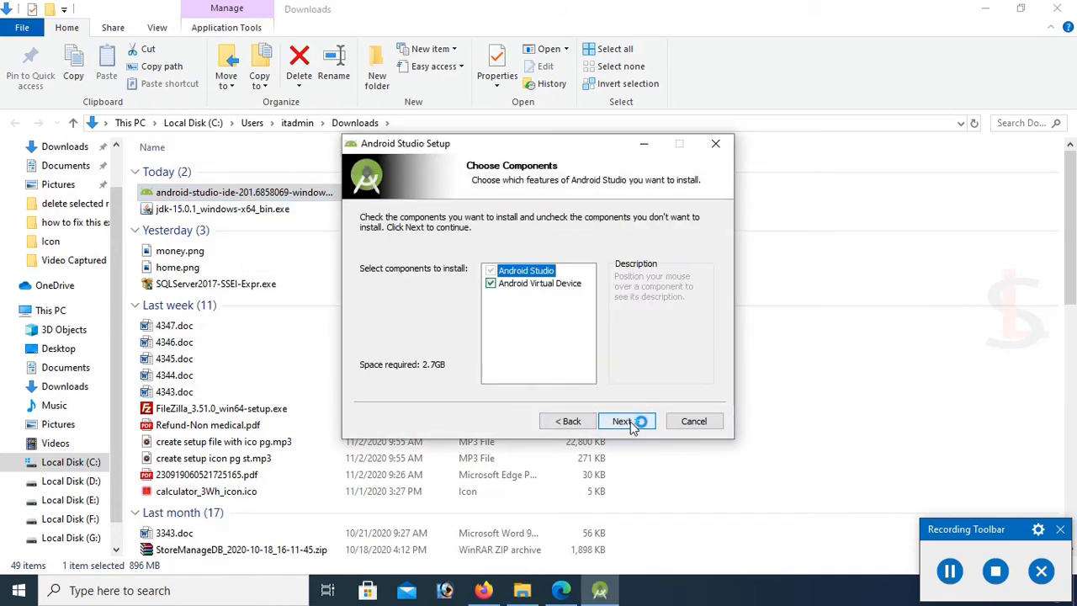
left_click(626, 420)
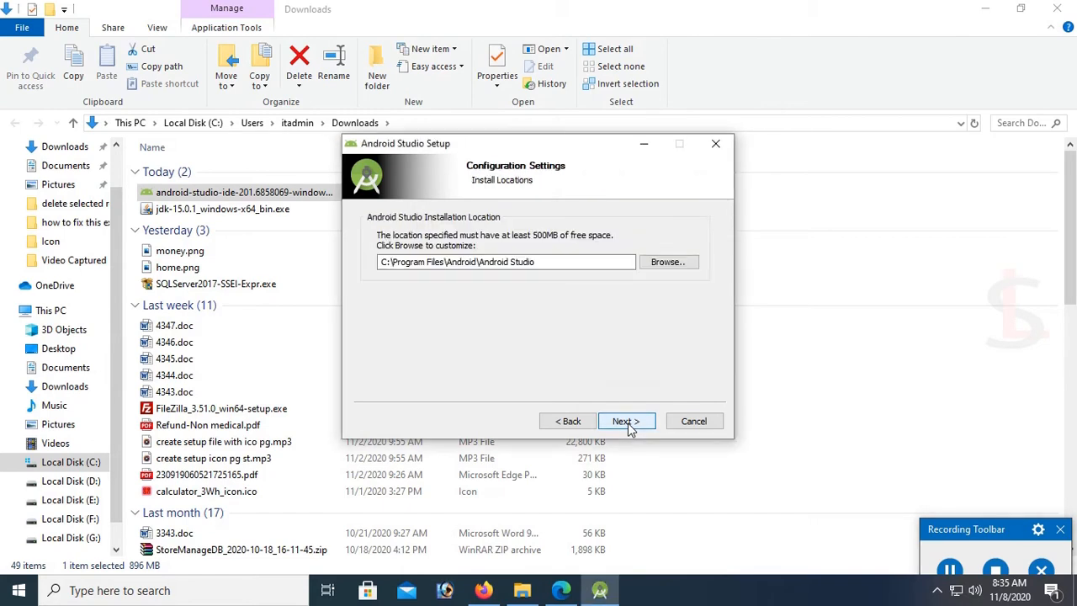
left_click(626, 421)
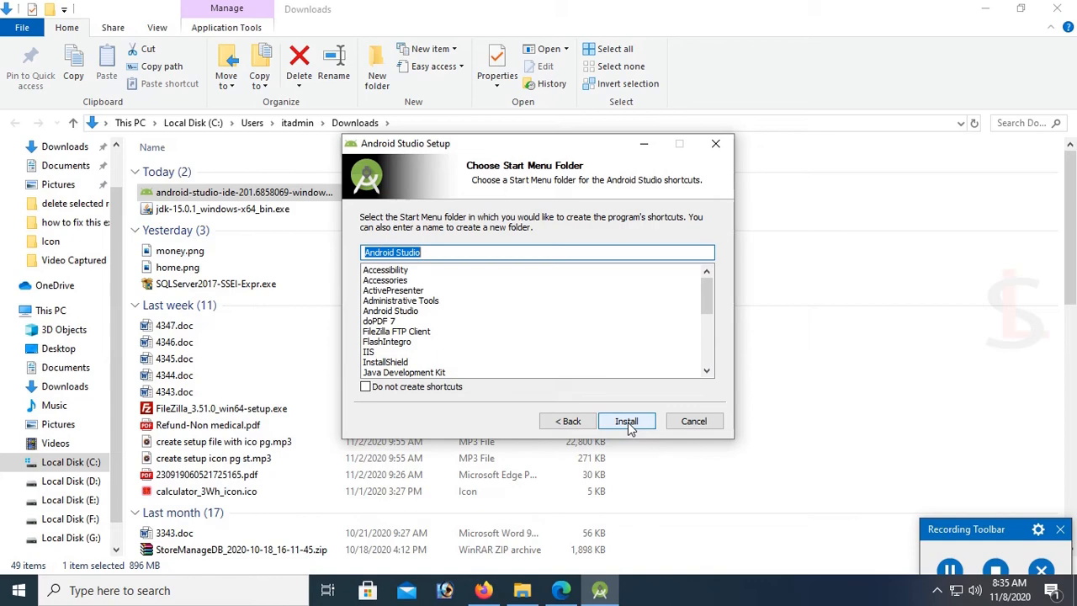
left_click(626, 420)
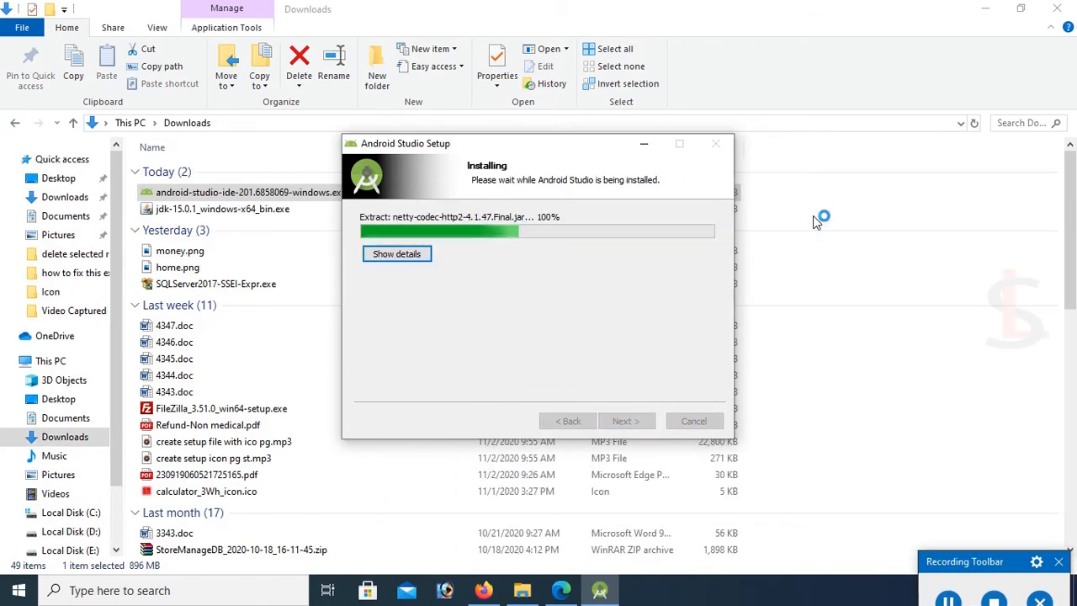
Complete the installation and finish setup with Start Android Studio checked.
left_click(397, 253)
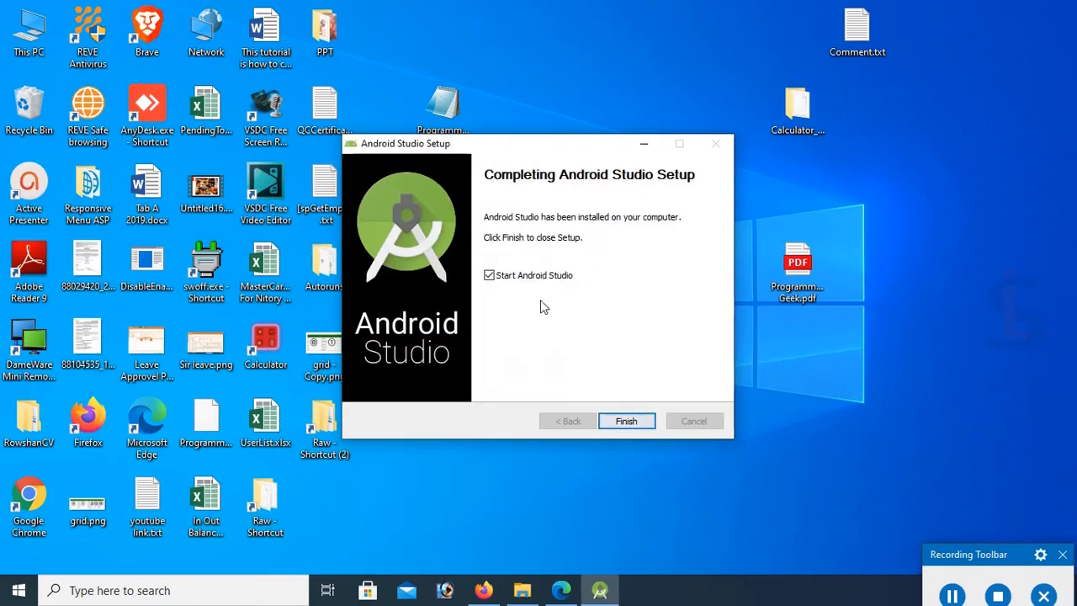
mouse_move(627, 409)
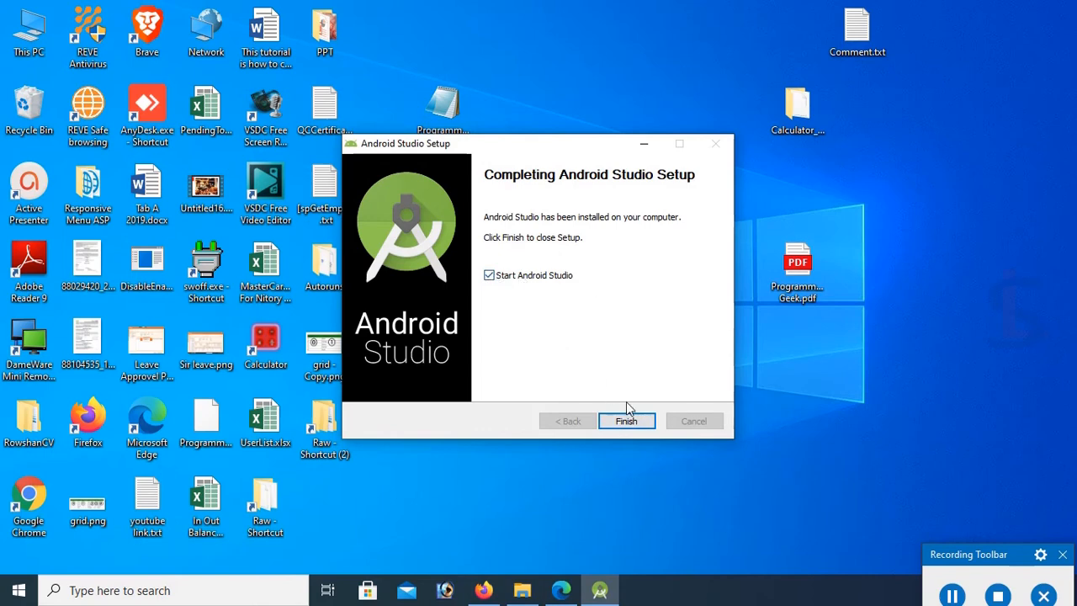
left_click(626, 421)
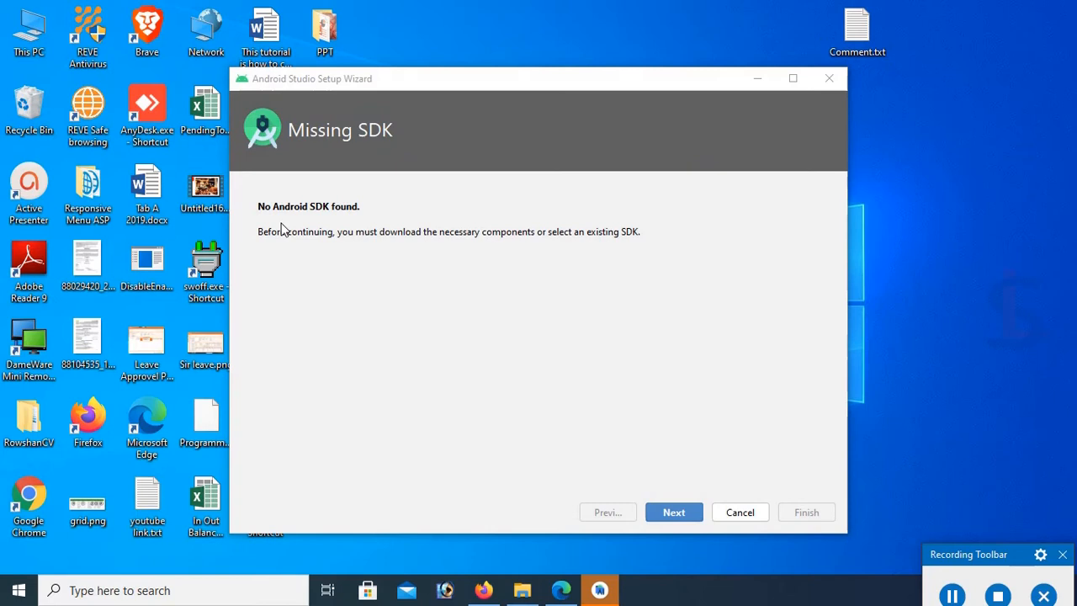
mouse_move(556, 248)
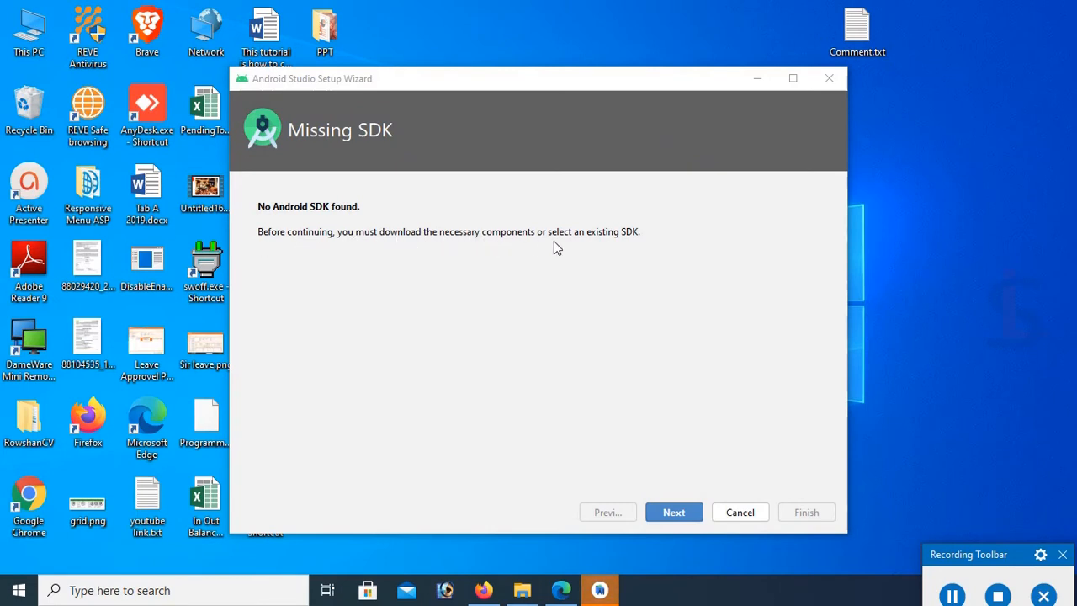
mouse_move(366, 210)
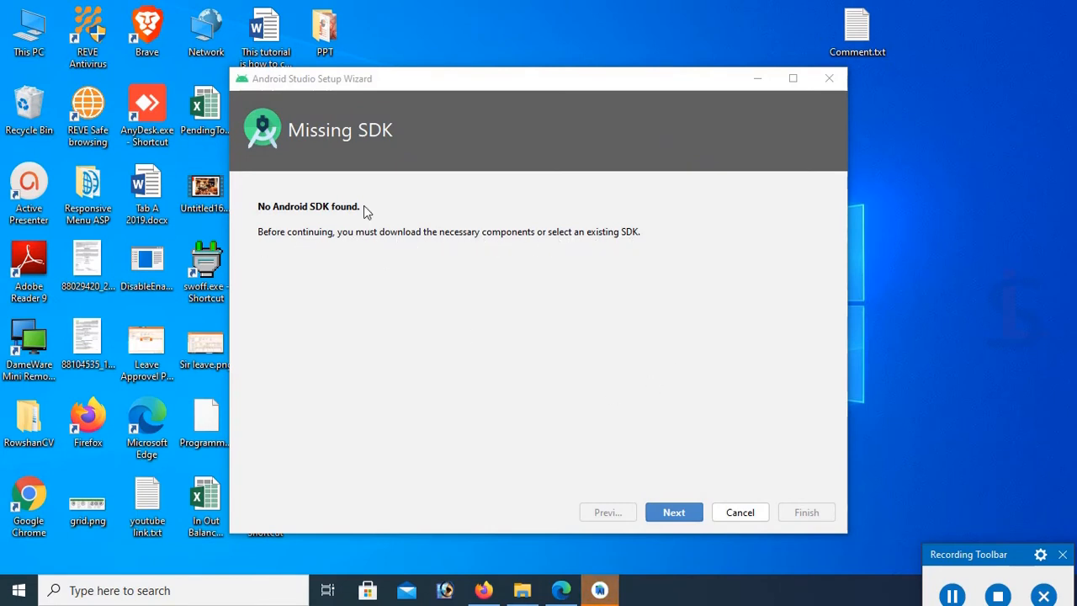
Accept the default SDK components and location, download them, and finish the setup wizard.
left_click(674, 512)
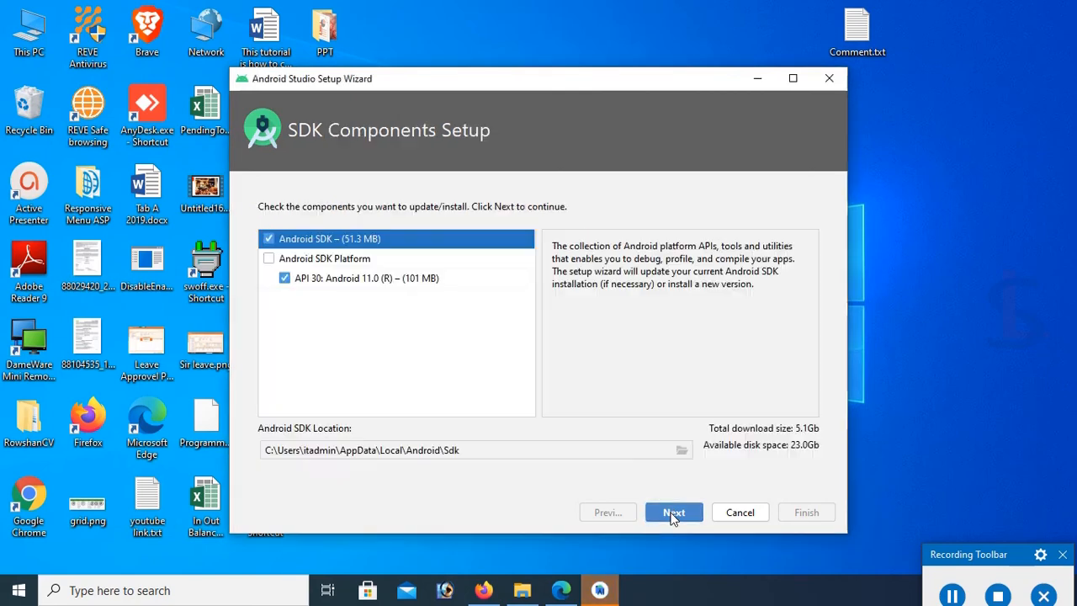
left_click(673, 511)
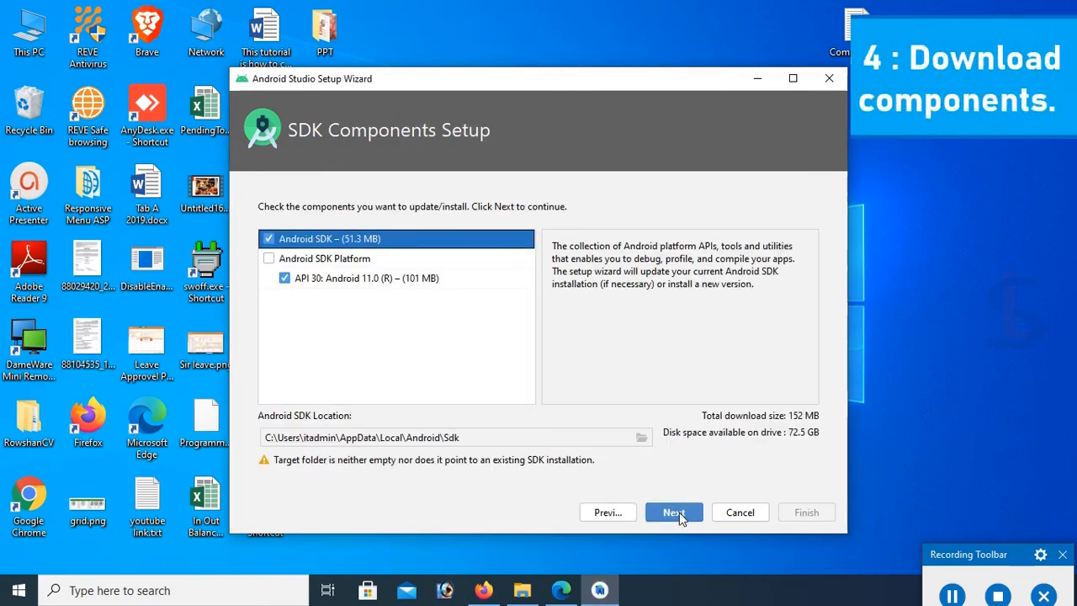
left_click(674, 512)
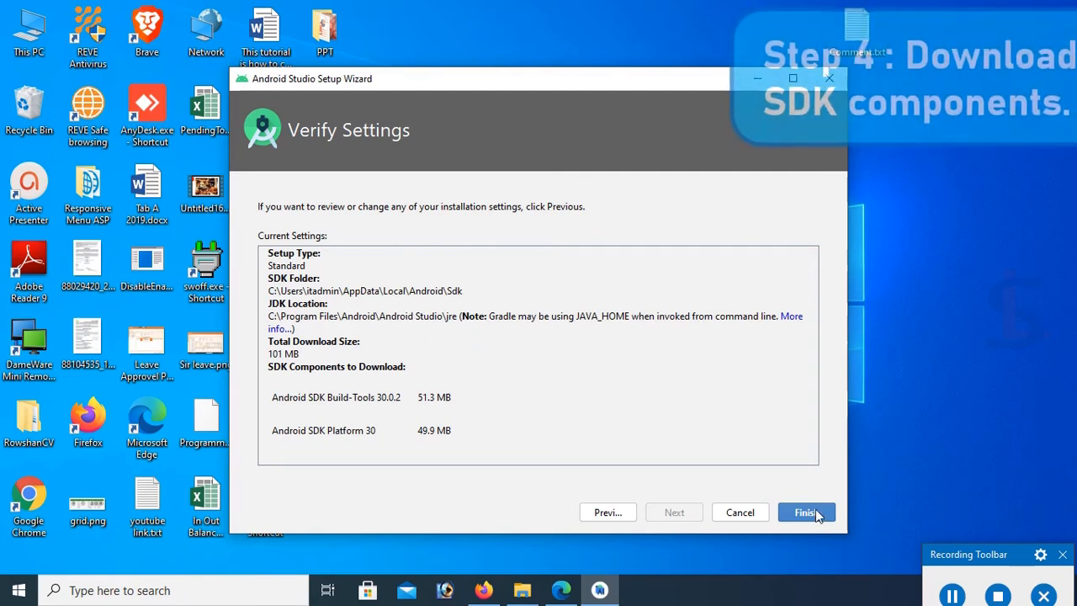
left_click(805, 512)
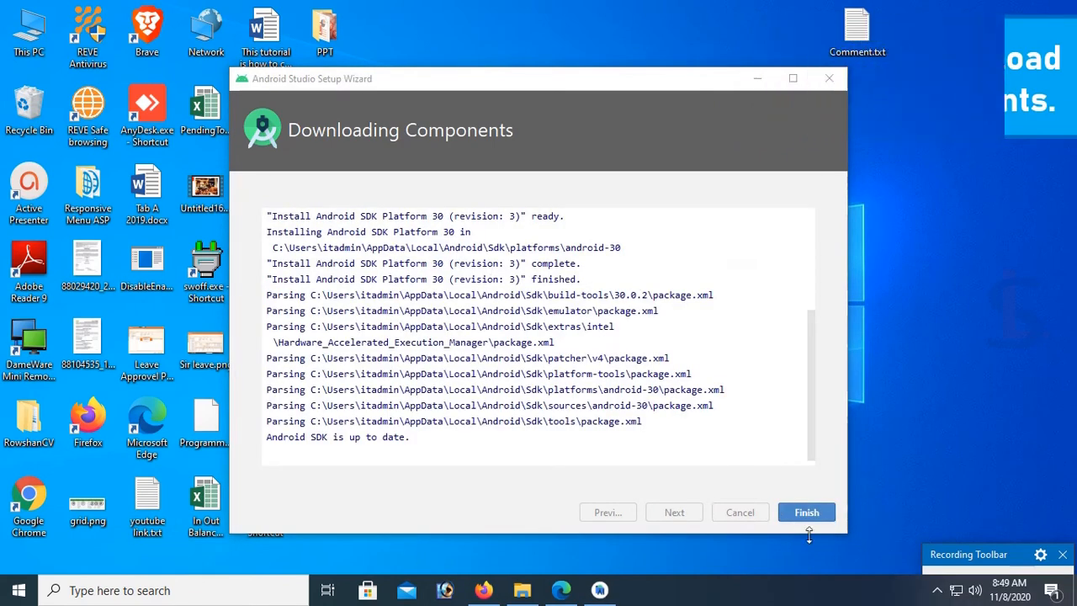
left_click(806, 512)
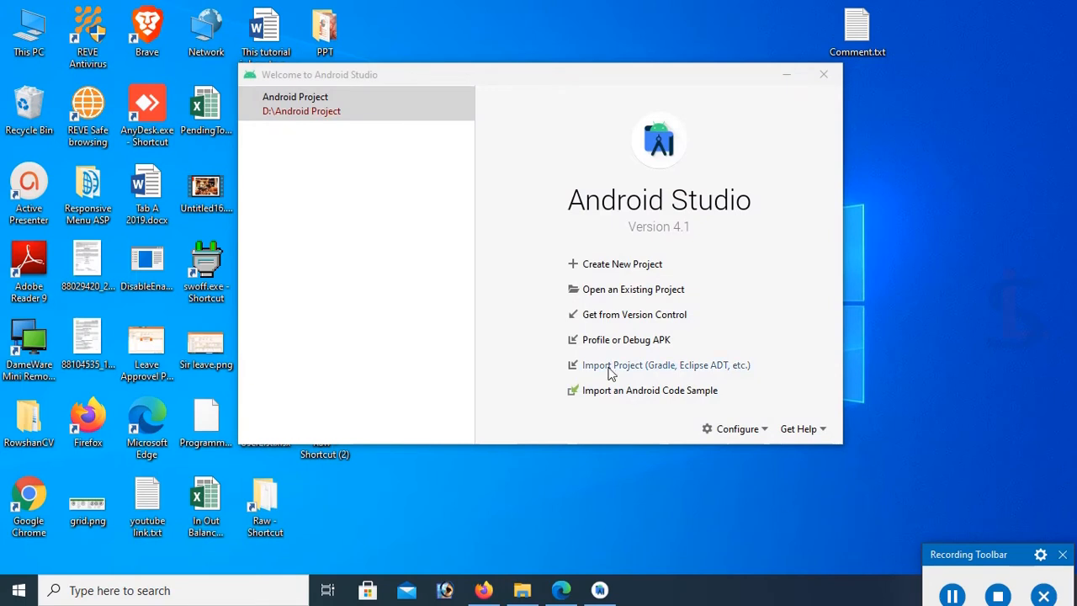
mouse_move(623, 263)
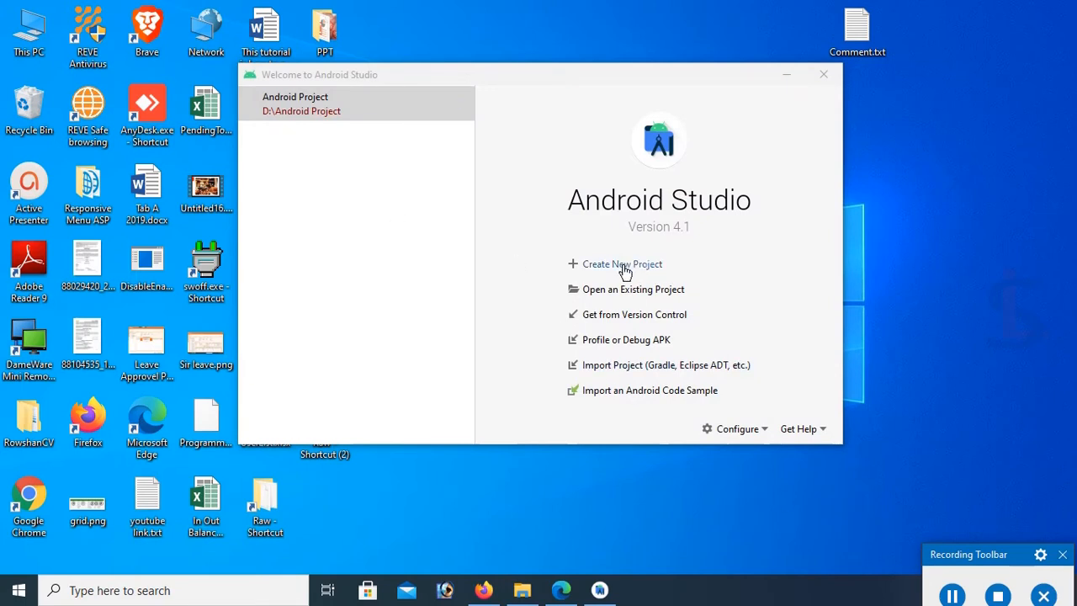
mouse_move(654, 294)
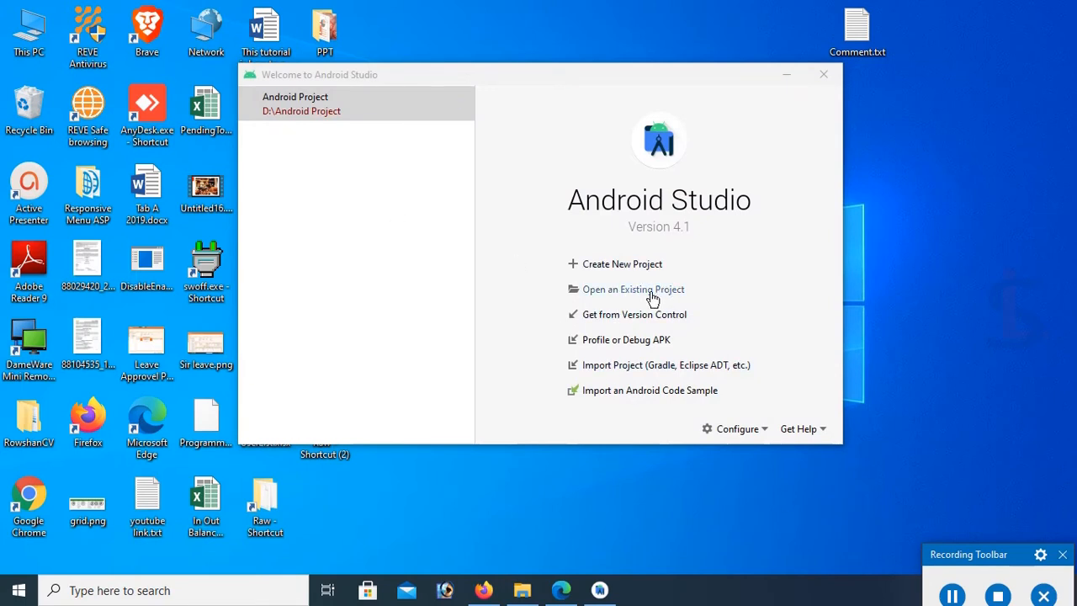
Start Create New Project from the Android Studio welcome screen.
left_click(623, 263)
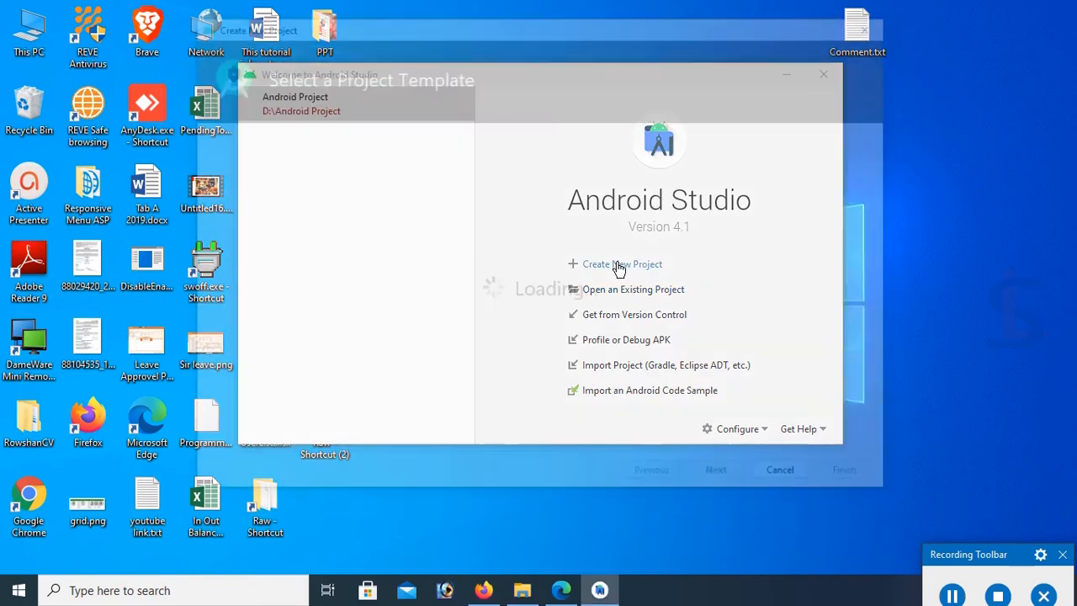
Choose the Empty Activity template and name the project FirstAndroidApplication.
left_click(622, 264)
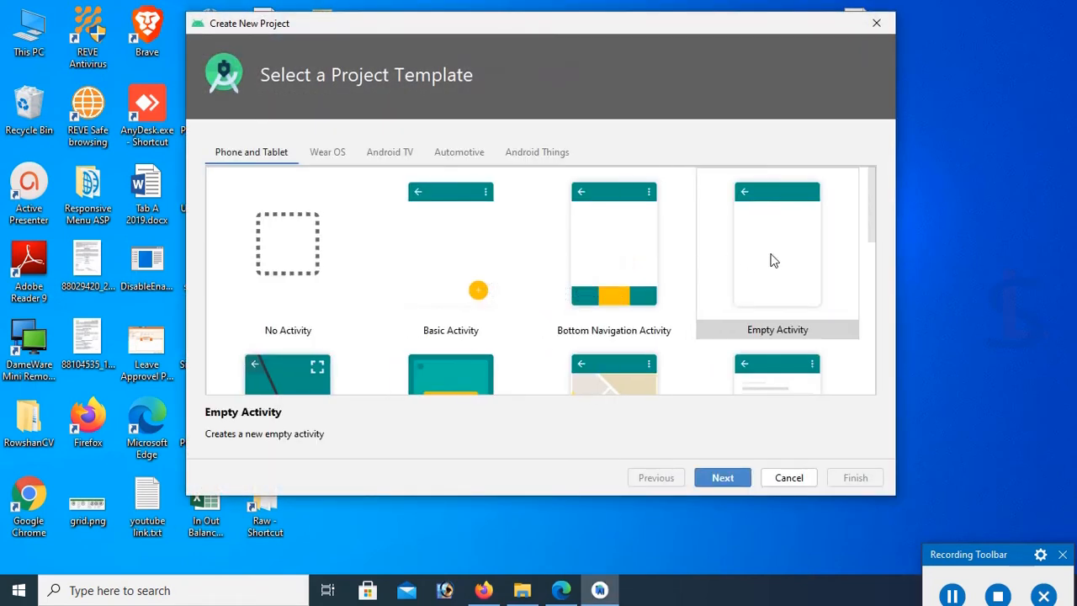
left_click(778, 252)
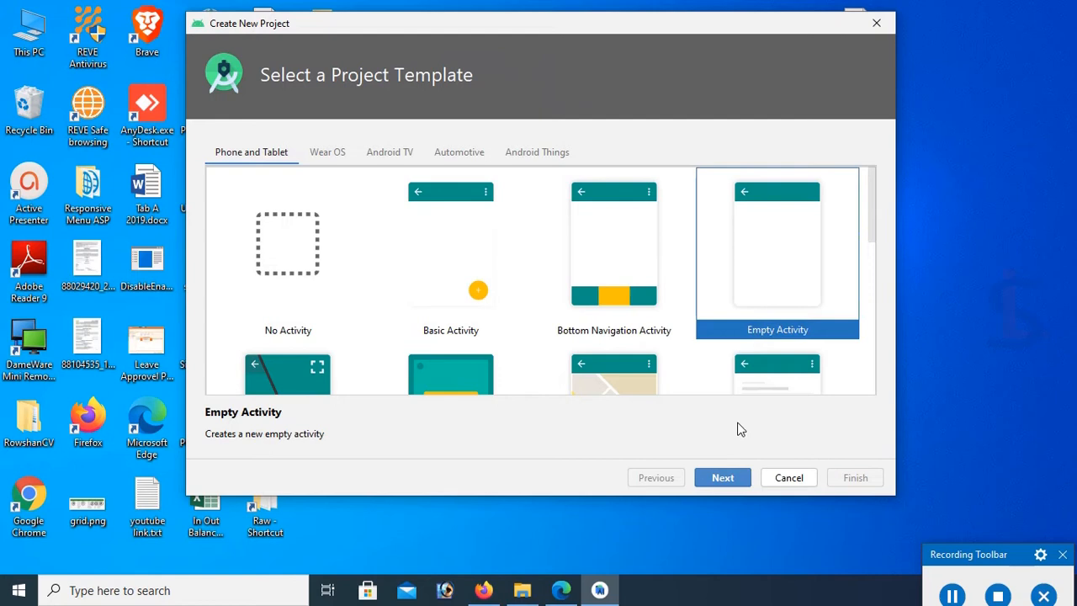
left_click(722, 477)
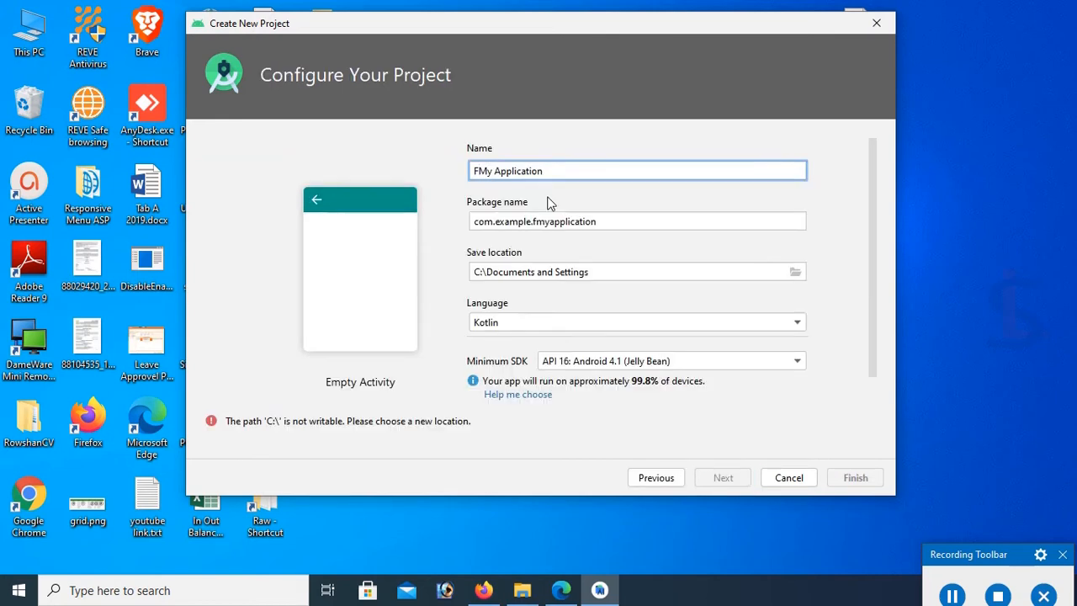
type("irst")
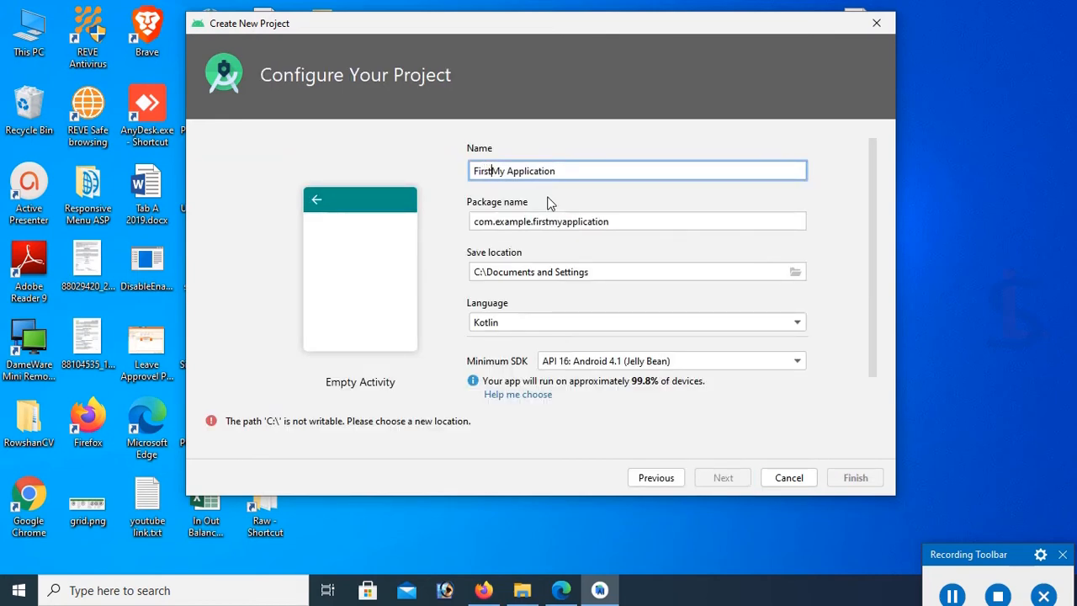
type("A")
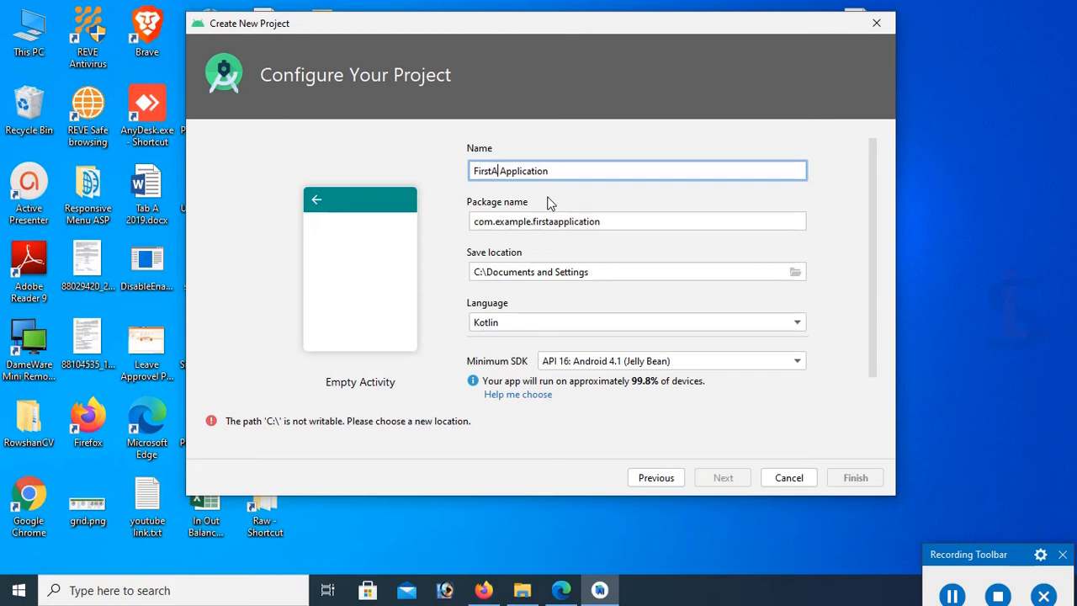
type("n")
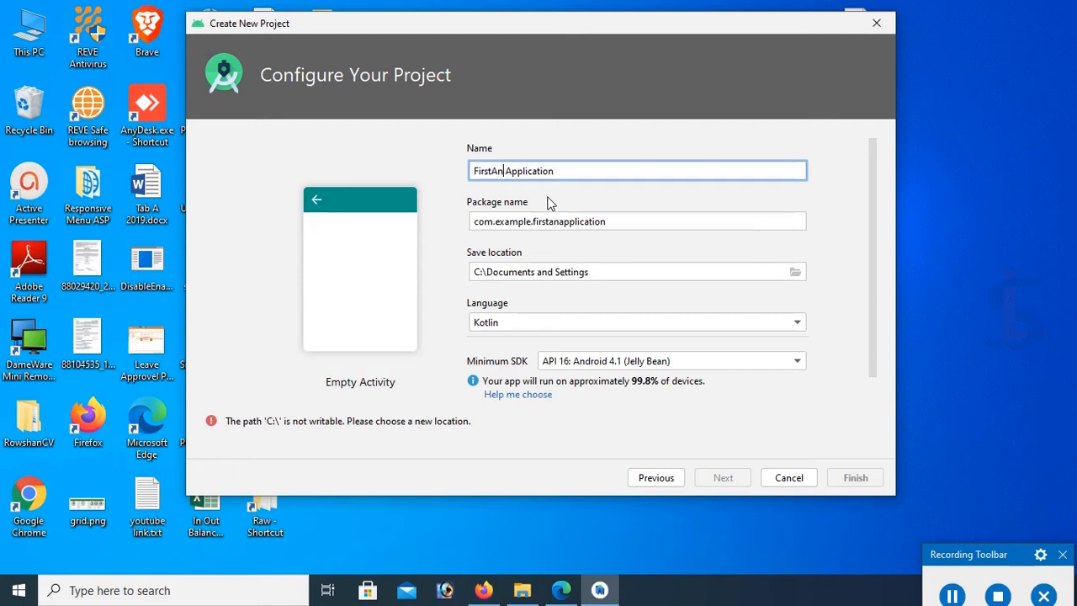
type("droi")
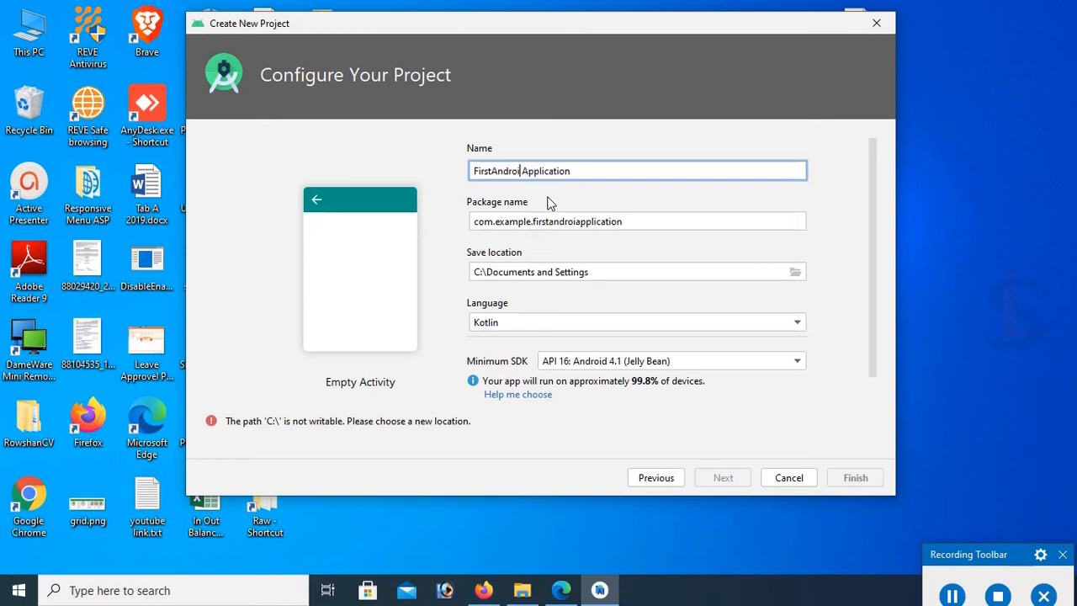
type("d")
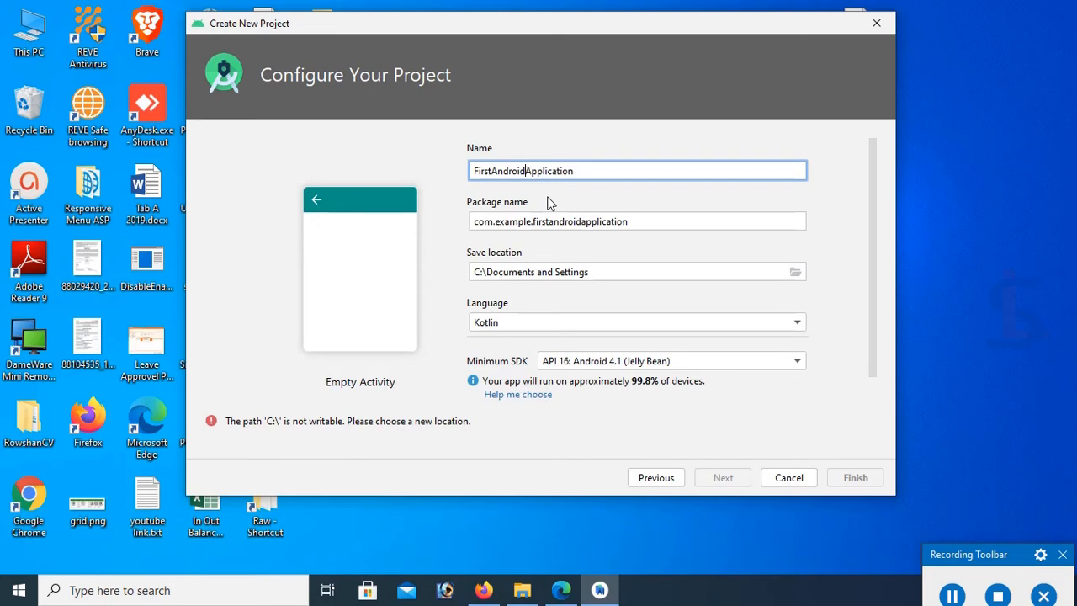
Set the save location to the D:\Android Problem Solution folder.
left_click(794, 271)
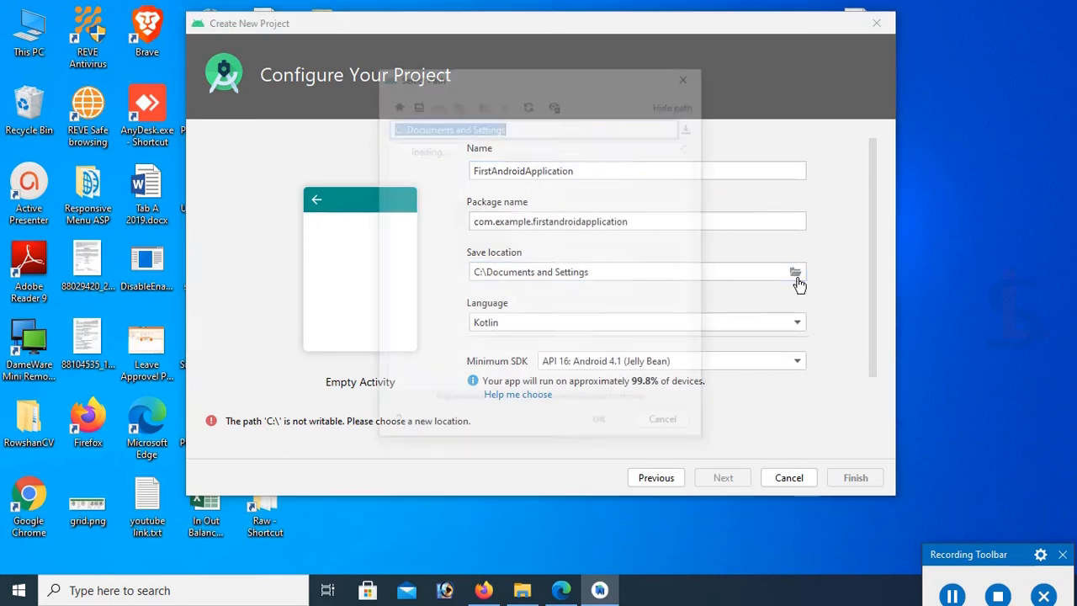
left_click(795, 271)
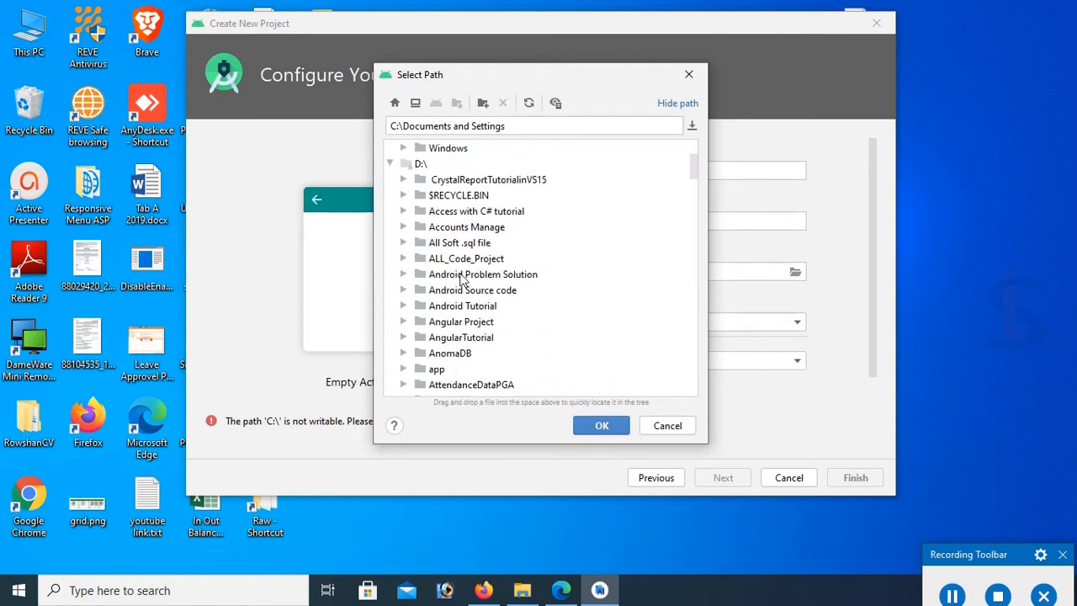
left_click(482, 274)
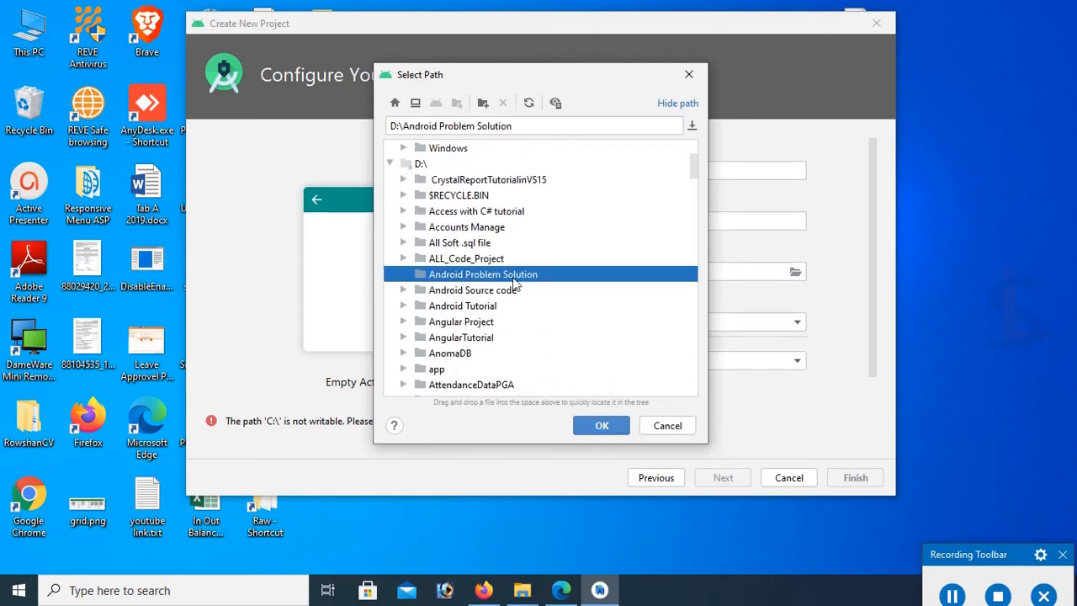
left_click(601, 425)
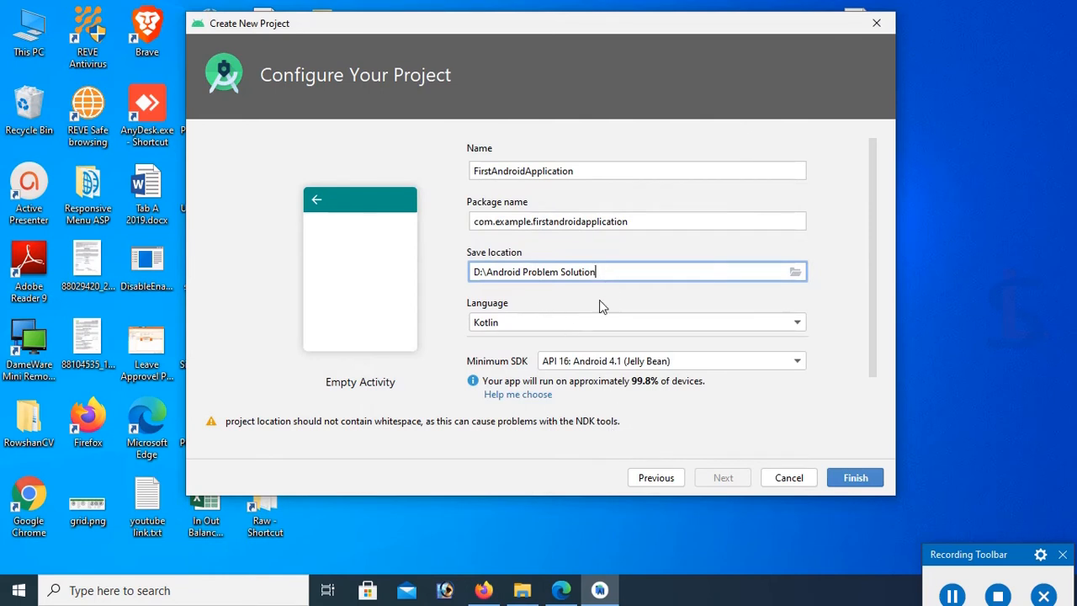
Set the language to Java and keep API 16 as the minimum SDK.
left_click(794, 323)
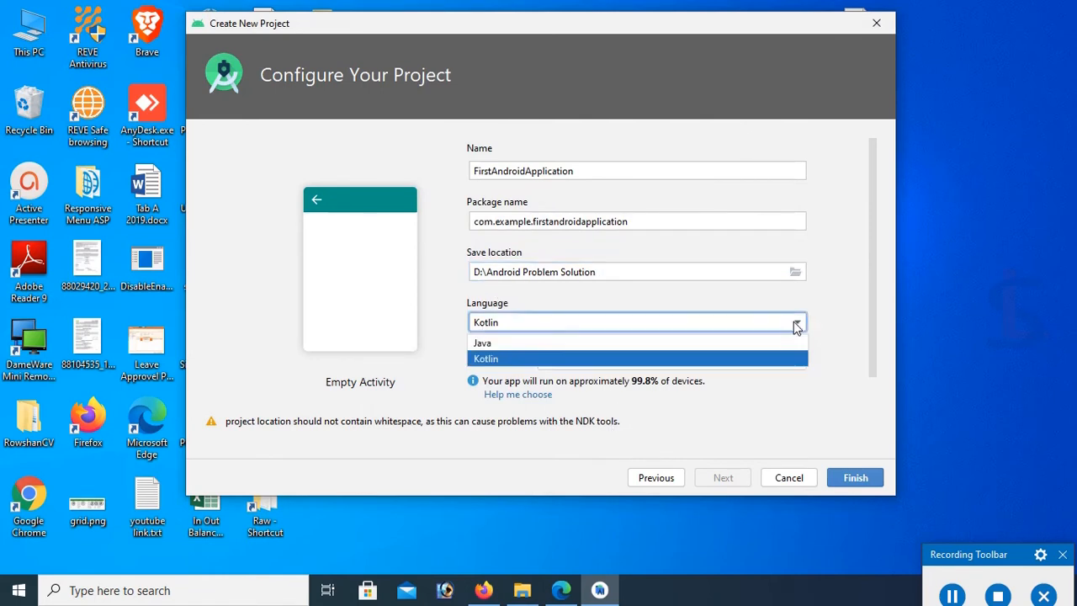
left_click(482, 343)
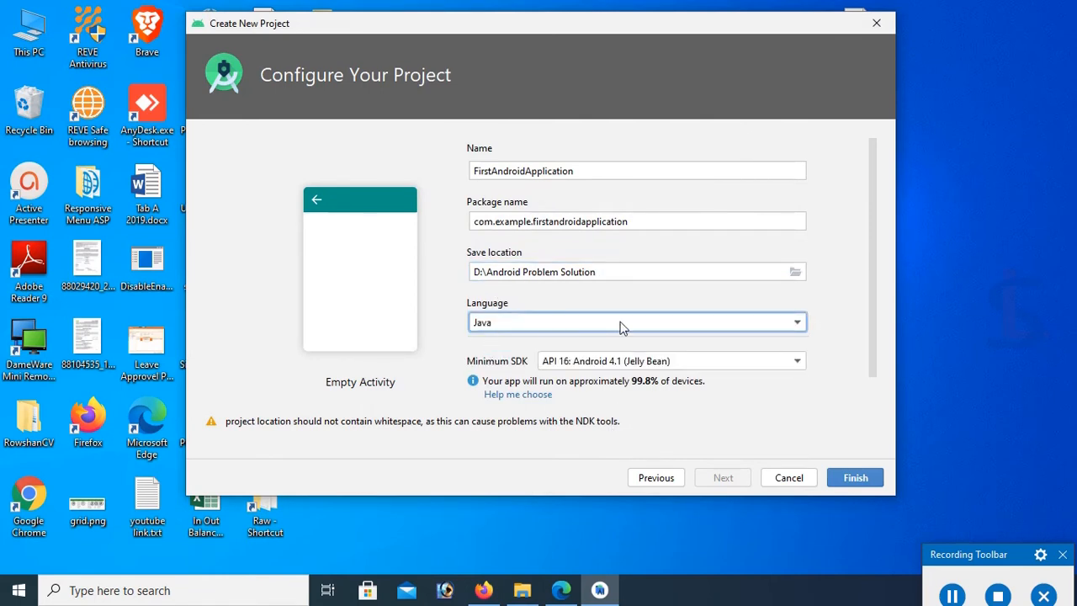
mouse_move(750, 372)
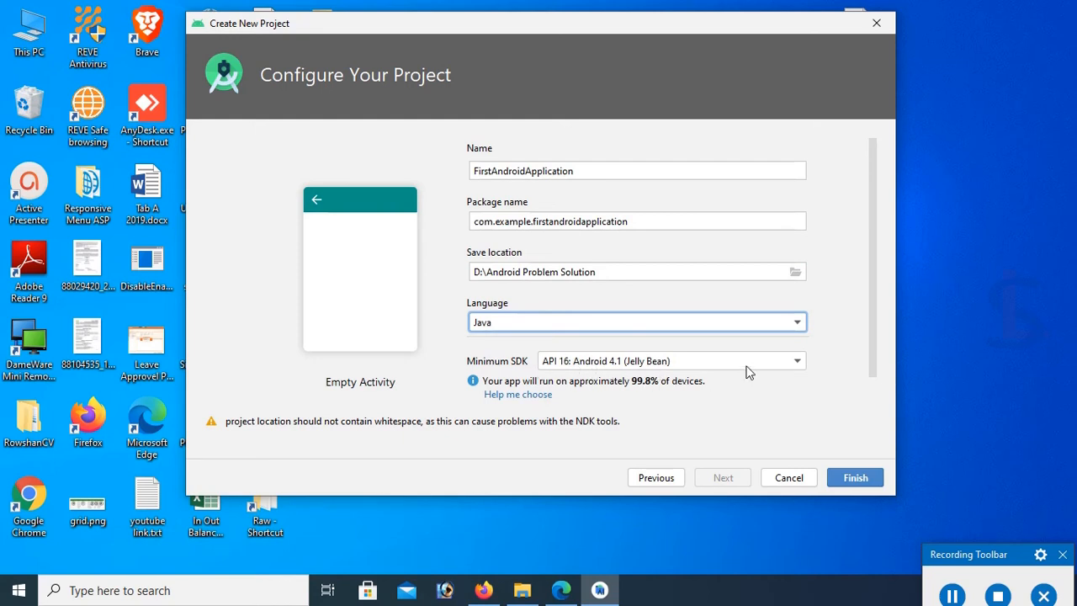
left_click(796, 361)
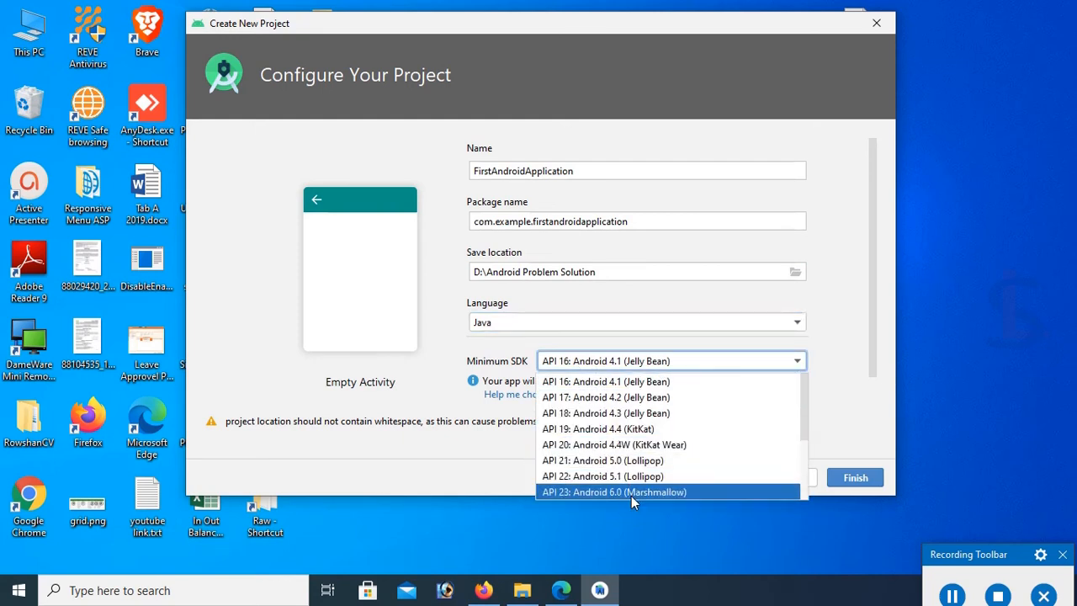
mouse_move(626, 396)
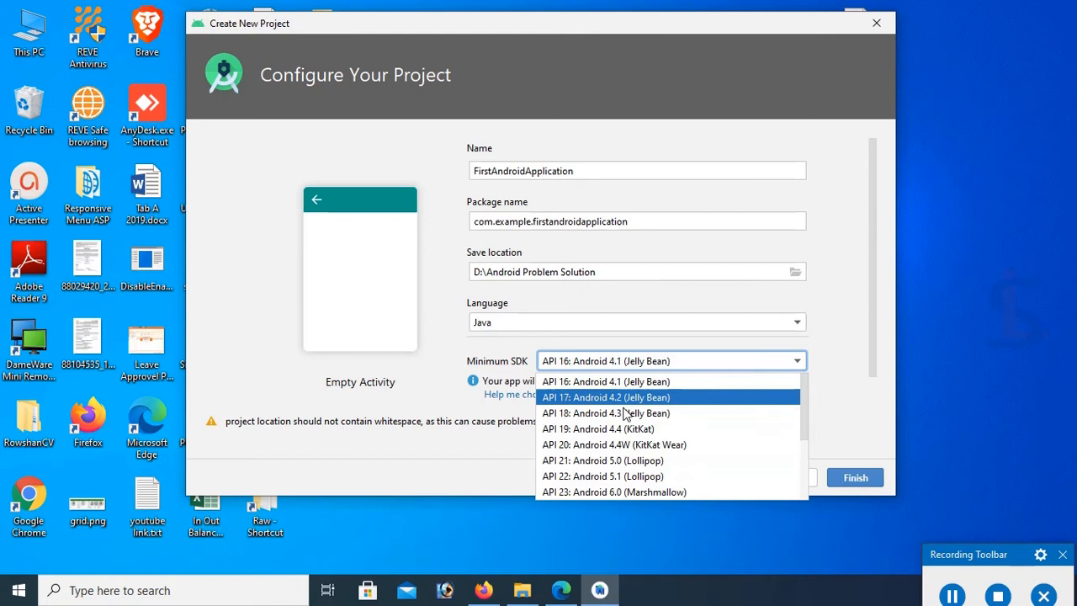
mouse_move(606, 381)
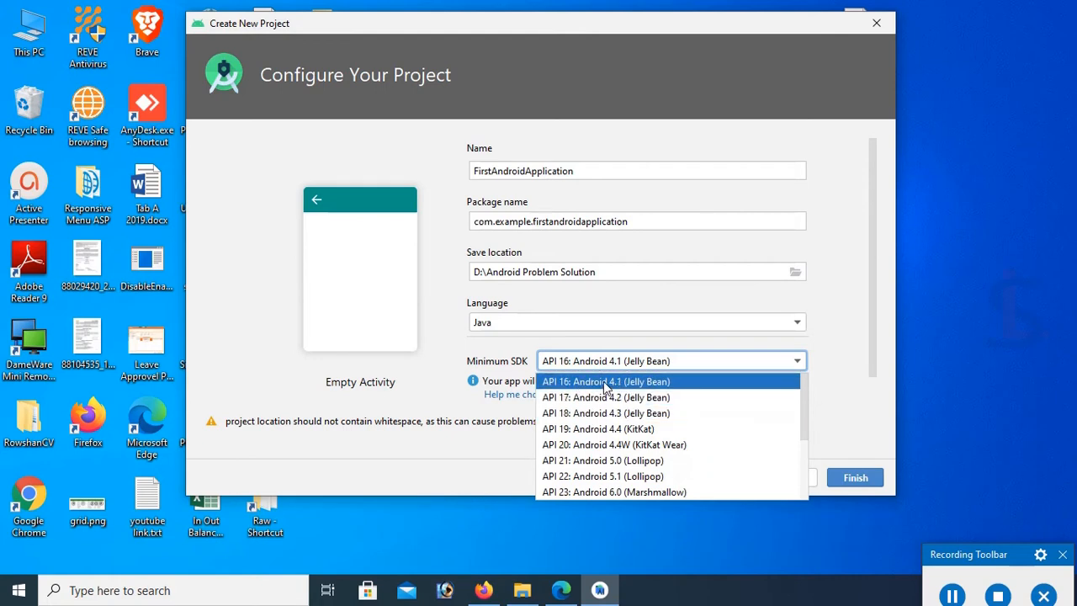
left_click(606, 381)
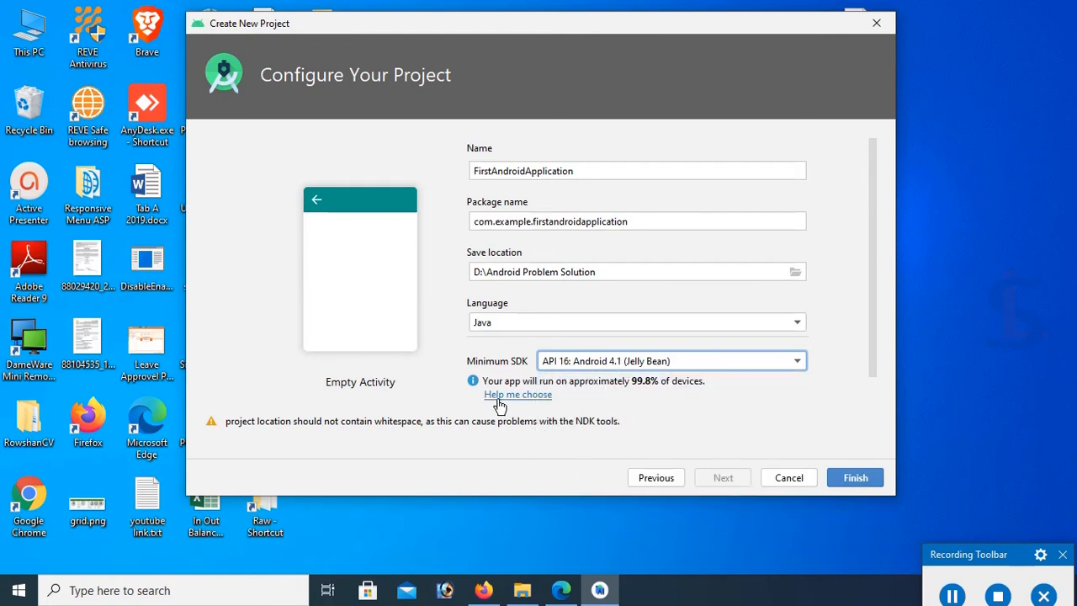
mouse_move(631, 384)
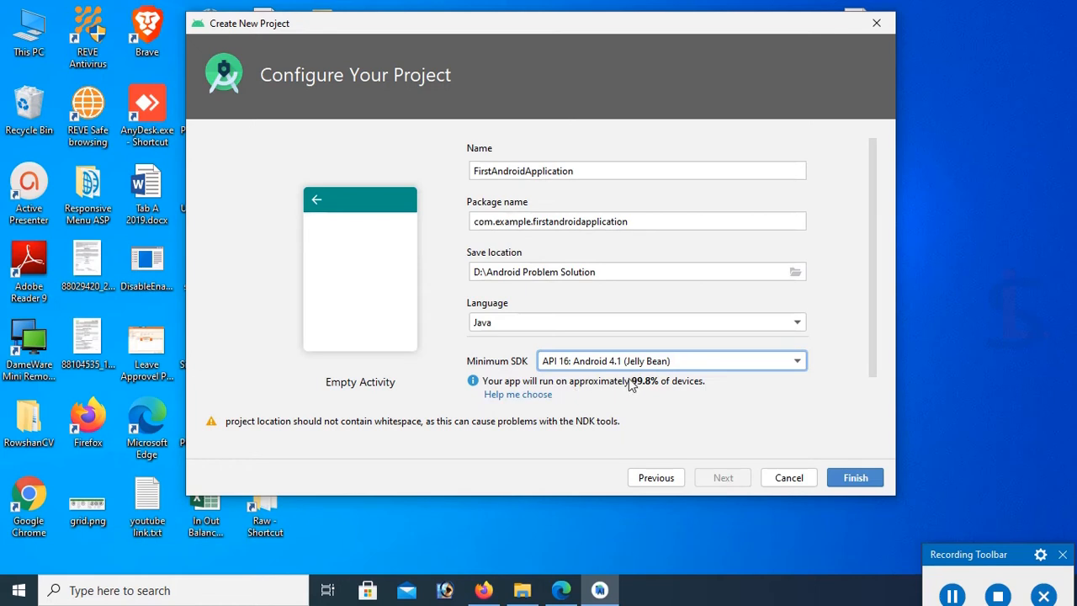
mouse_move(656, 388)
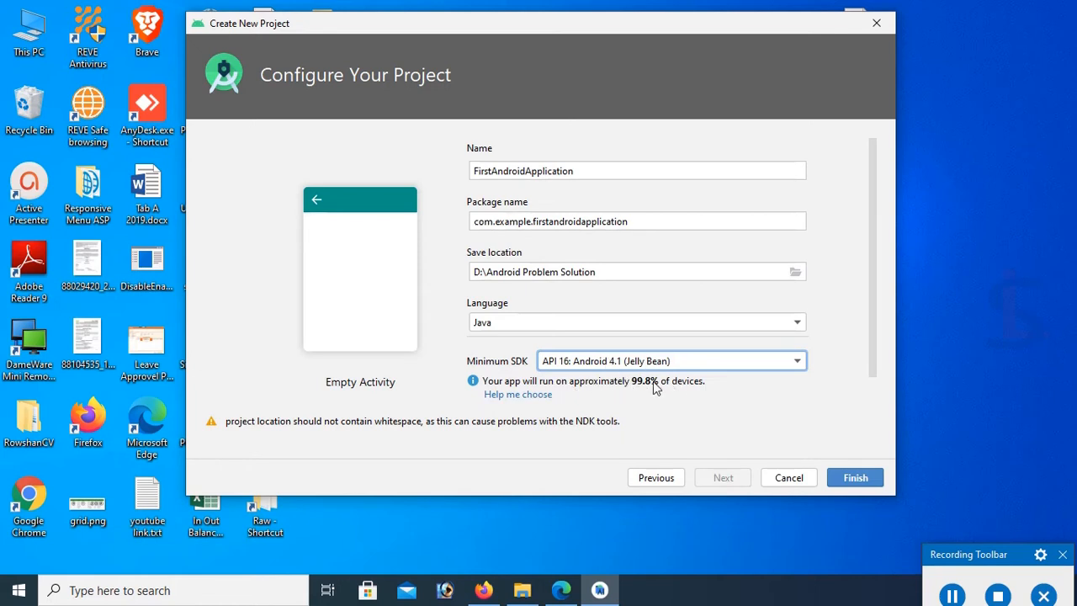
mouse_move(699, 395)
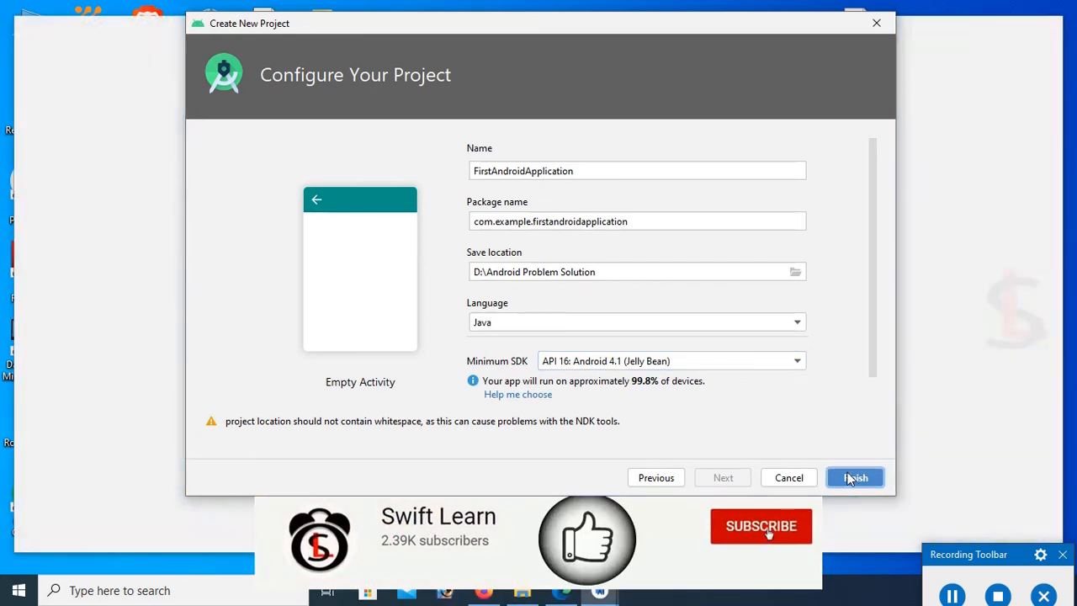
left_click(855, 477)
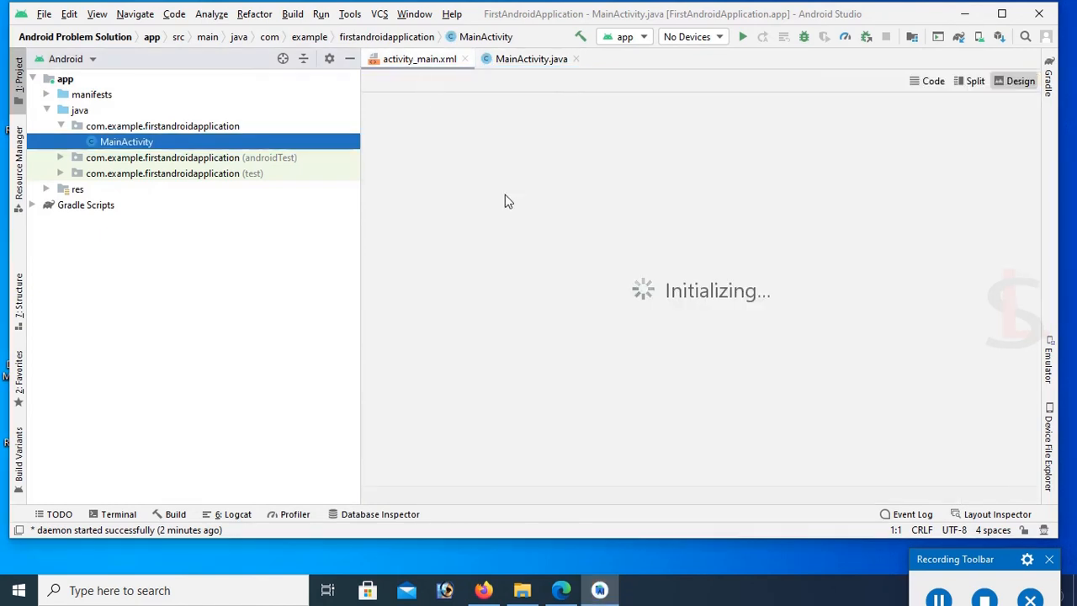
mouse_move(589, 251)
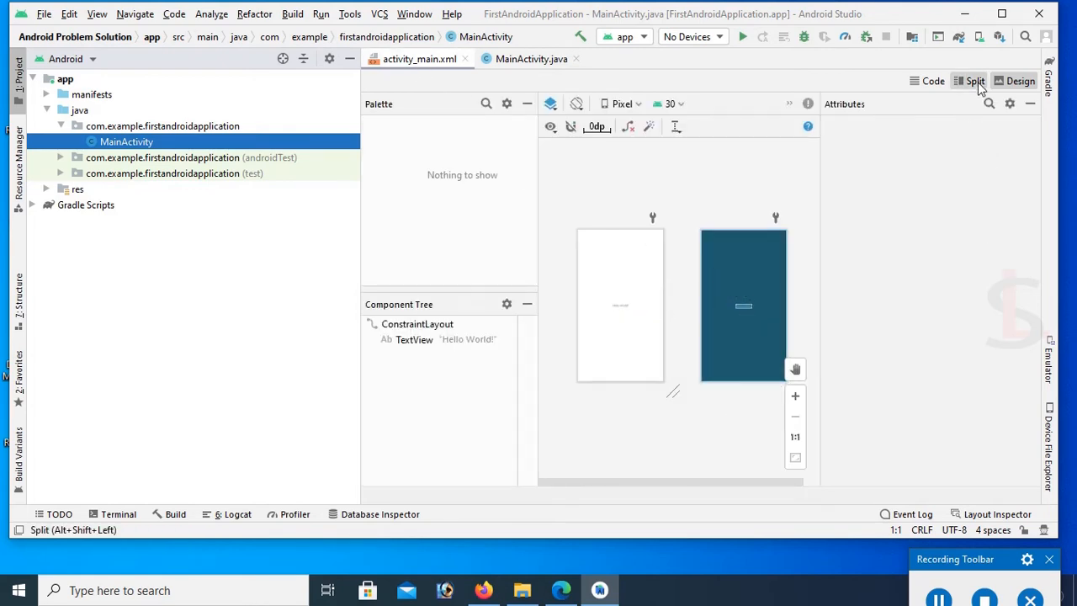
left_click(975, 81)
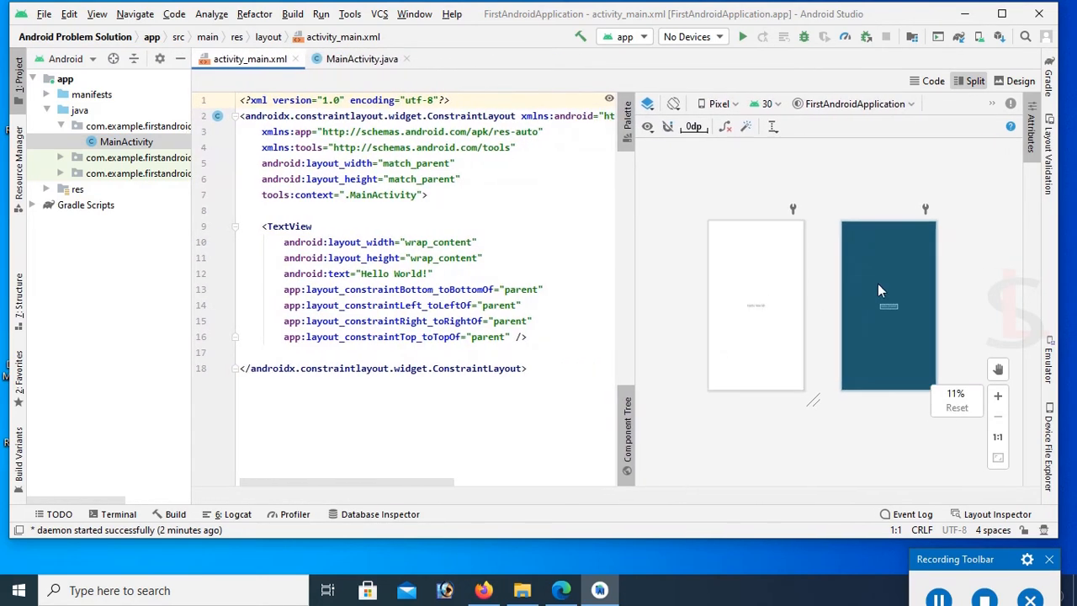
left_click(933, 81)
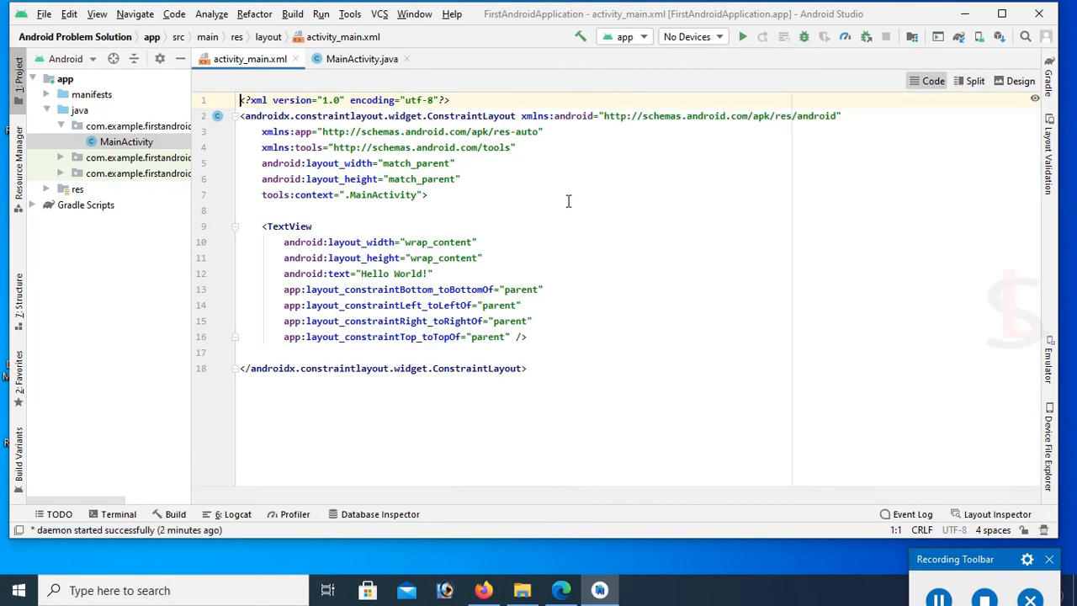
left_click(1021, 81)
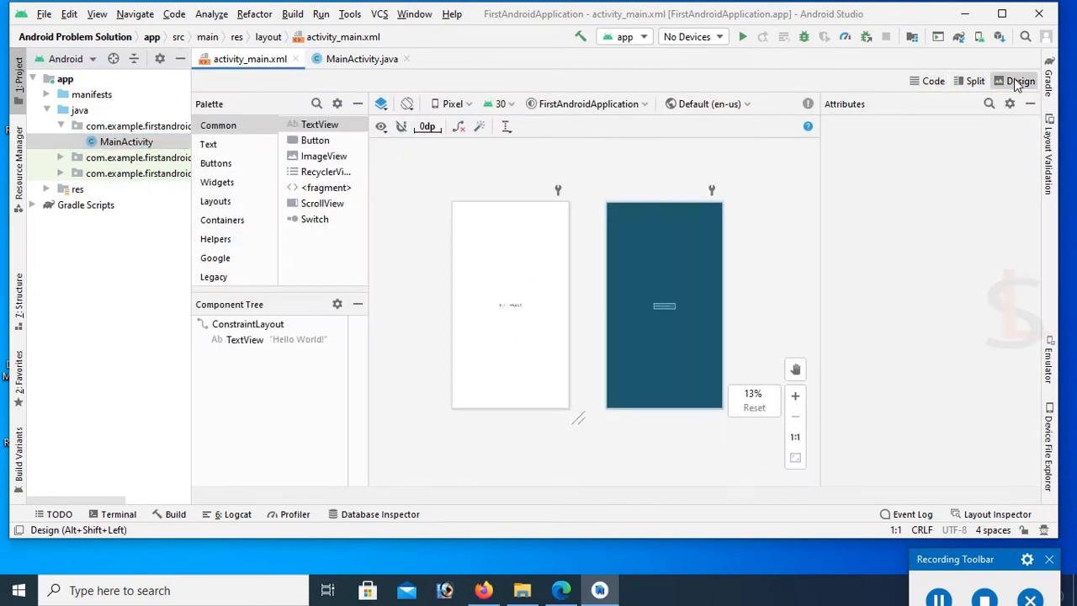
left_click(974, 81)
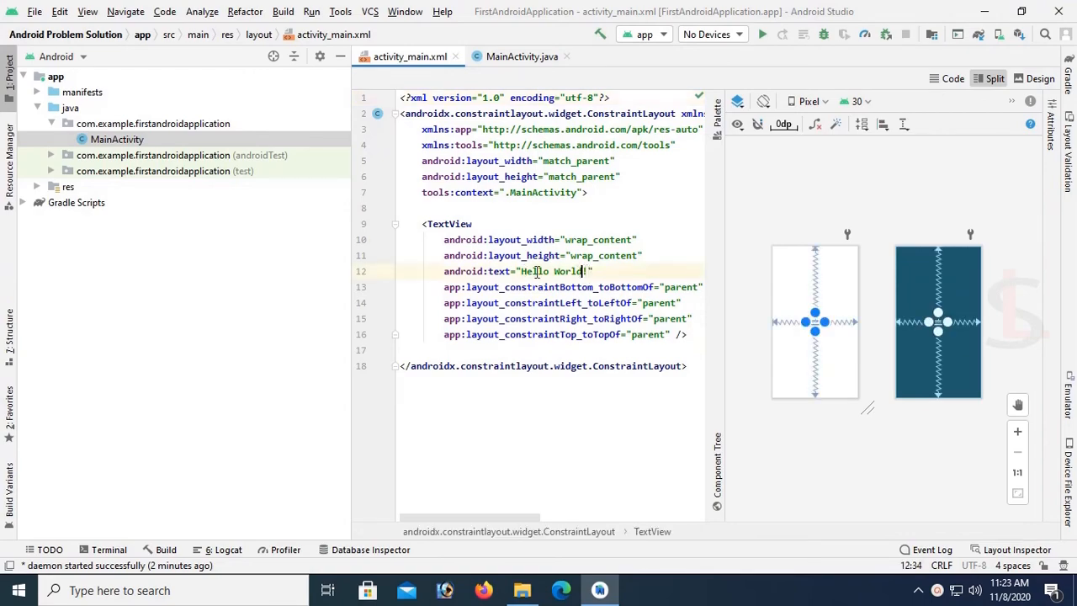
Replace the TextView text with 'Thanks' and open the AVD Manager from the device dropdown.
type("Thanks")
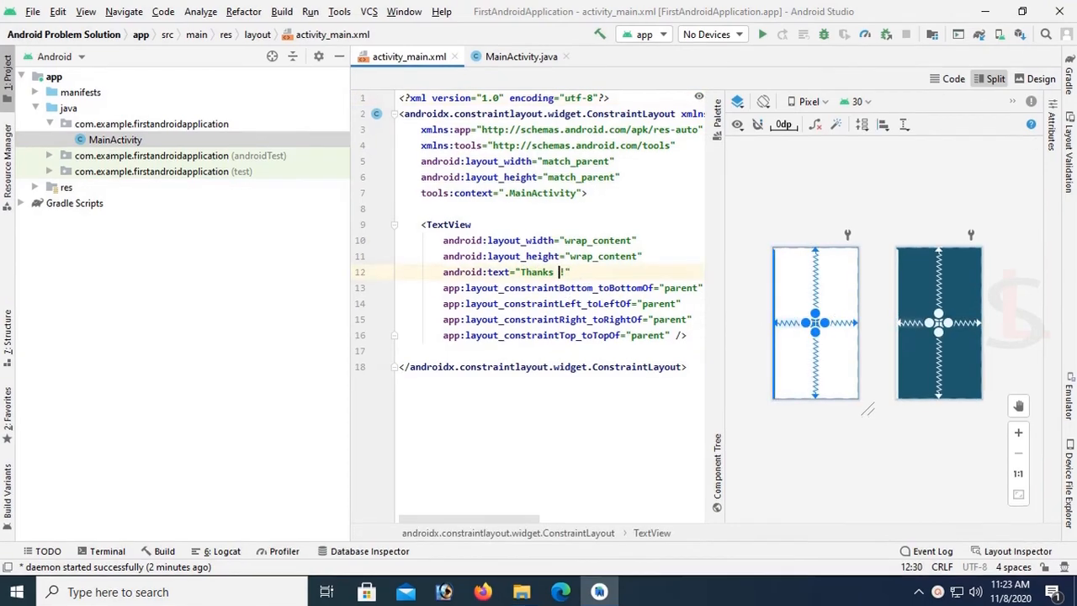
left_click(739, 33)
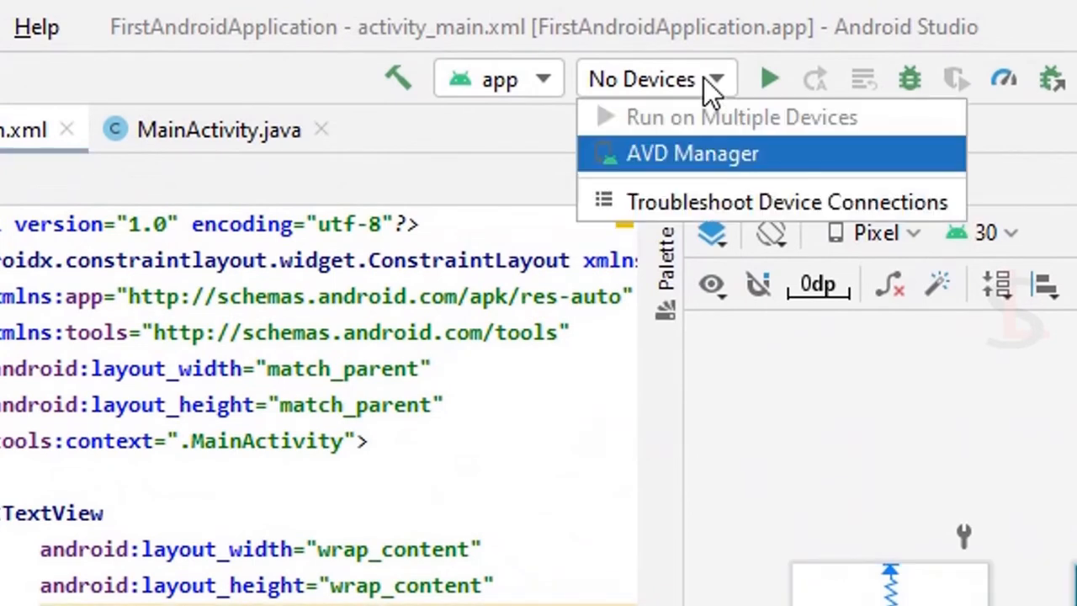
mouse_move(745, 160)
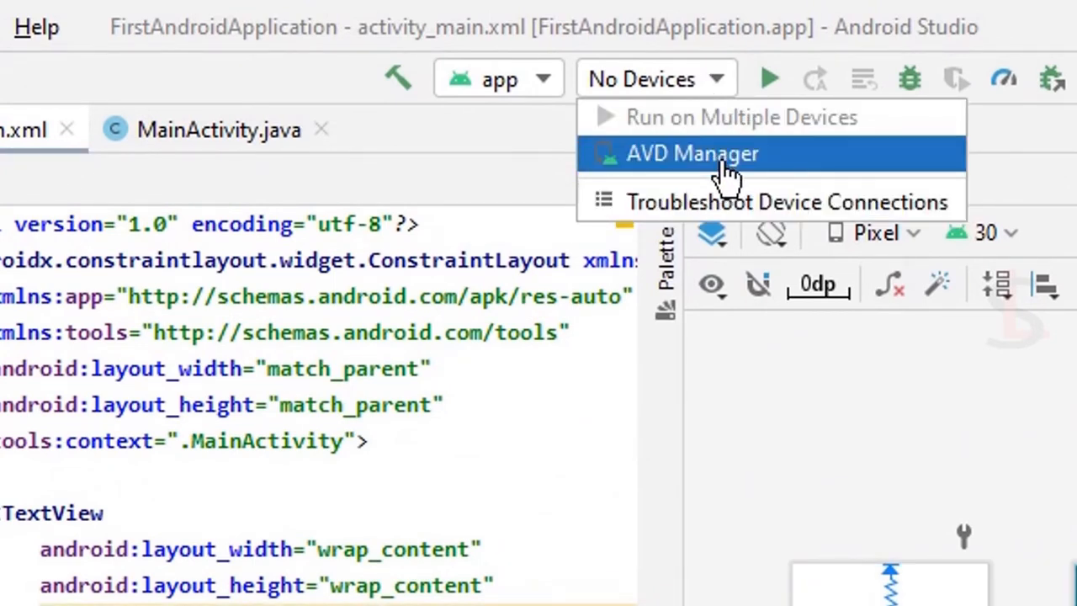
left_click(693, 153)
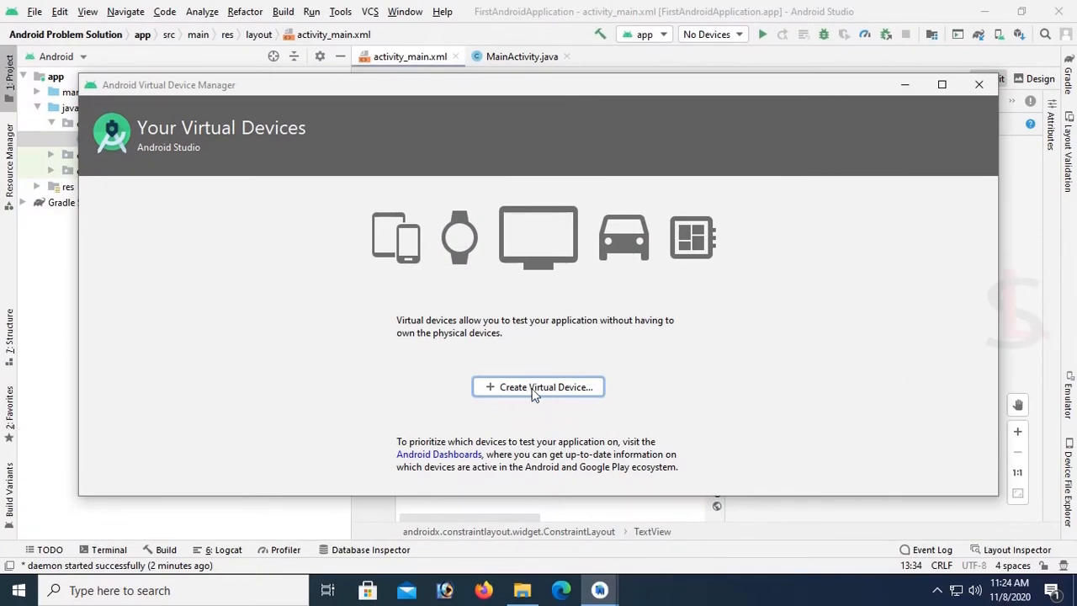
Create a new virtual device with Pixel 3 phone hardware and continue to system image selection.
left_click(538, 387)
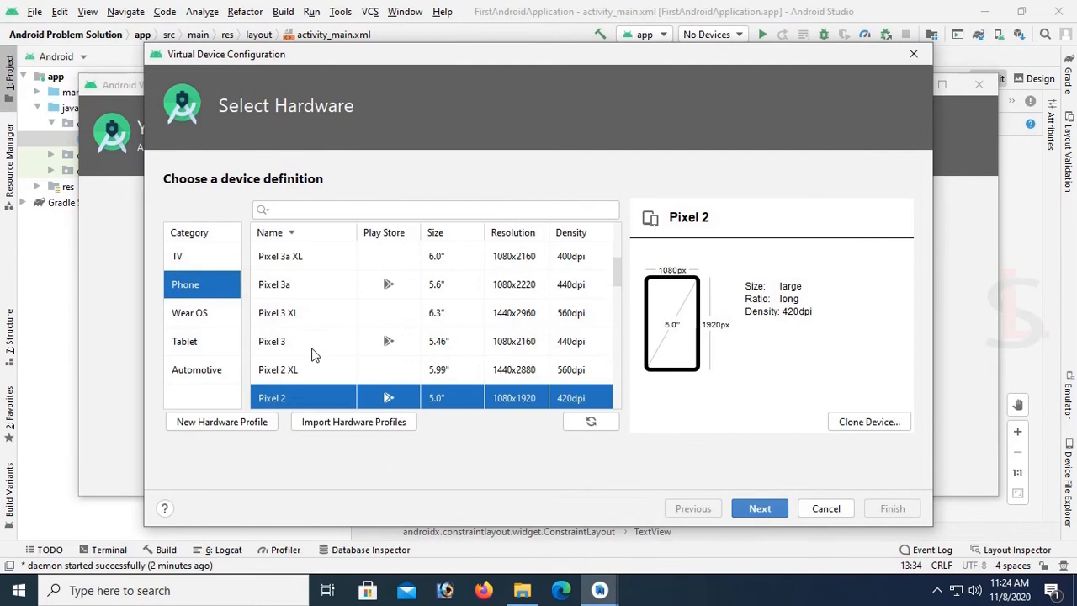
mouse_move(323, 345)
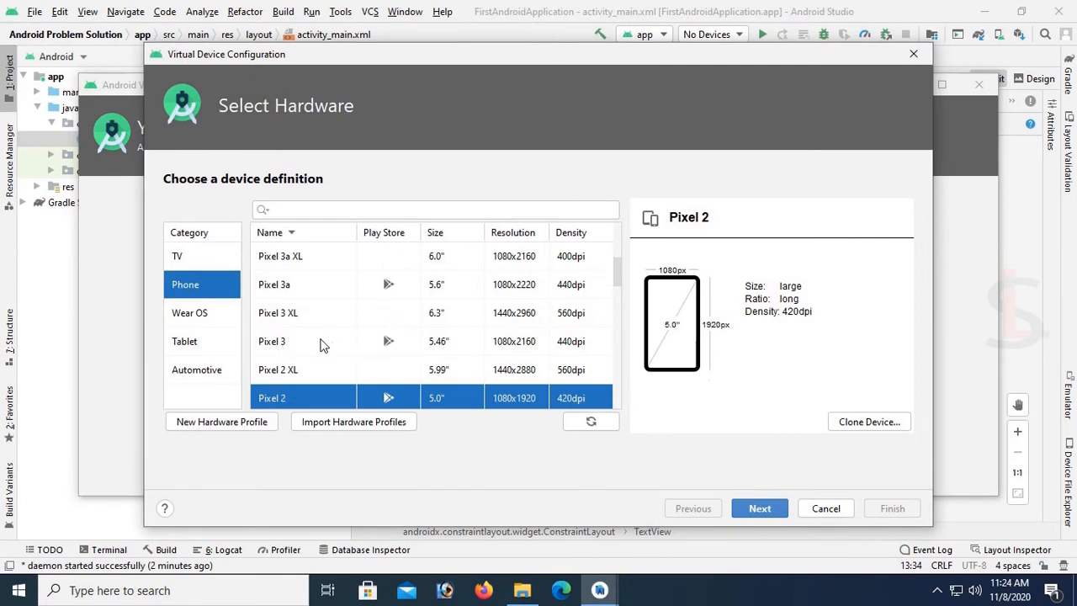
left_click(303, 341)
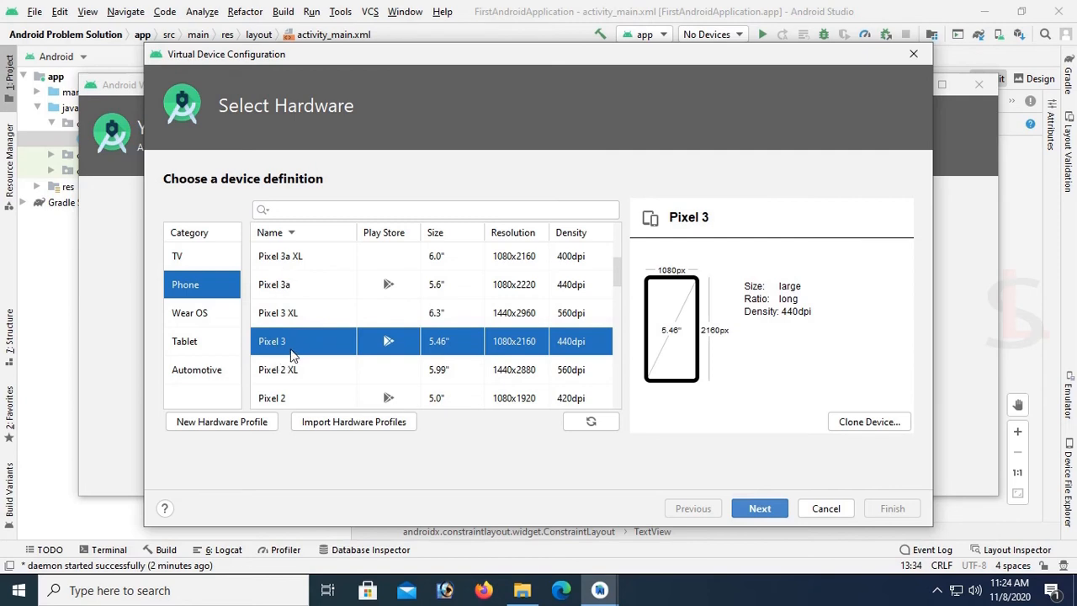
mouse_move(516, 355)
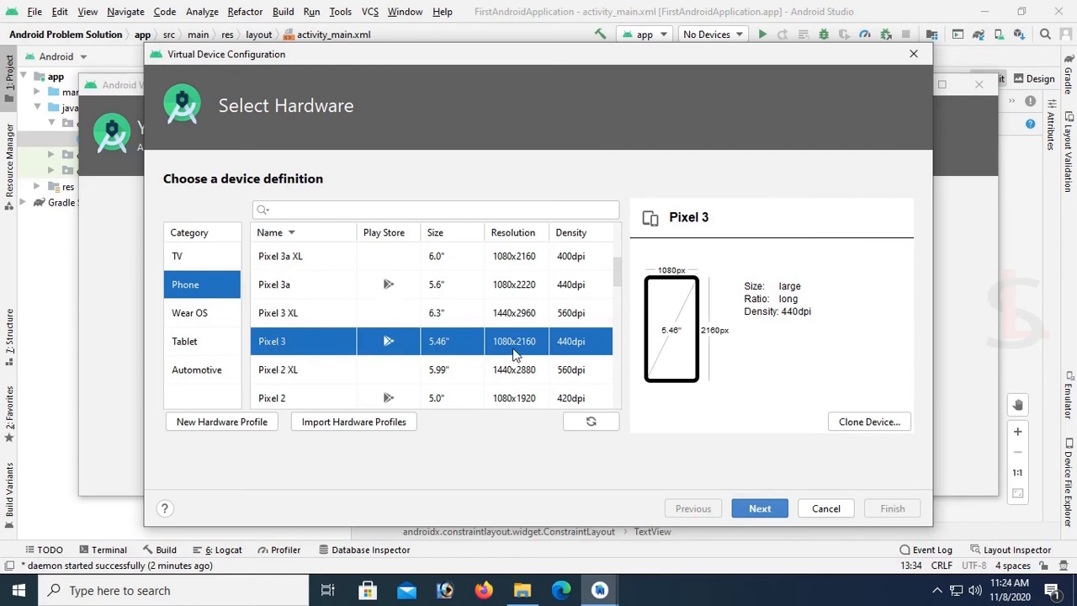
mouse_move(759, 509)
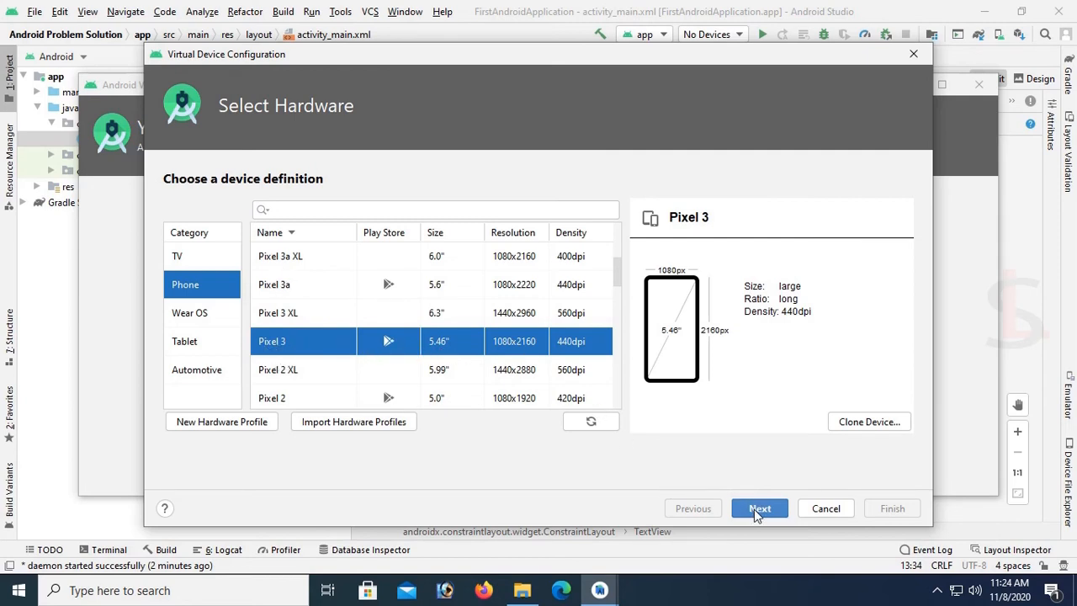
left_click(758, 507)
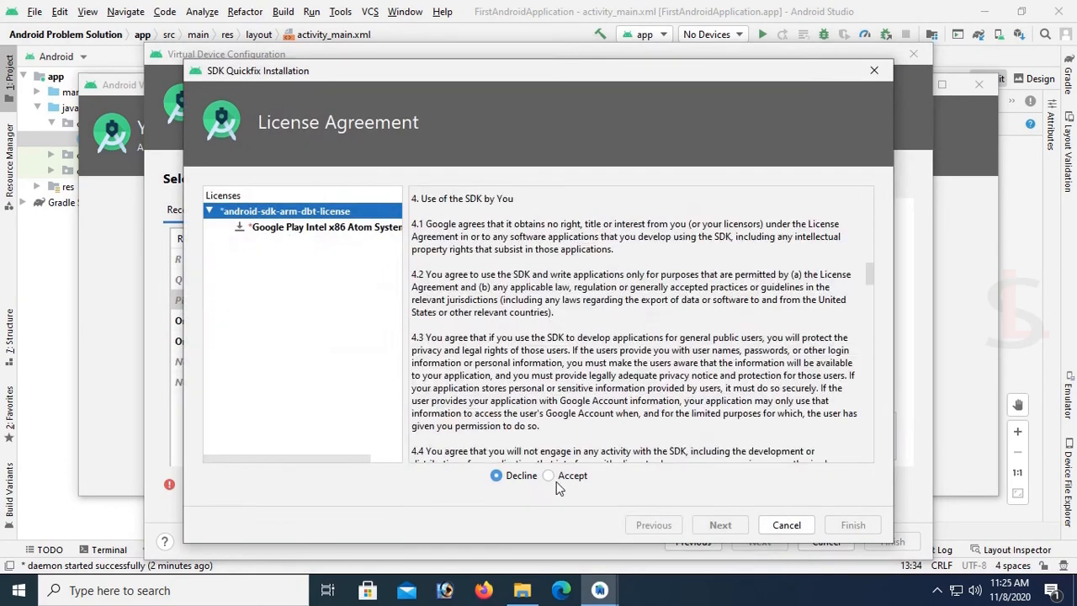
Accept the SDK license and download the Android 9.0 Pie system image.
left_click(548, 475)
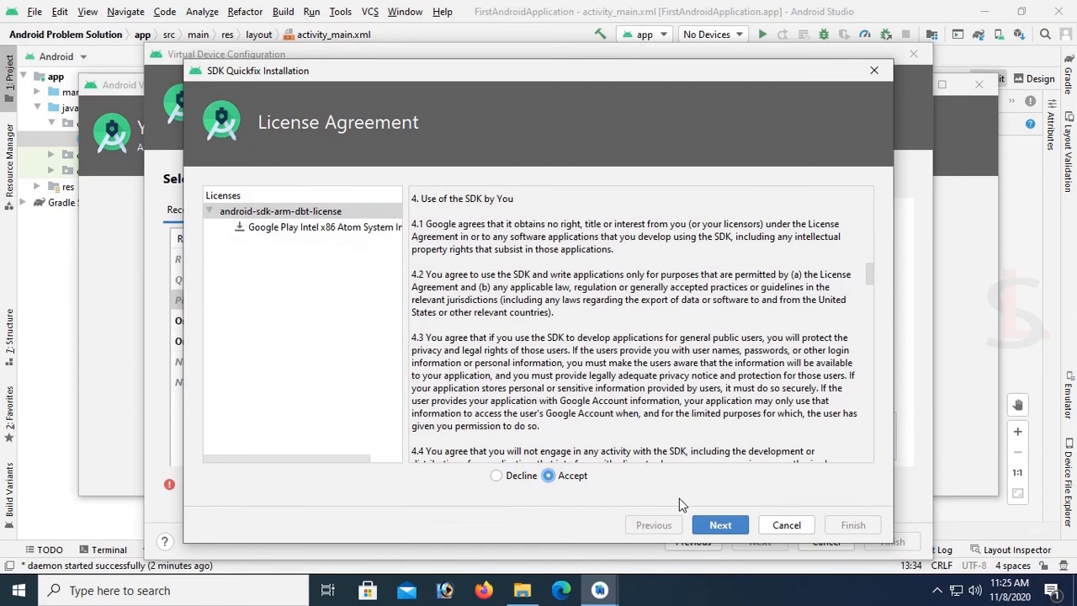
left_click(721, 525)
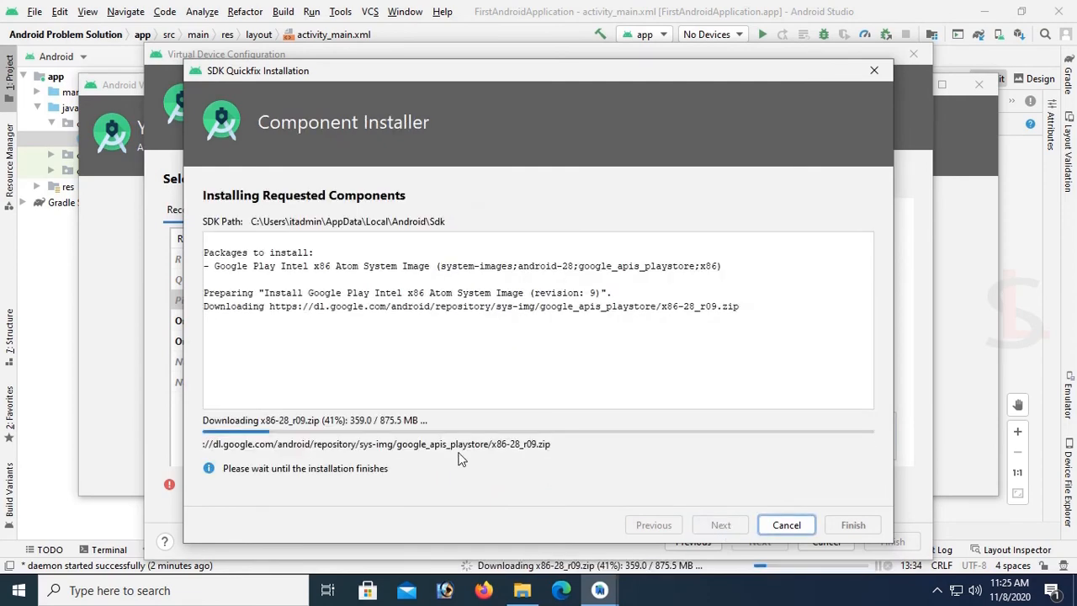
left_click(787, 524)
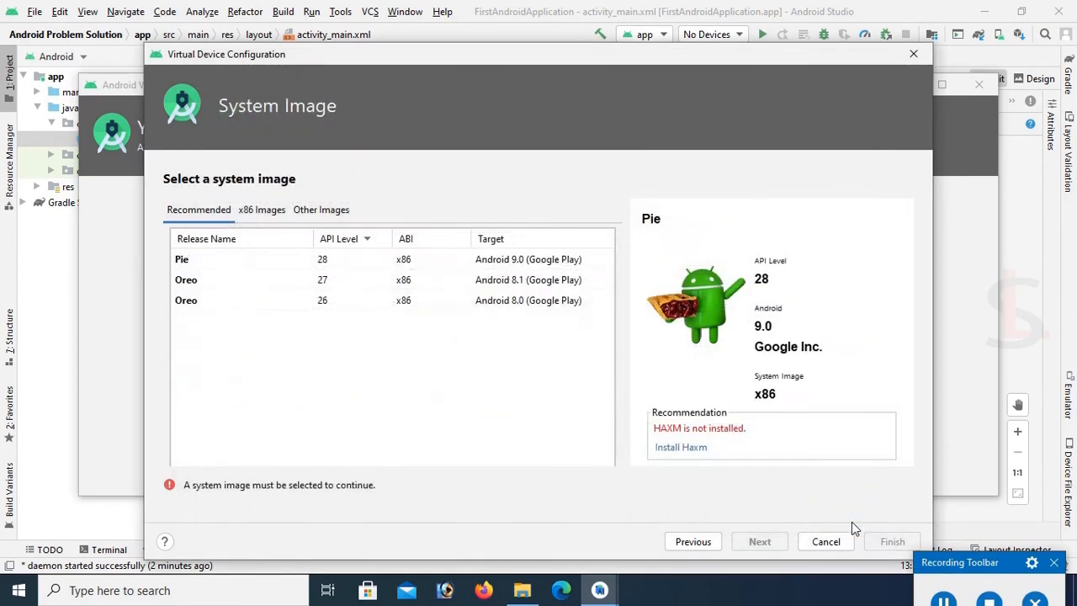
Install Intel HAXM with the emulator RAM allocation raised to about 4 GB.
left_click(182, 300)
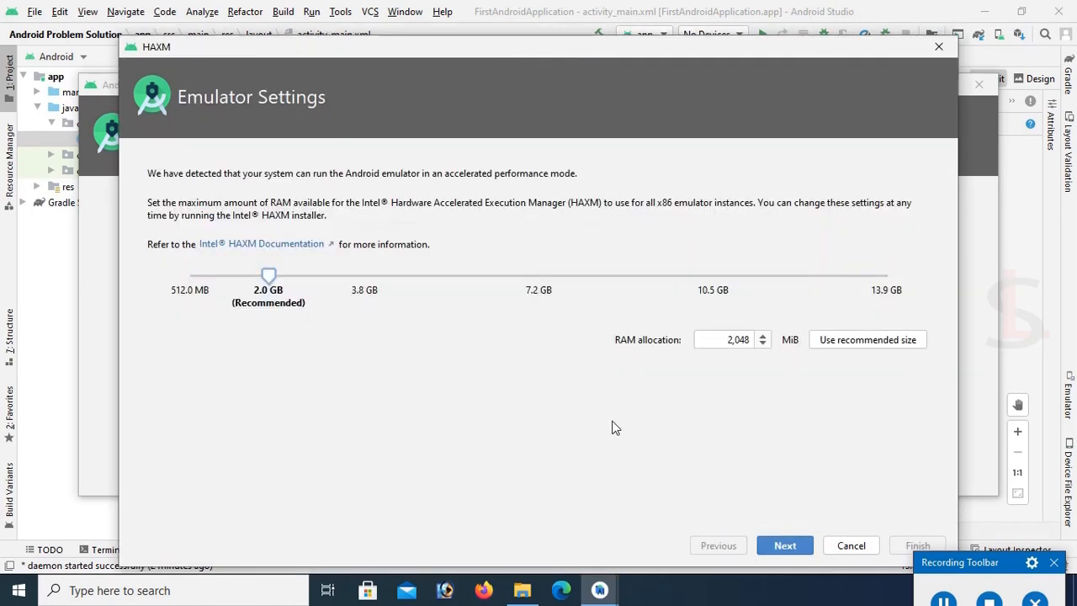
left_click_drag(268, 275, 373, 275)
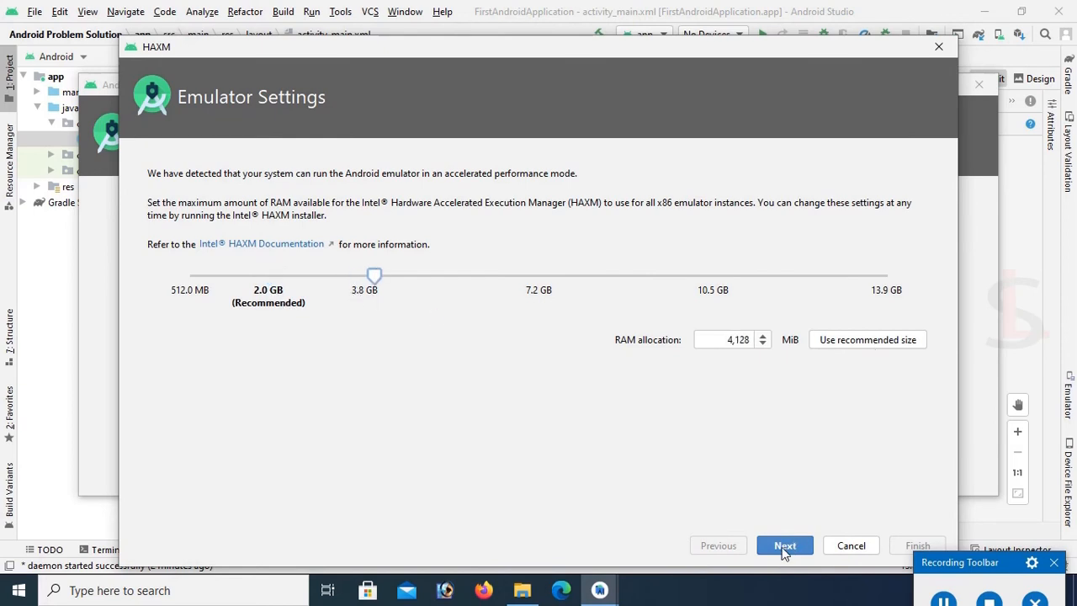
left_click(784, 545)
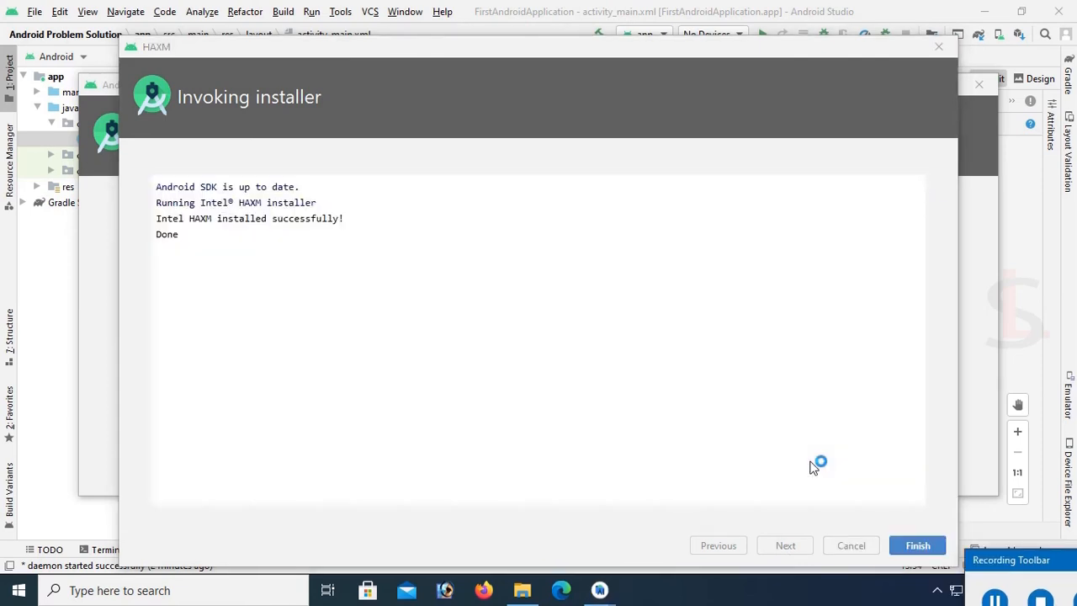
left_click(918, 545)
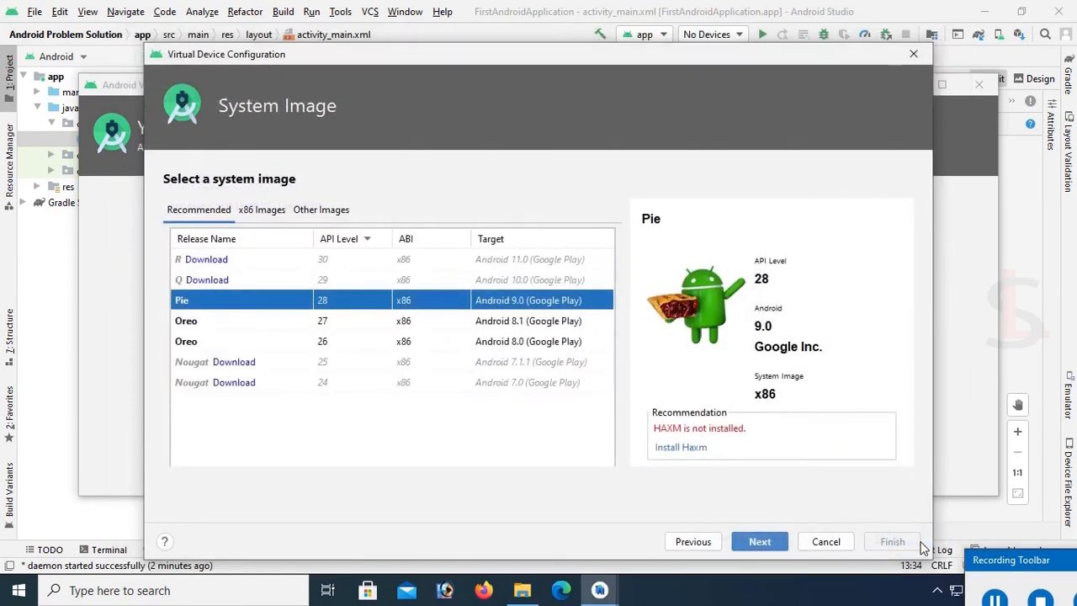
Keep Pie selected and finish creating the Pixel 3 API 28 virtual device.
left_click(759, 541)
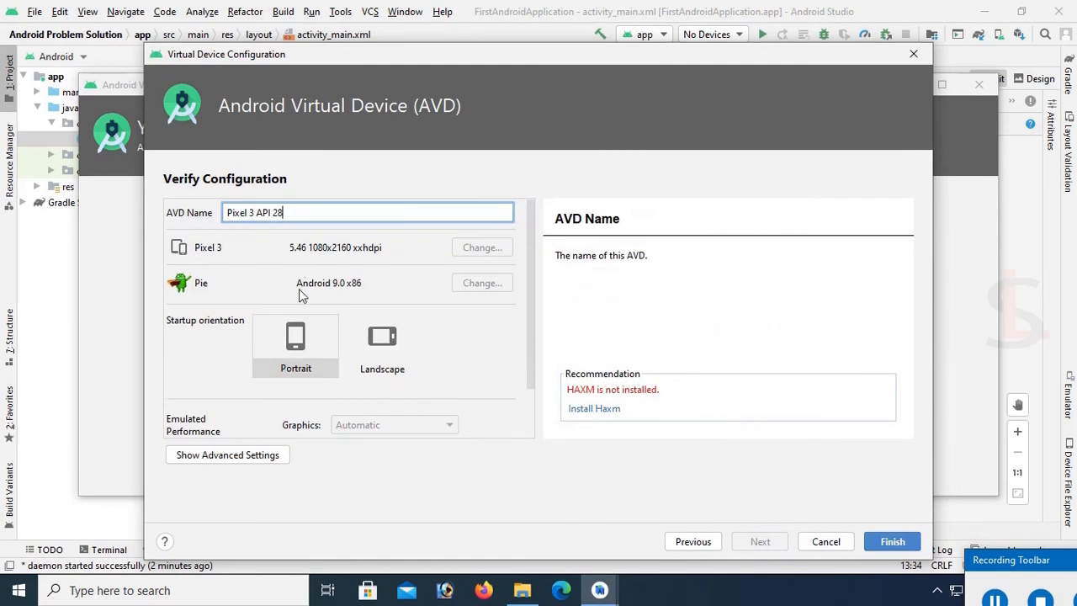
left_click(296, 340)
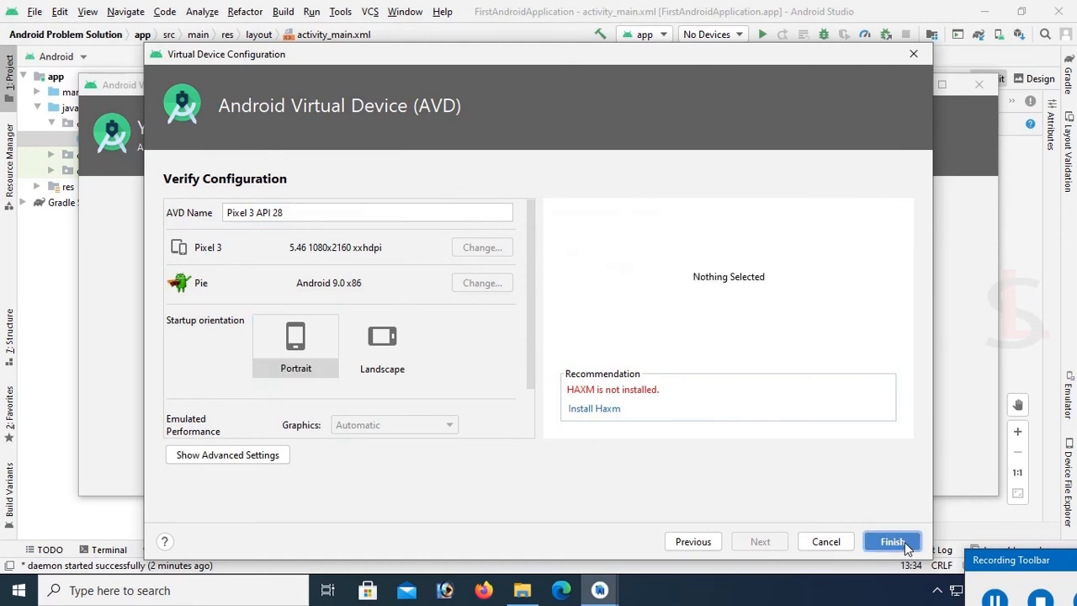
left_click(892, 541)
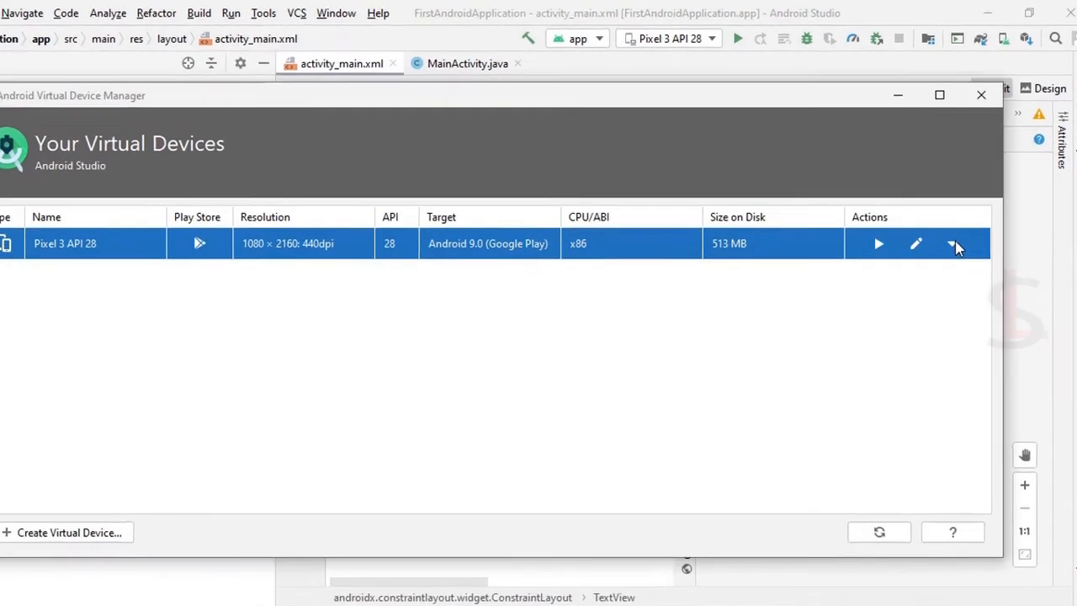
left_click(980, 94)
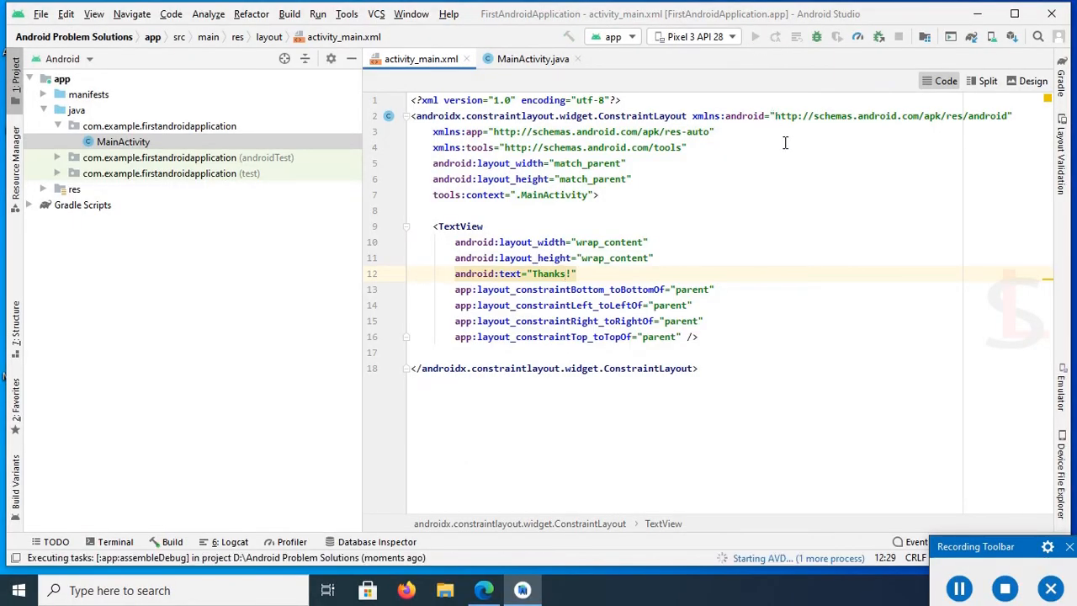
Run 'app' on the Pixel 3 API 28 emulator.
left_click(754, 36)
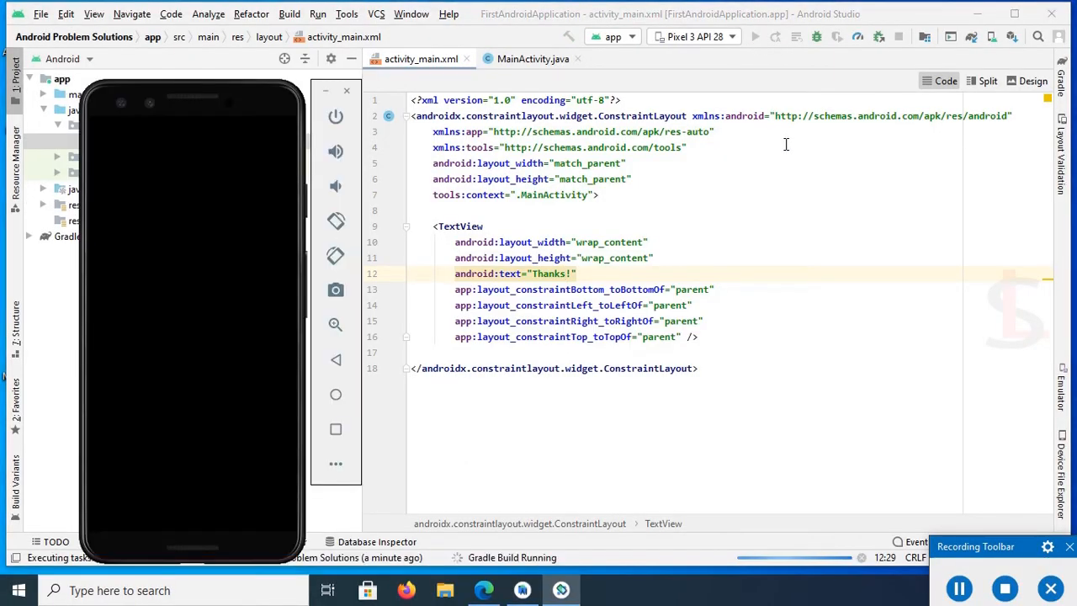